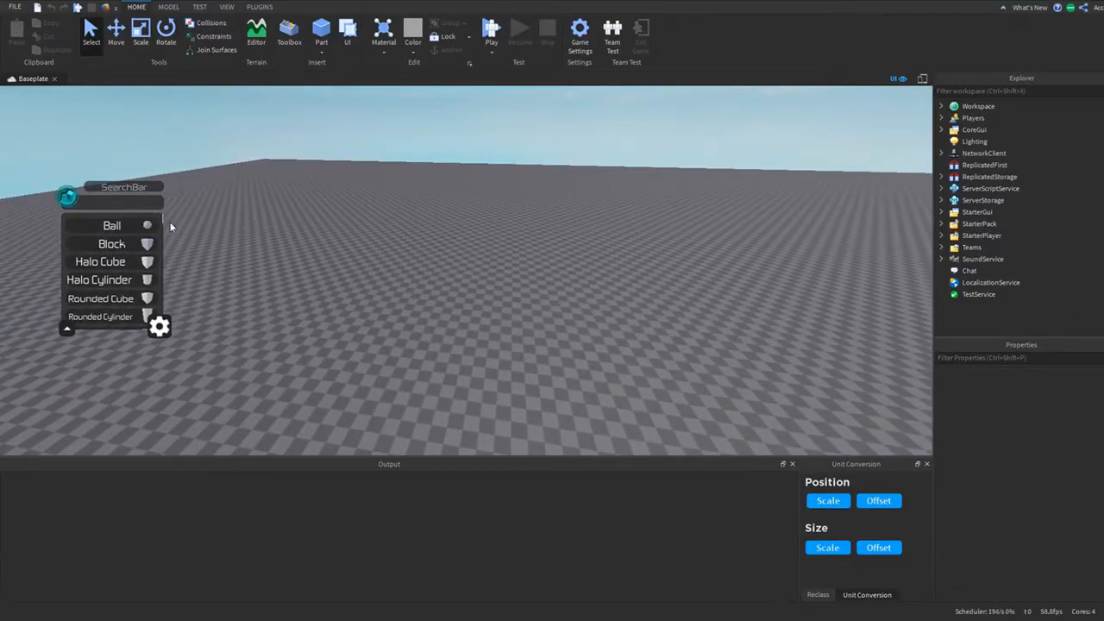
# - Search the shape inserter for "ball" and show its custom part settings with colour values 163, 162, 165
pyautogui.scroll(-3)
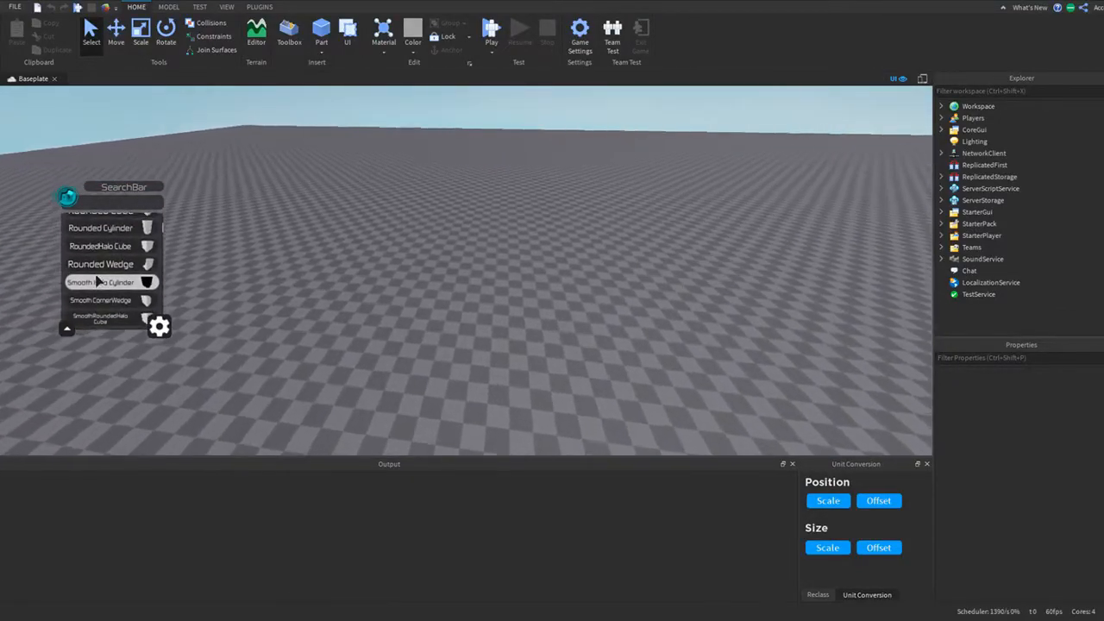
pyautogui.click(101, 264)
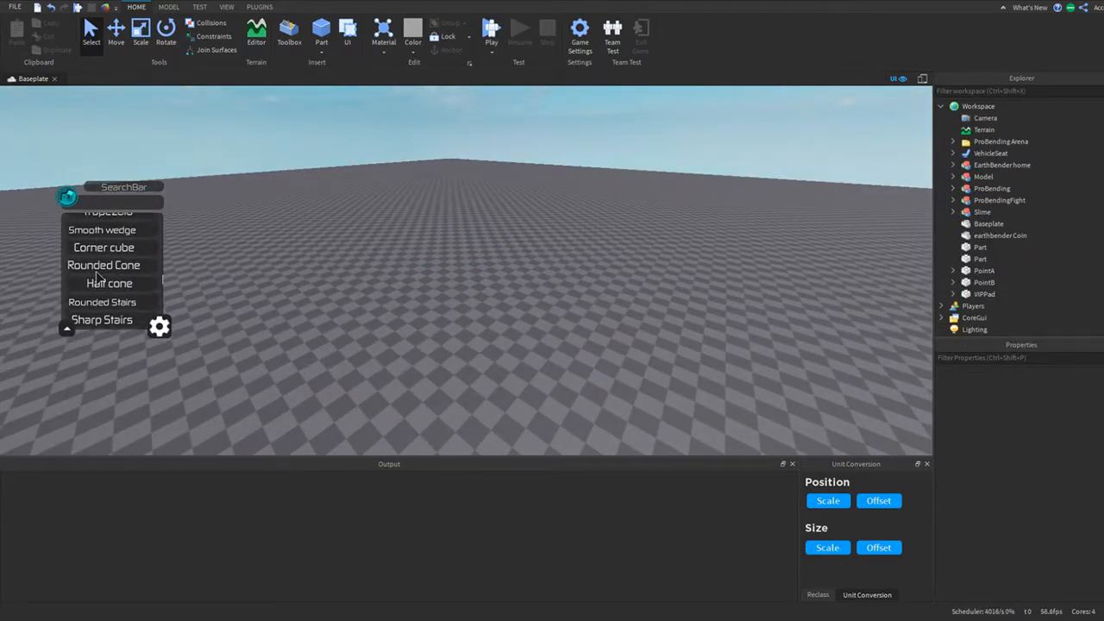
pyautogui.scroll(-3)
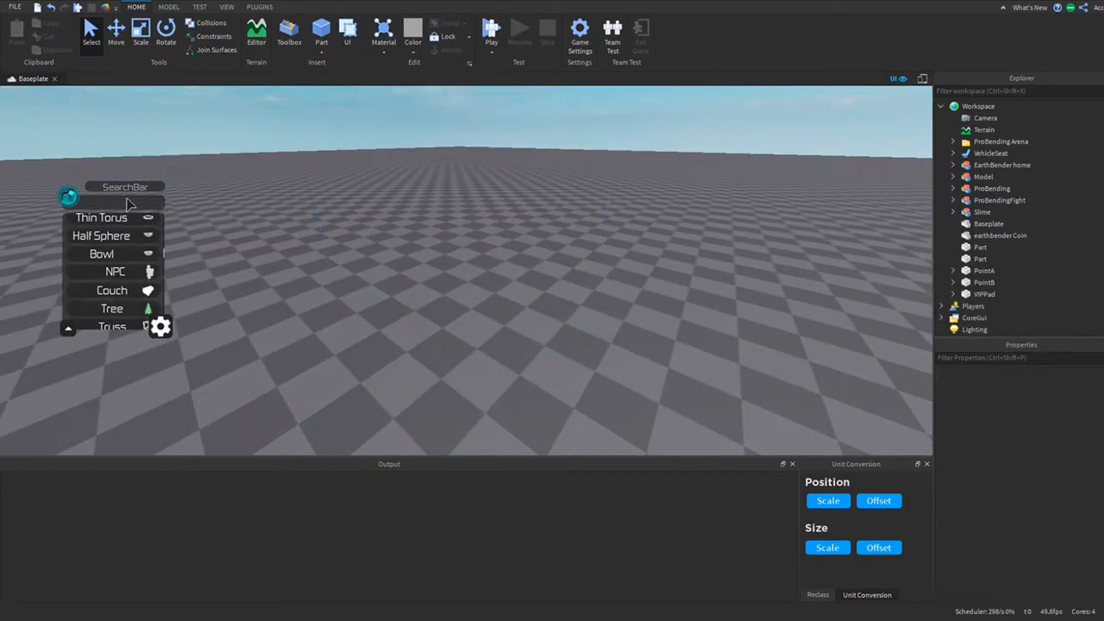
pyautogui.write('ball')
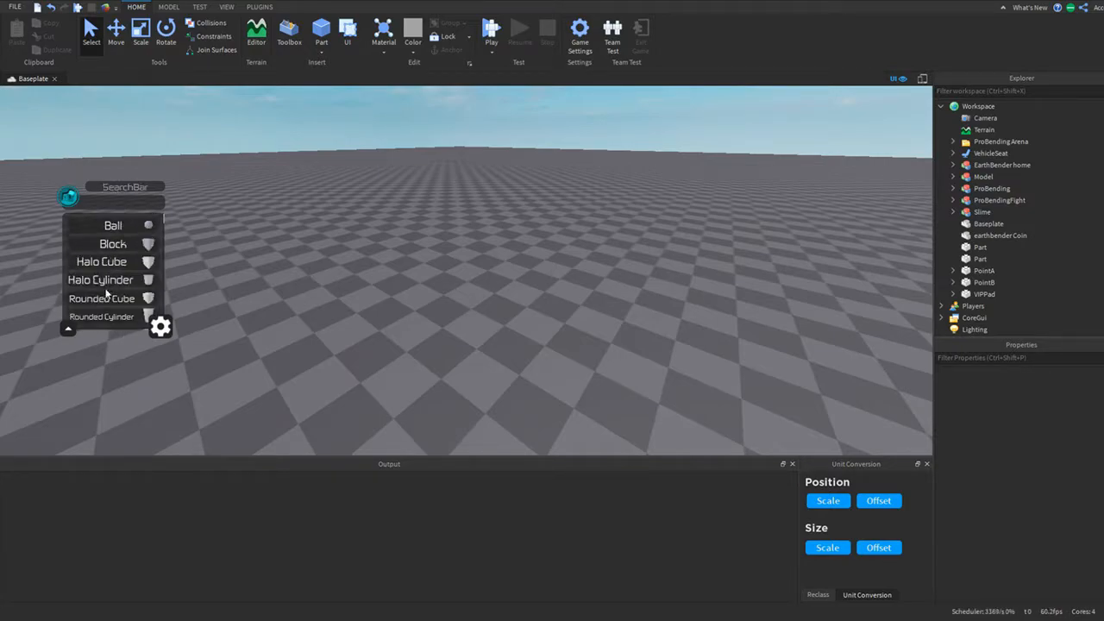
pyautogui.click(161, 326)
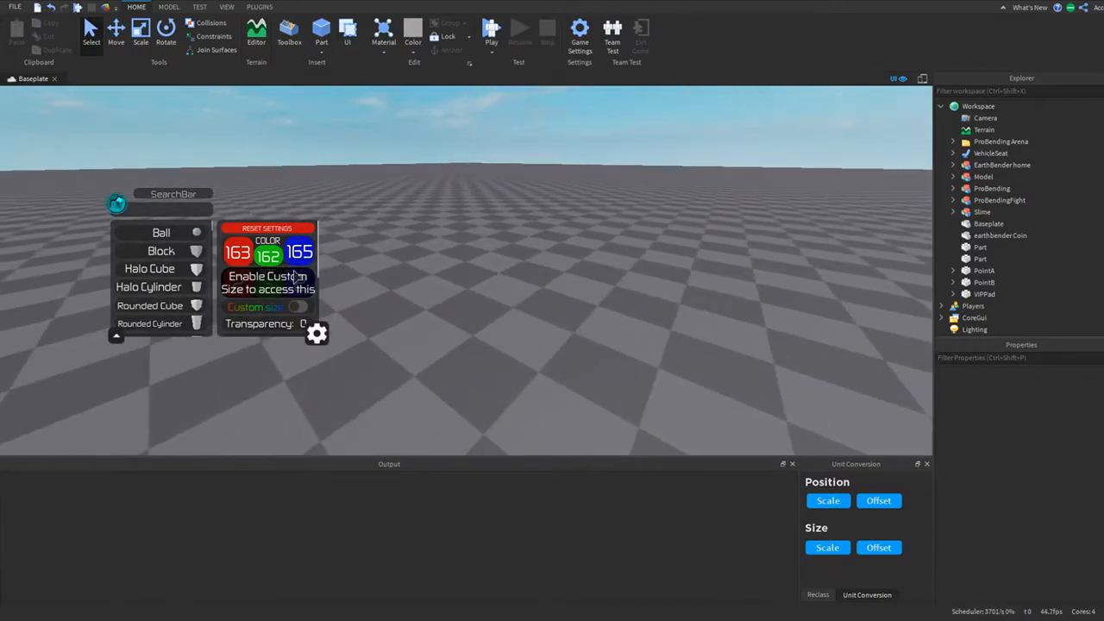
pyautogui.click(492, 31)
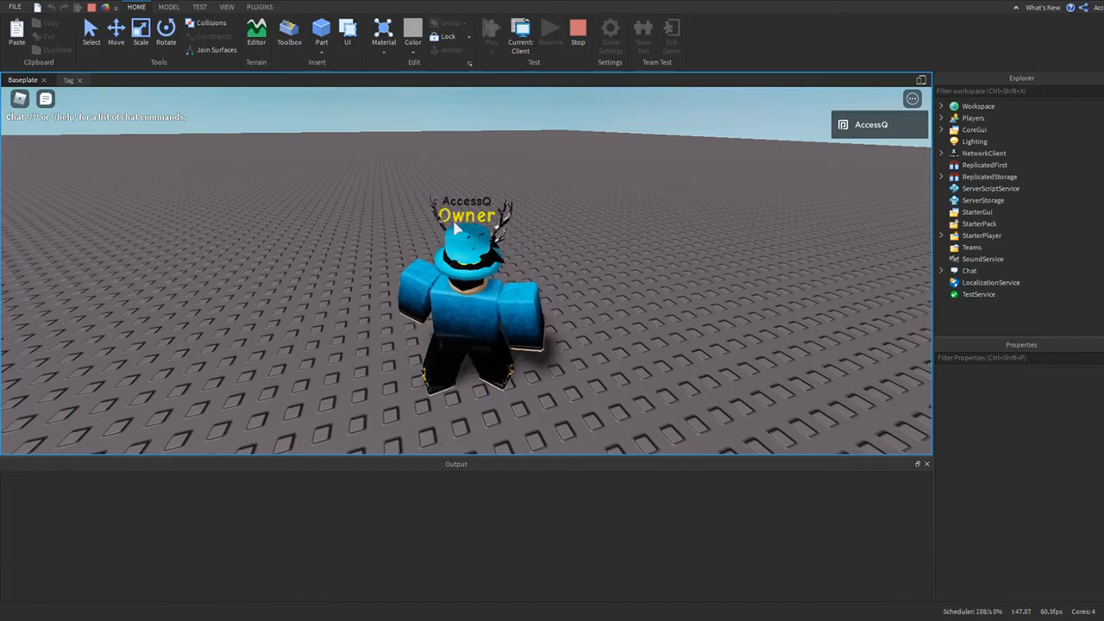
# - Stop the playtest after seeing the gold Owner tag above the player's head
pyautogui.click(577, 35)
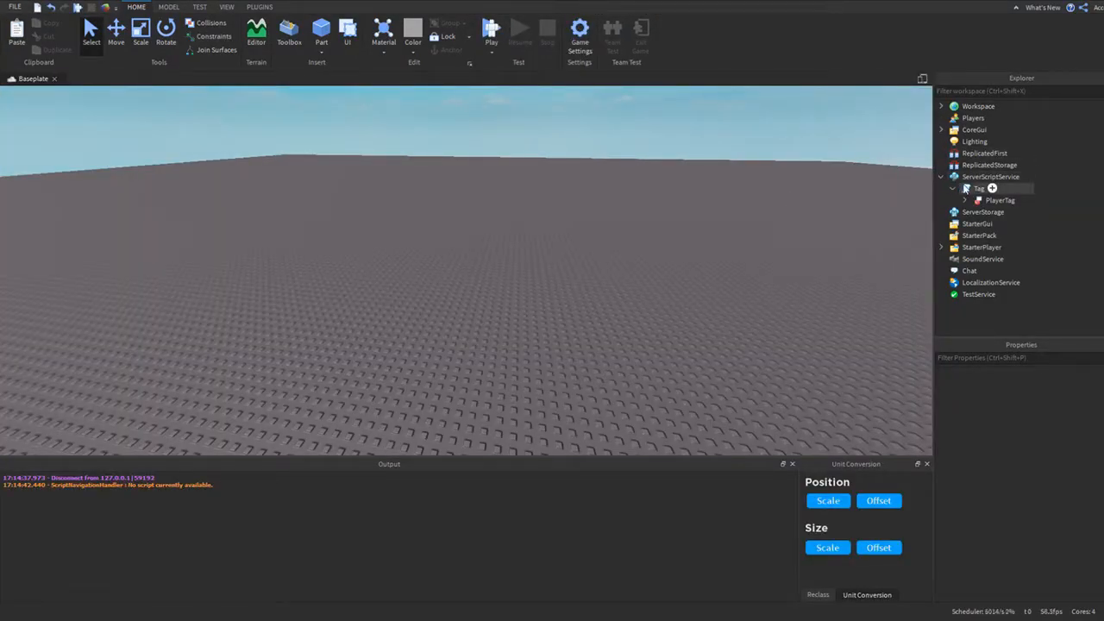
# - Insert an NPC dummy from the shape inserter plugin and select it in the Explorer
pyautogui.click(259, 7)
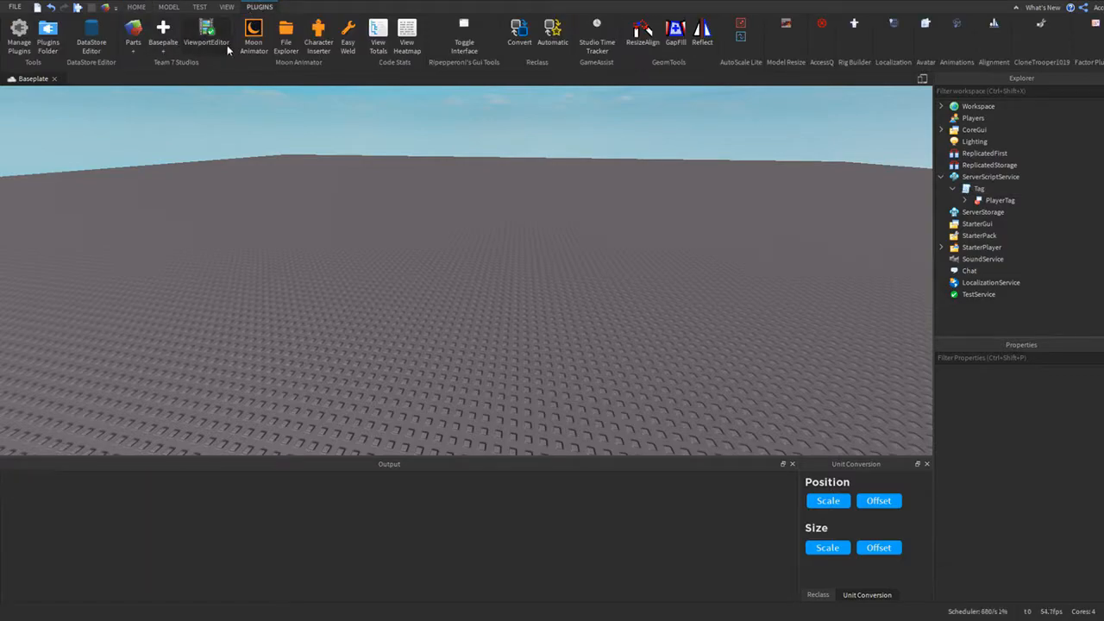
pyautogui.click(135, 7)
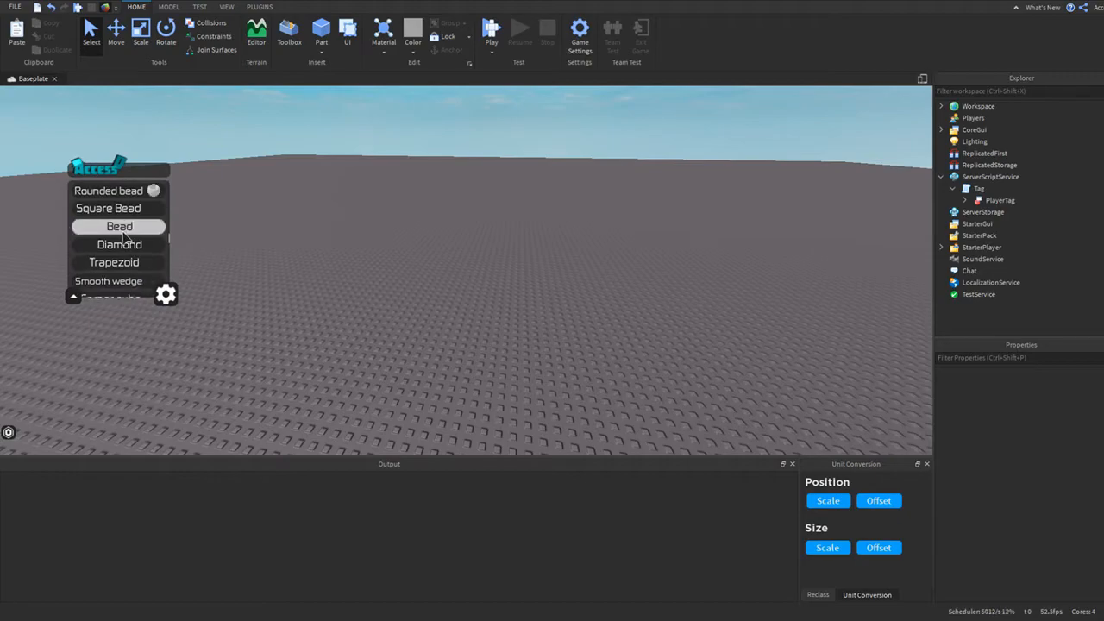
pyautogui.scroll(-3)
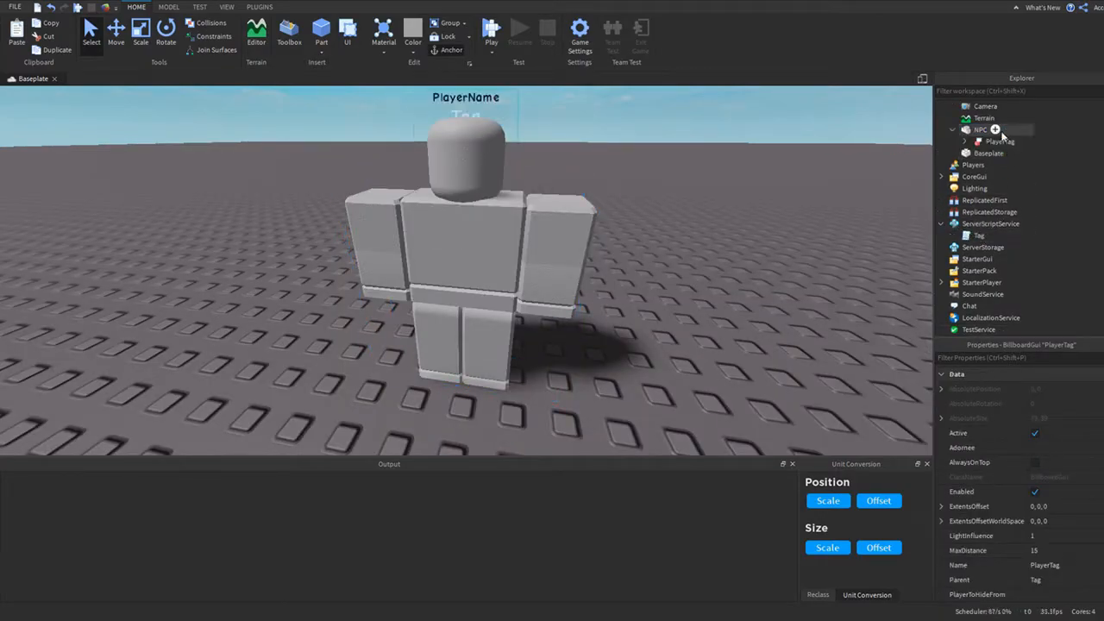
pyautogui.click(980, 129)
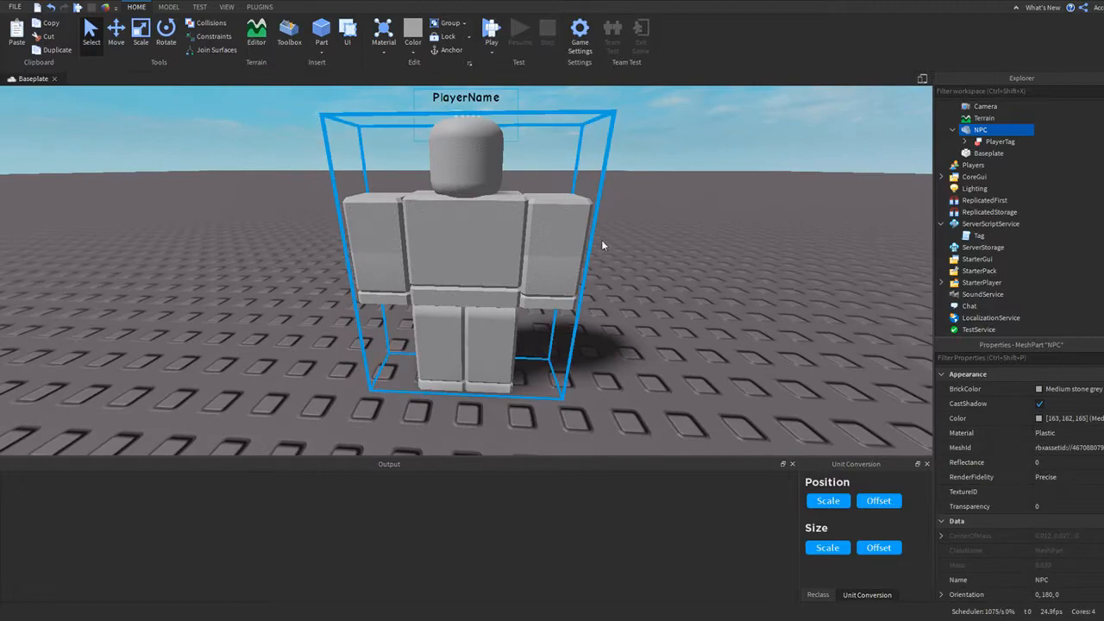
# - Set up the NPC's PlayerTag BillboardGui with PlayerName and Tag TextLabels and adjust their properties
pyautogui.click(1001, 142)
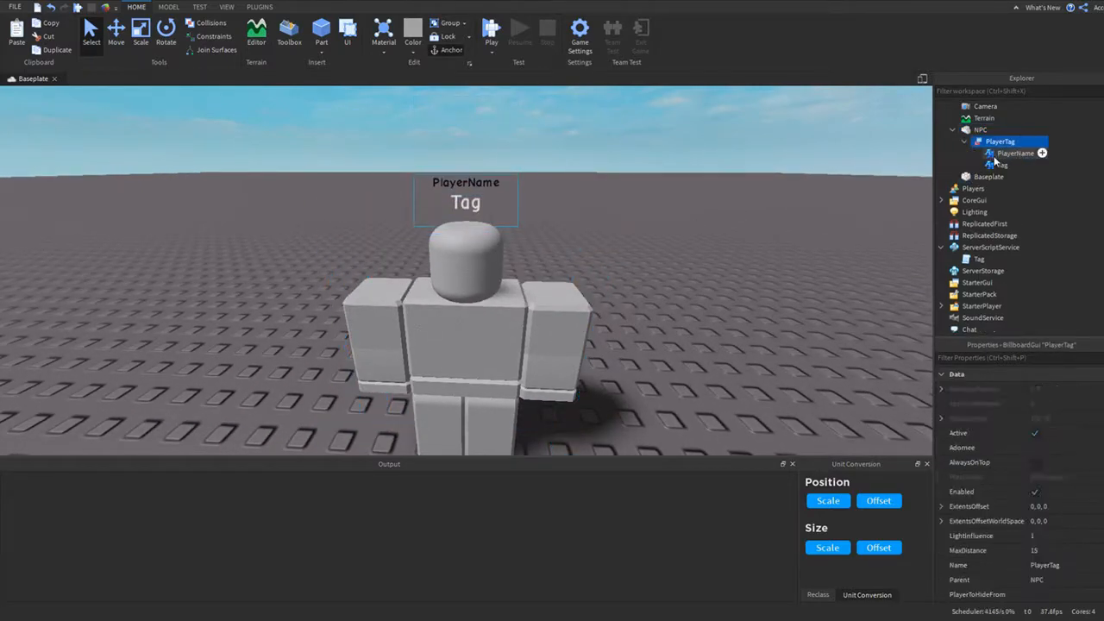
pyautogui.click(1016, 152)
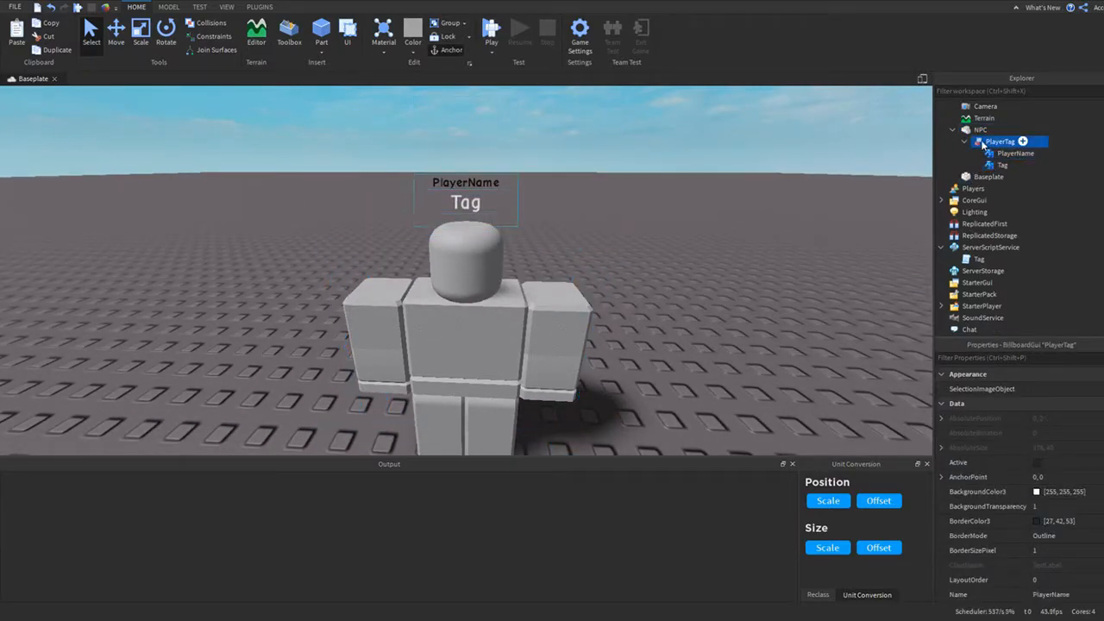
pyautogui.click(1000, 142)
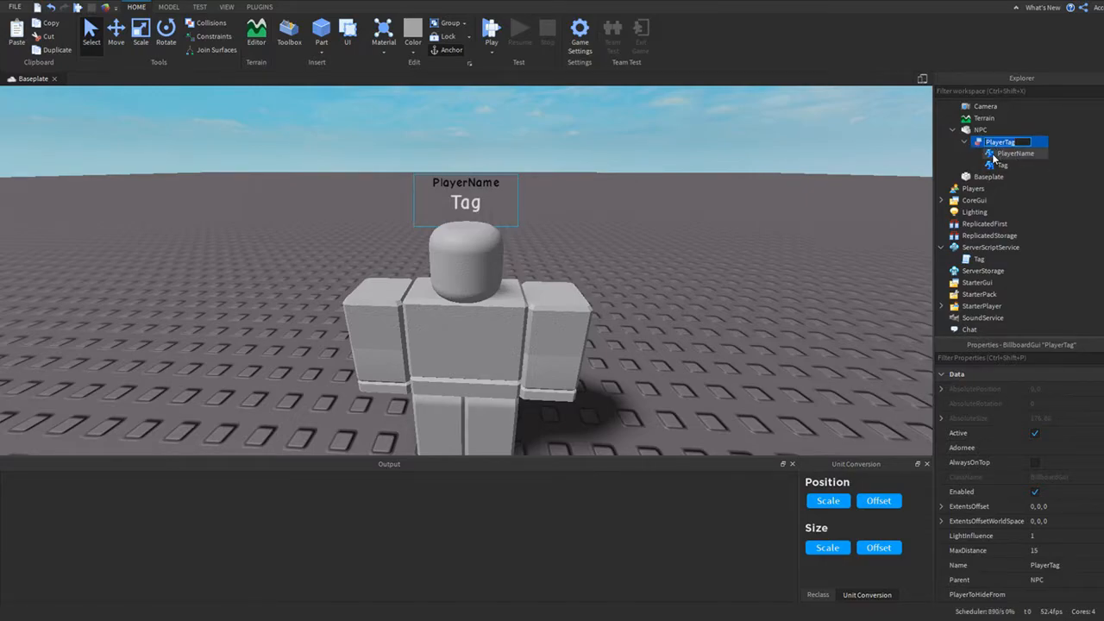
pyautogui.click(1004, 166)
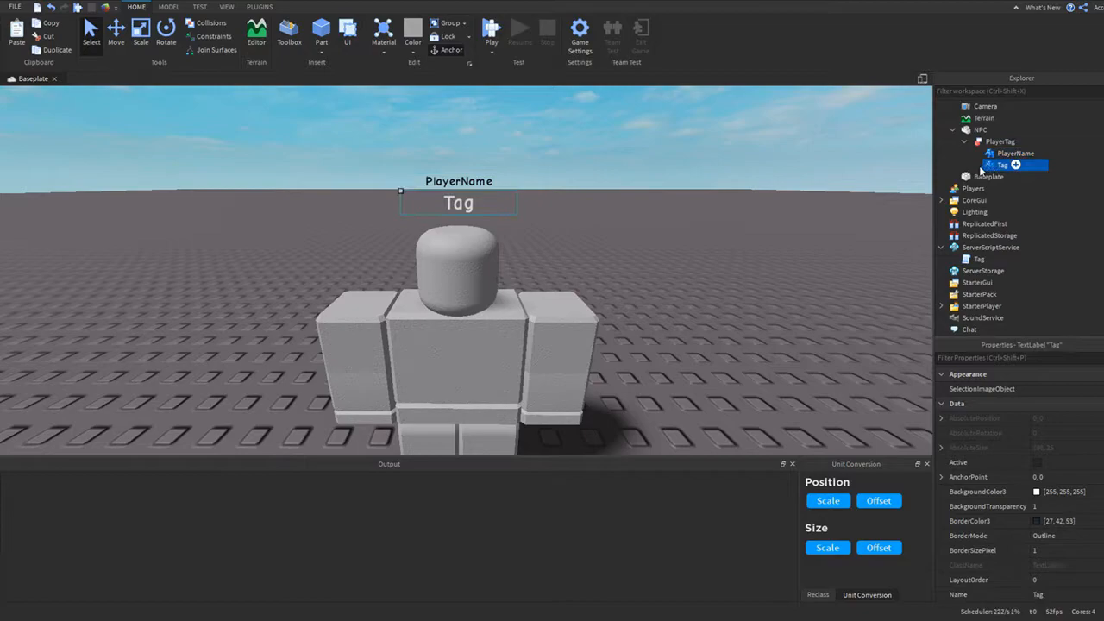
pyautogui.click(1001, 141)
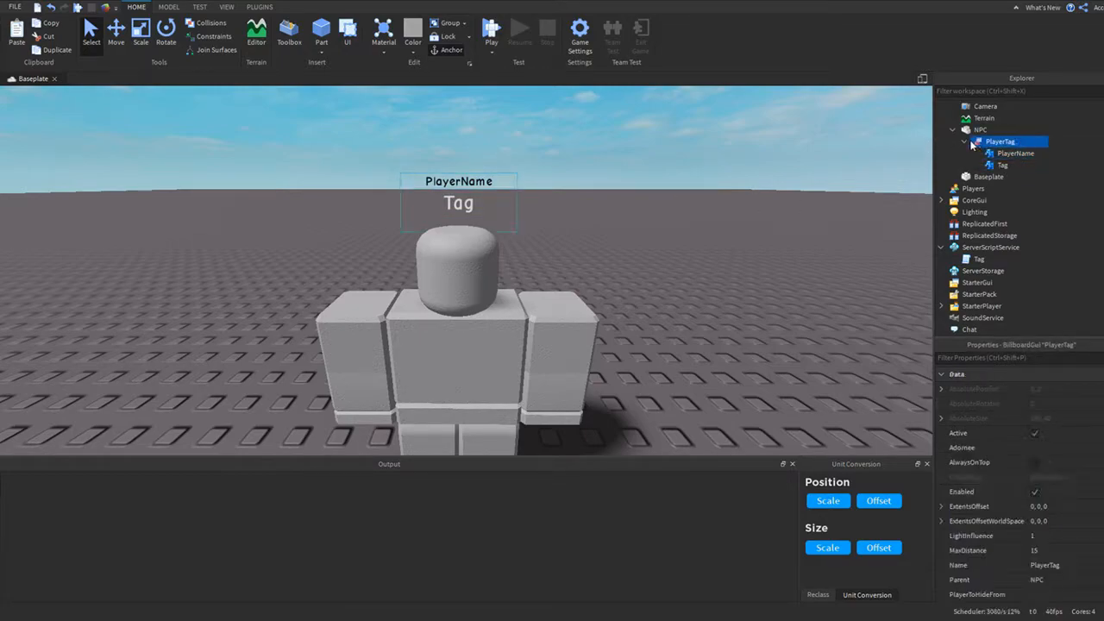
pyautogui.click(966, 141)
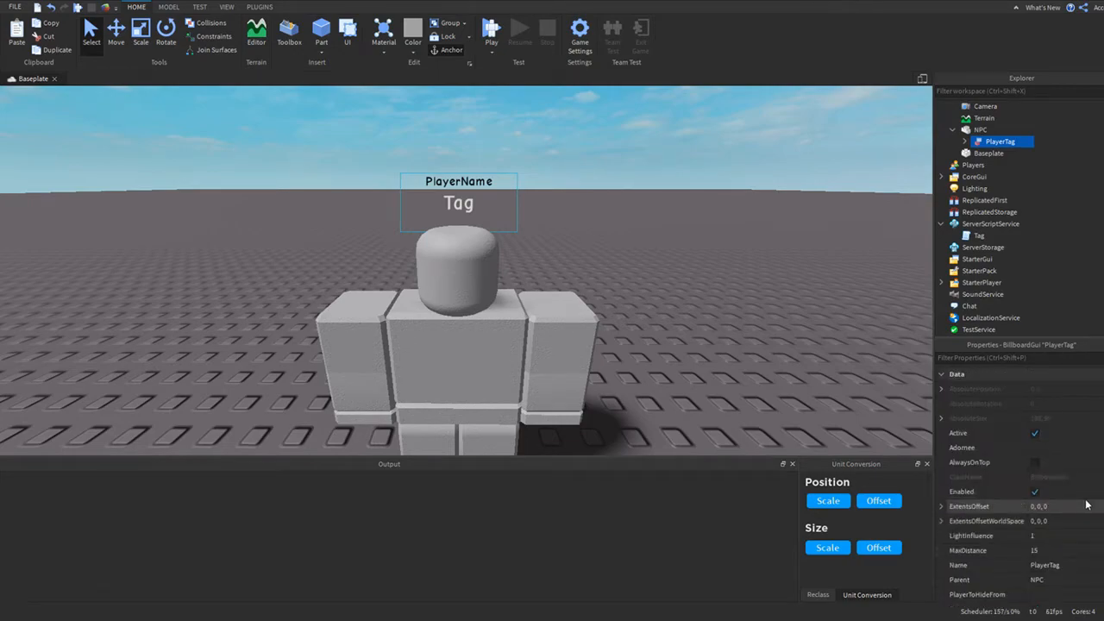
pyautogui.click(967, 142)
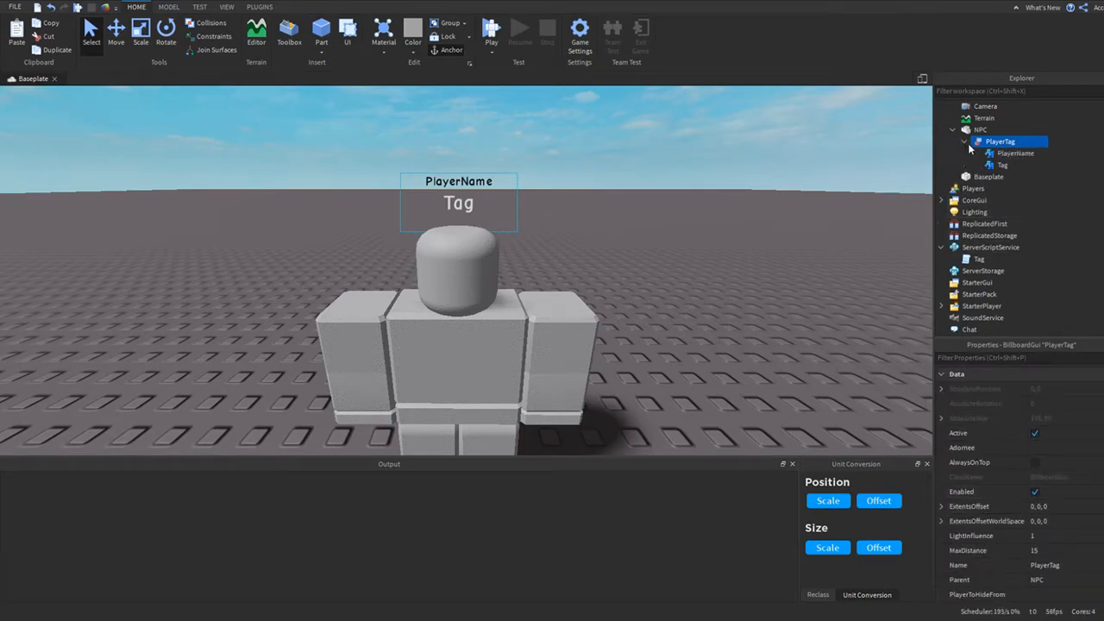
pyautogui.click(1016, 151)
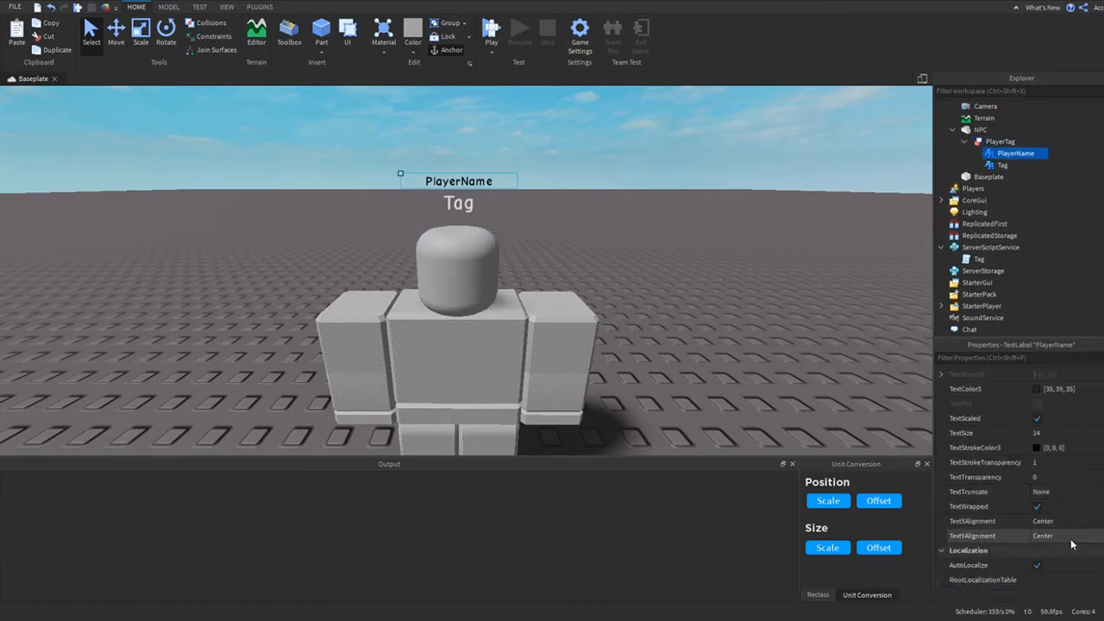
pyautogui.click(1005, 164)
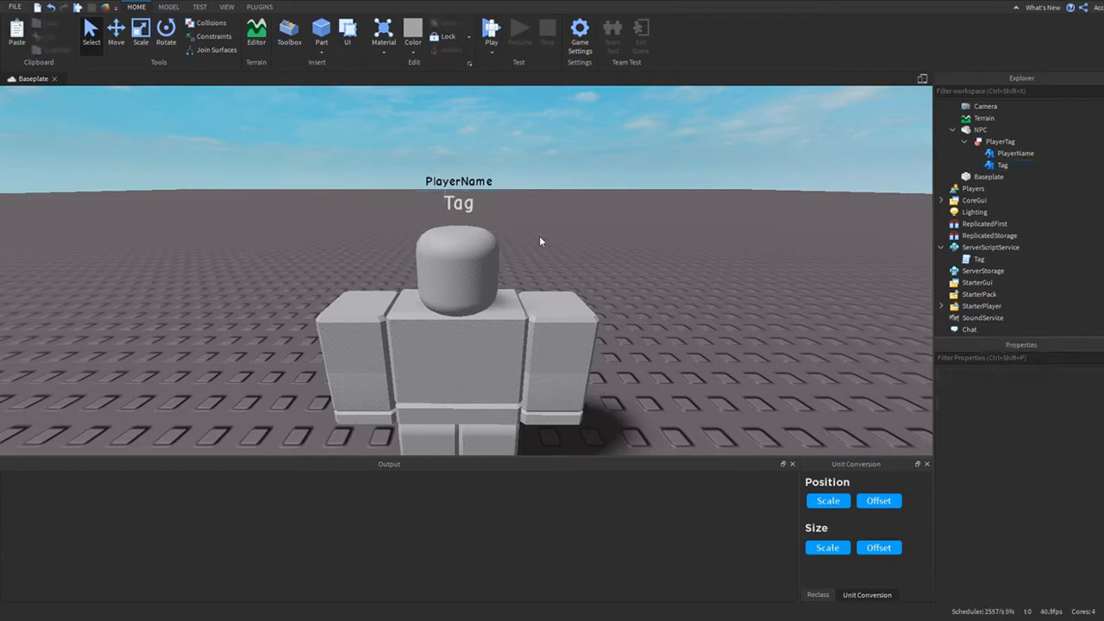
pyautogui.moveTo(423, 197)
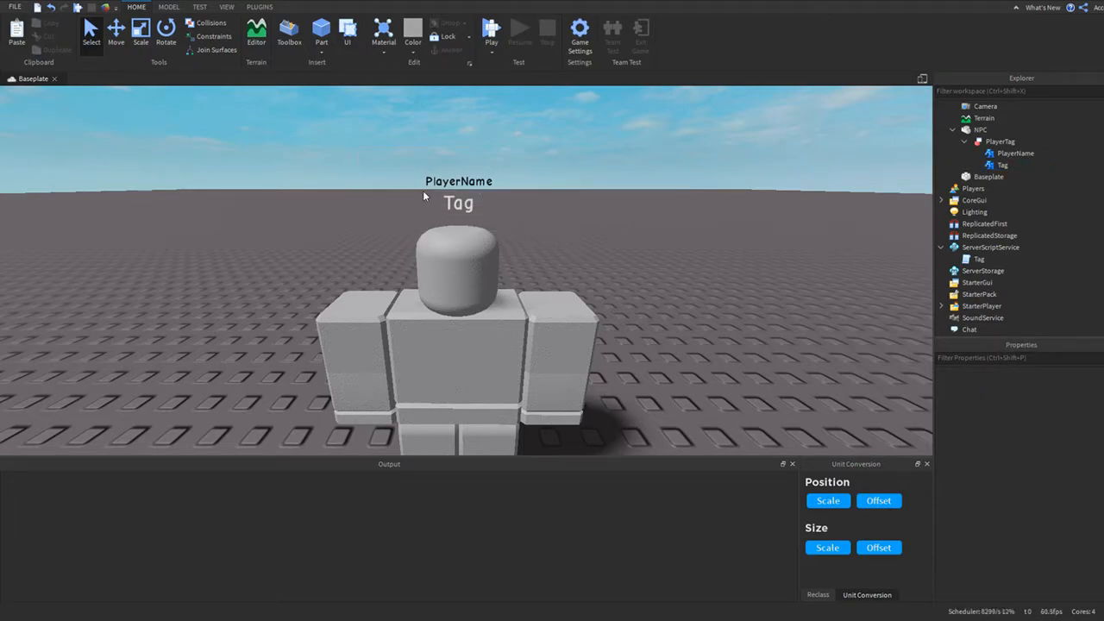
pyautogui.click(1001, 142)
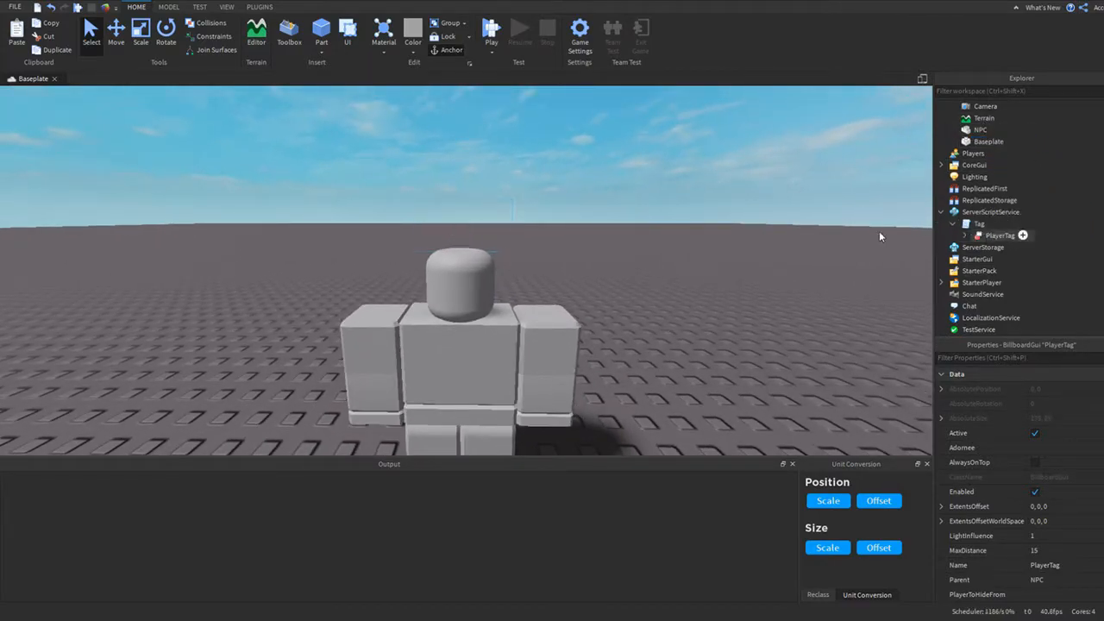
# - Open the Tag script holding PlayerTag and rename it TagScript
pyautogui.doubleClick(980, 234)
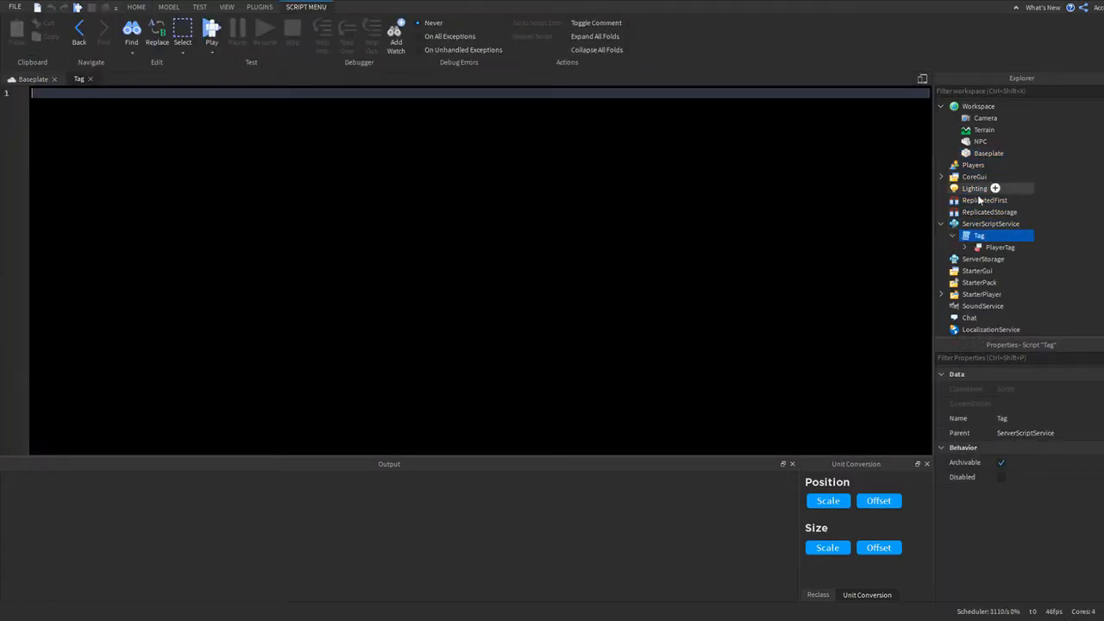
pyautogui.doubleClick(980, 234)
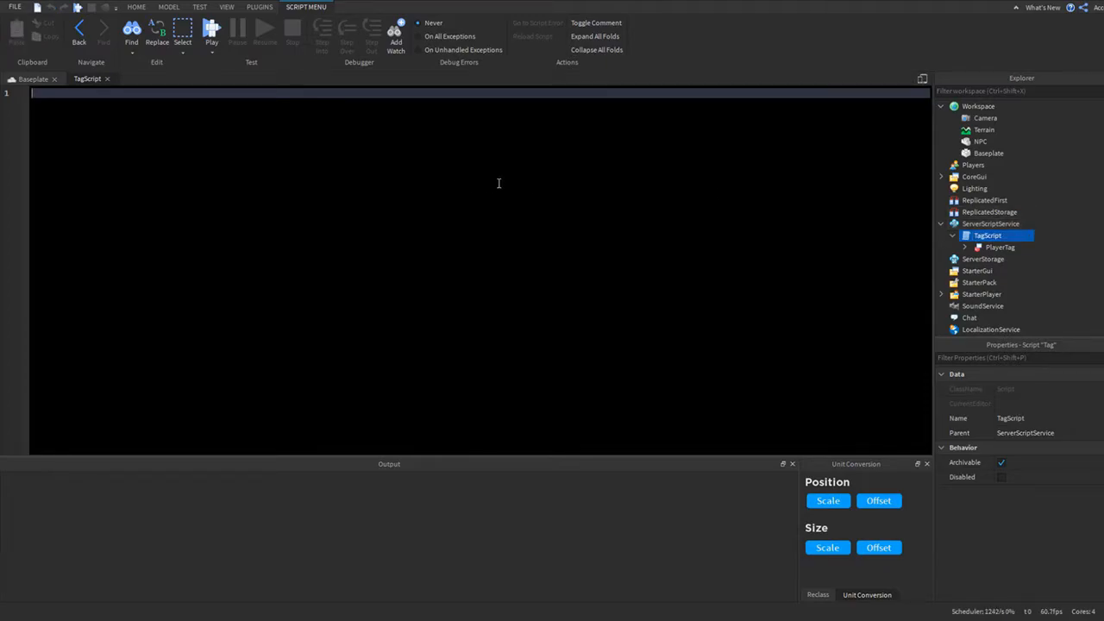
# - Write a game.Players.PlayerAdded handler that clones script.PlayerTag for each player
pyautogui.write('game.Players')
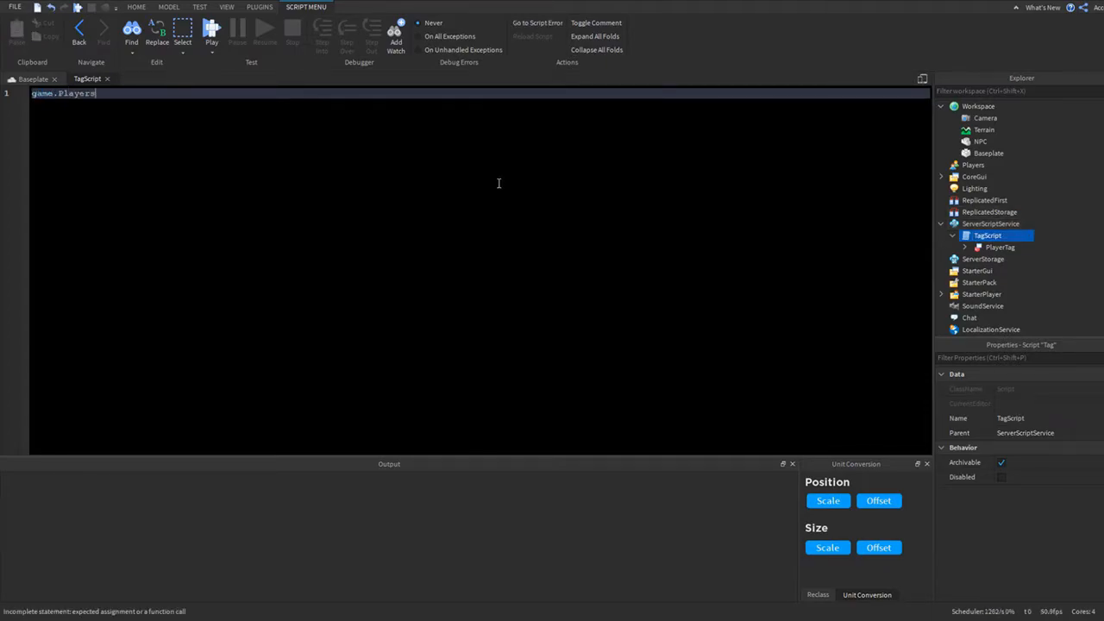
pyautogui.write('.PlayerAdded:Connect(function')
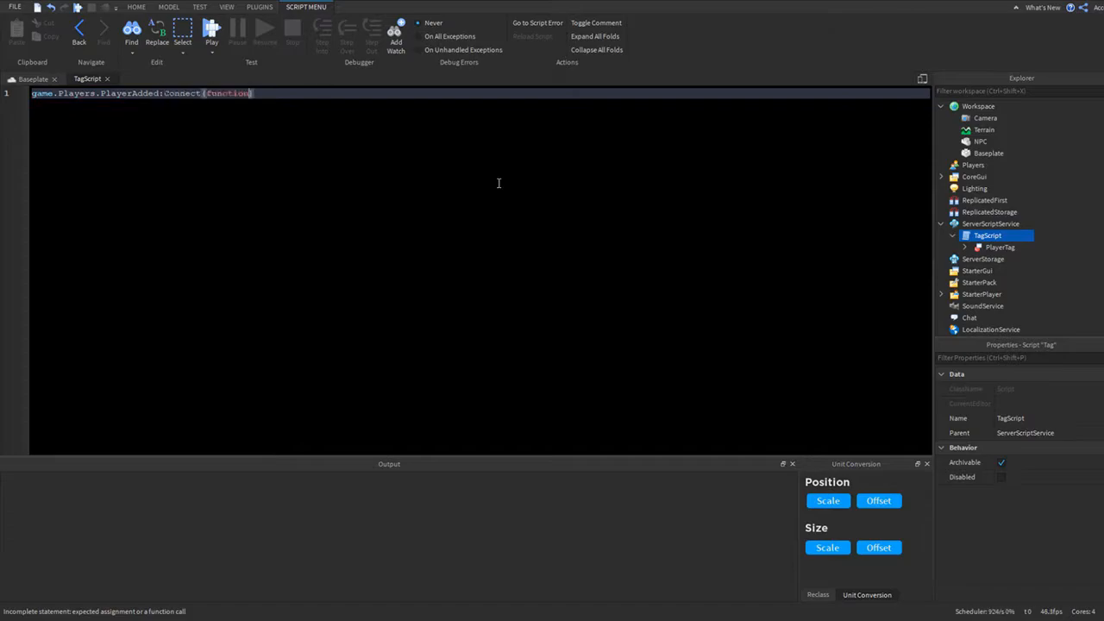
pyautogui.write('player)')
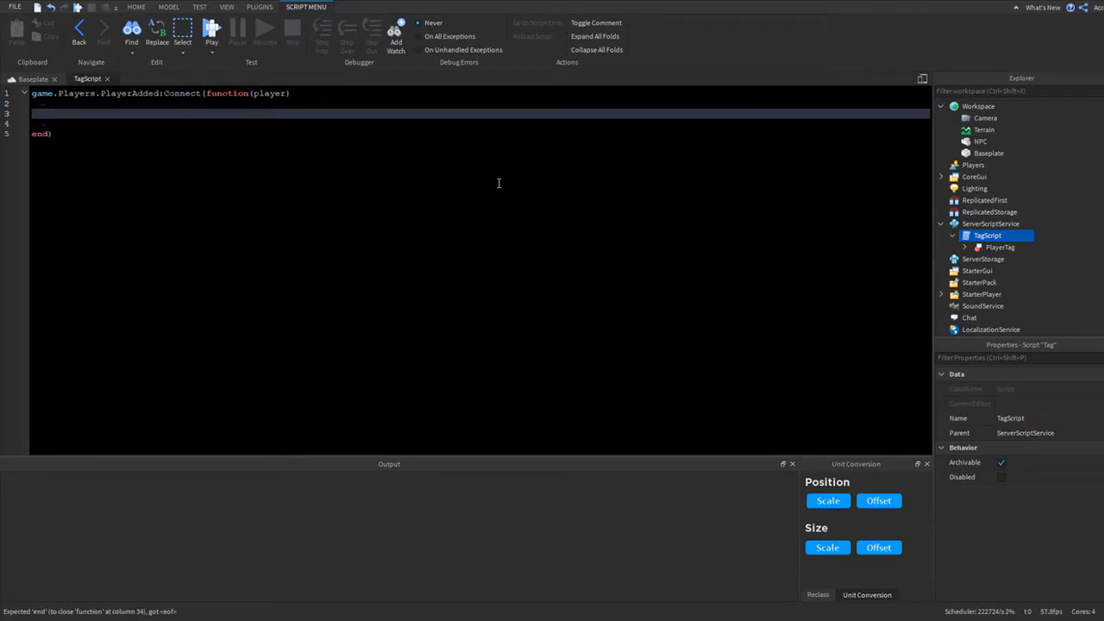
pyautogui.write('local TagClone =')
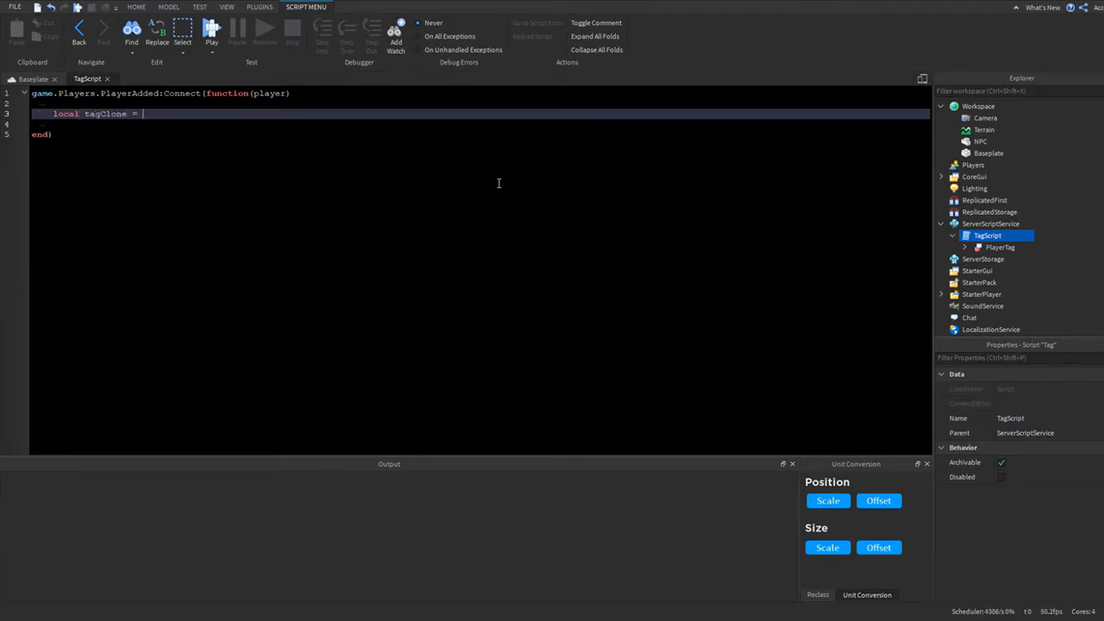
pyautogui.write('script.PlayerTag')
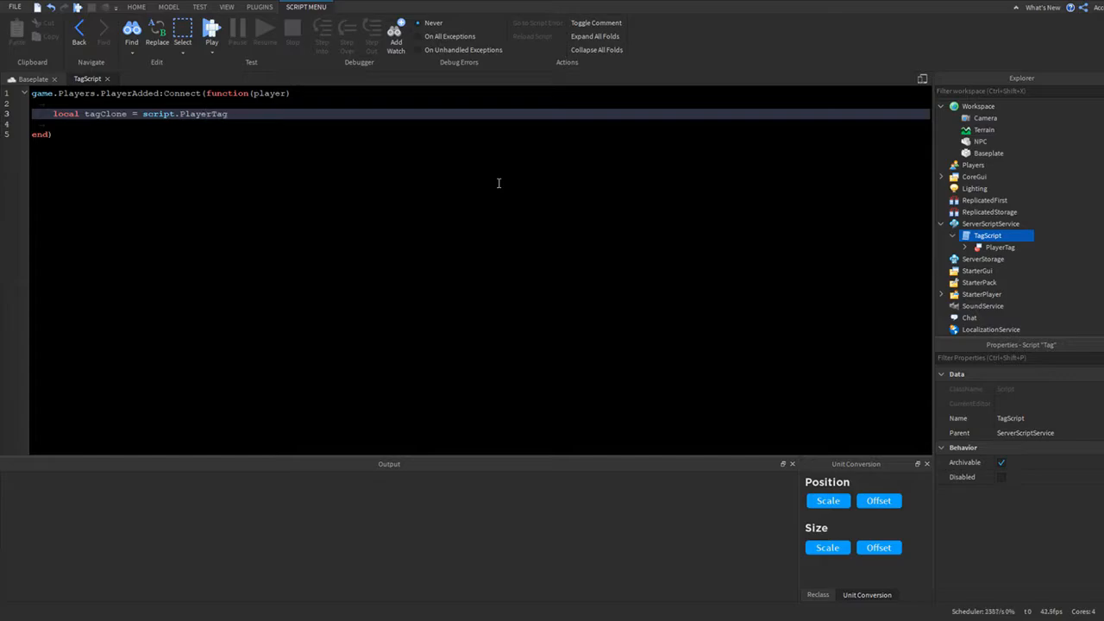
pyautogui.write(':Clone()')
pyautogui.click(480, 125)
pyautogui.write('tagClone.PlayerName.Text')
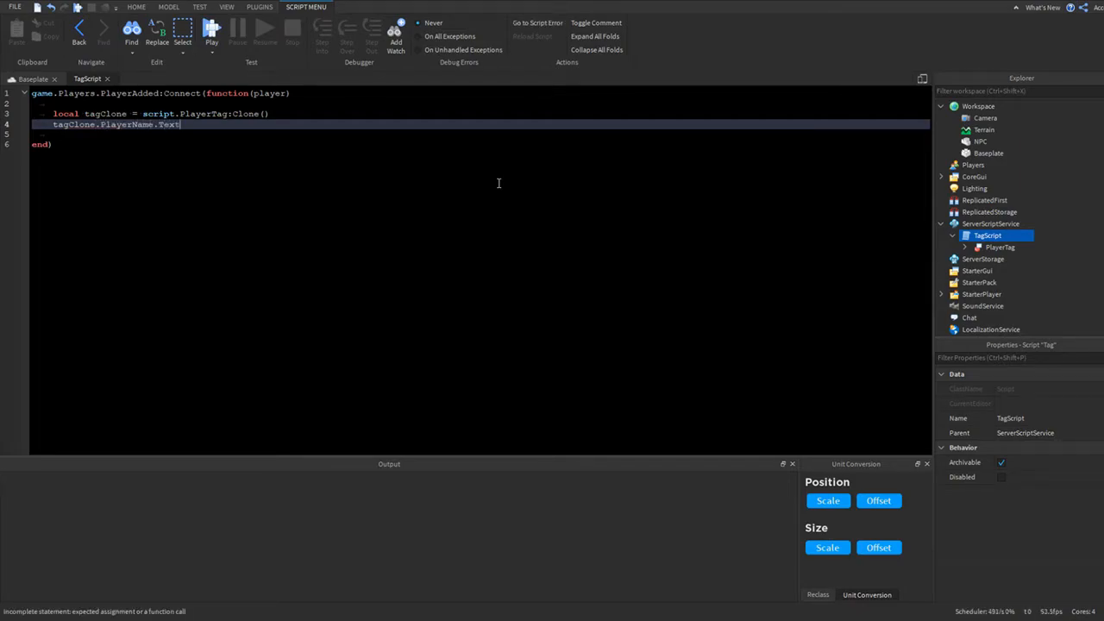
# - Set the clone's PlayerName text to player.Name and its Tag text to blank
pyautogui.write('= player.Name')
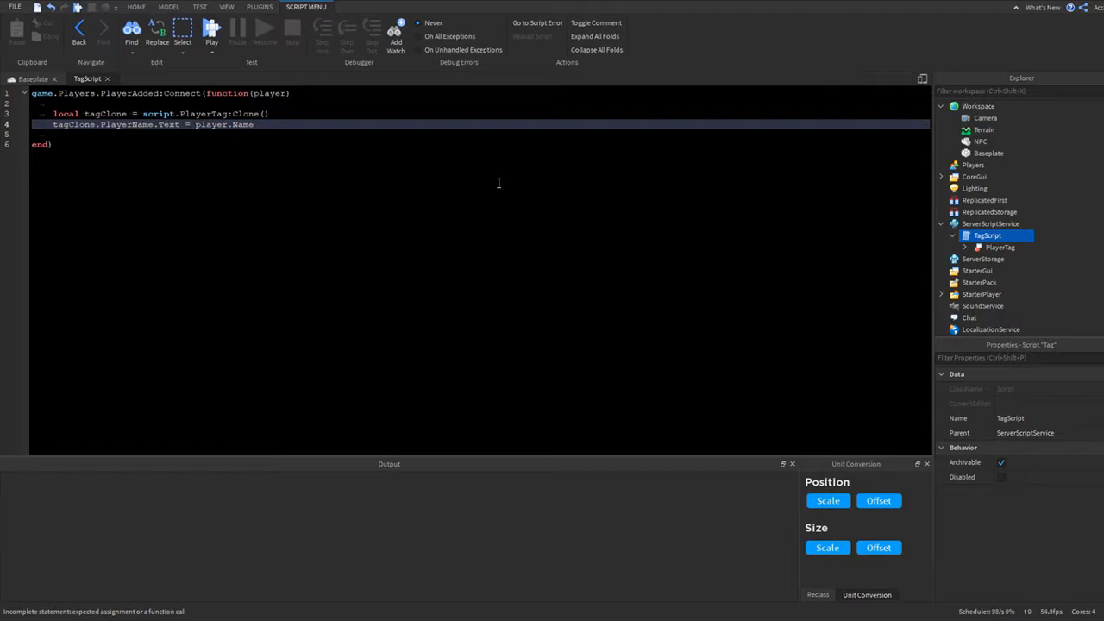
pyautogui.write('tagClone.')
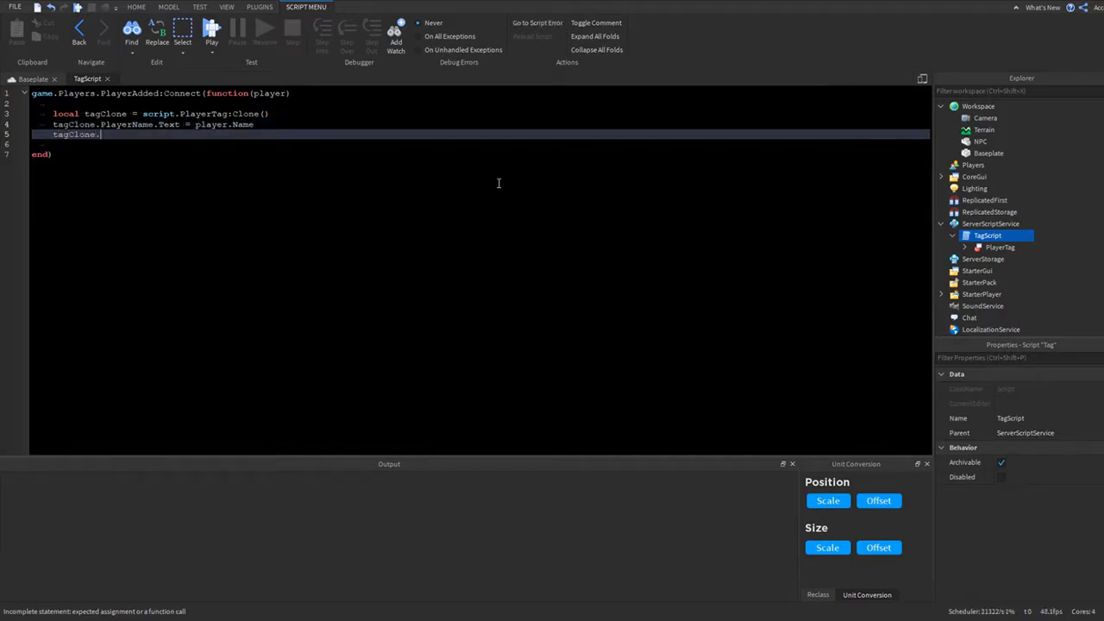
pyautogui.write('Tag = ""')
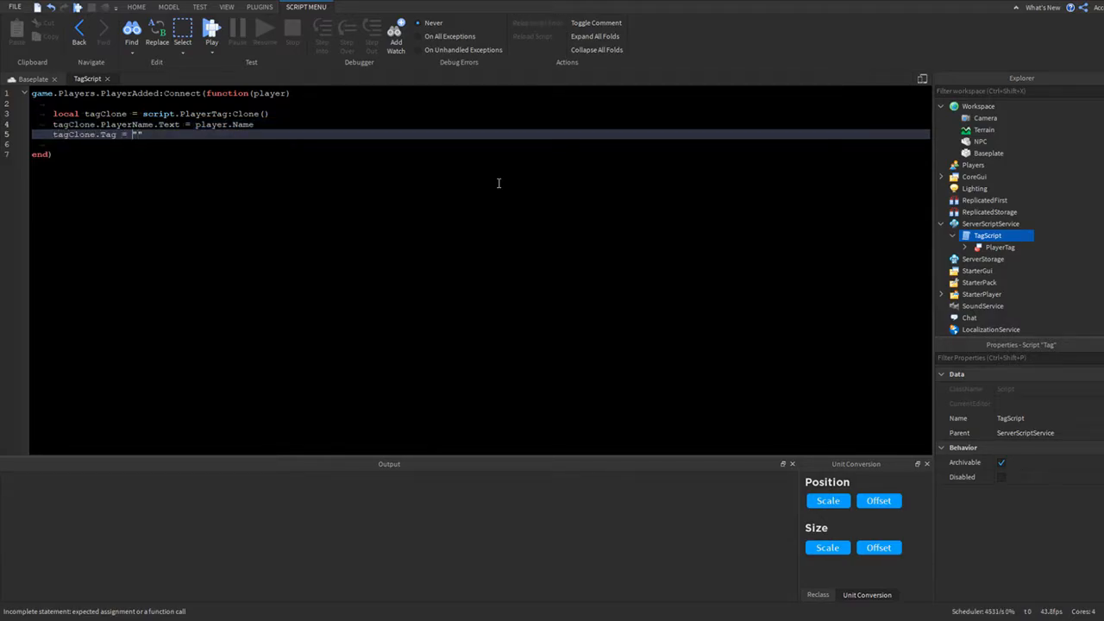
pyautogui.write('<>')
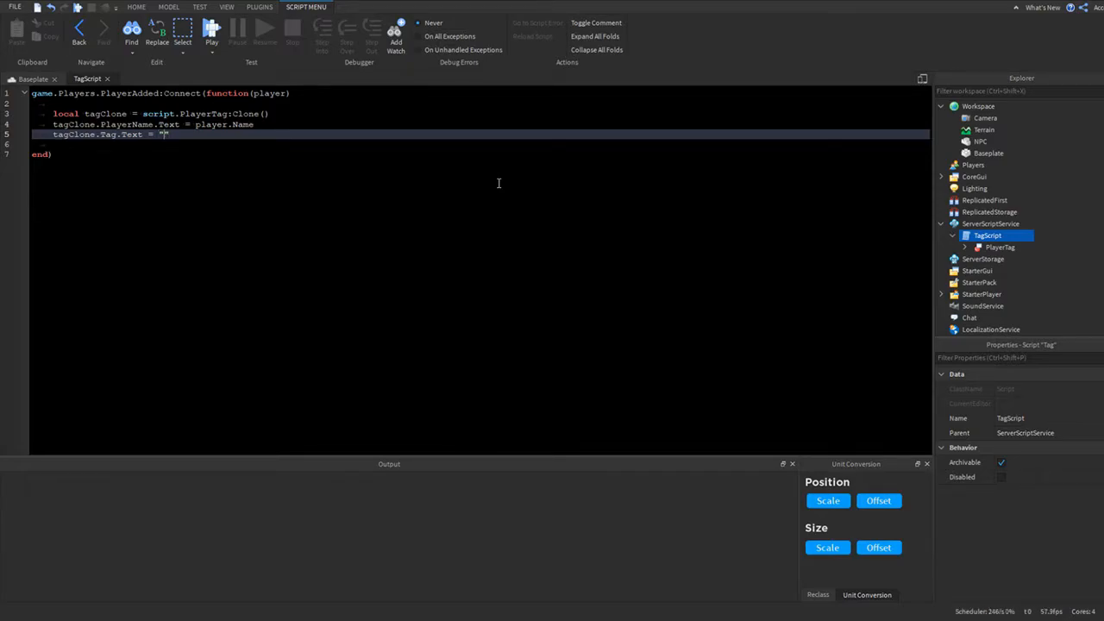
pyautogui.write('m')
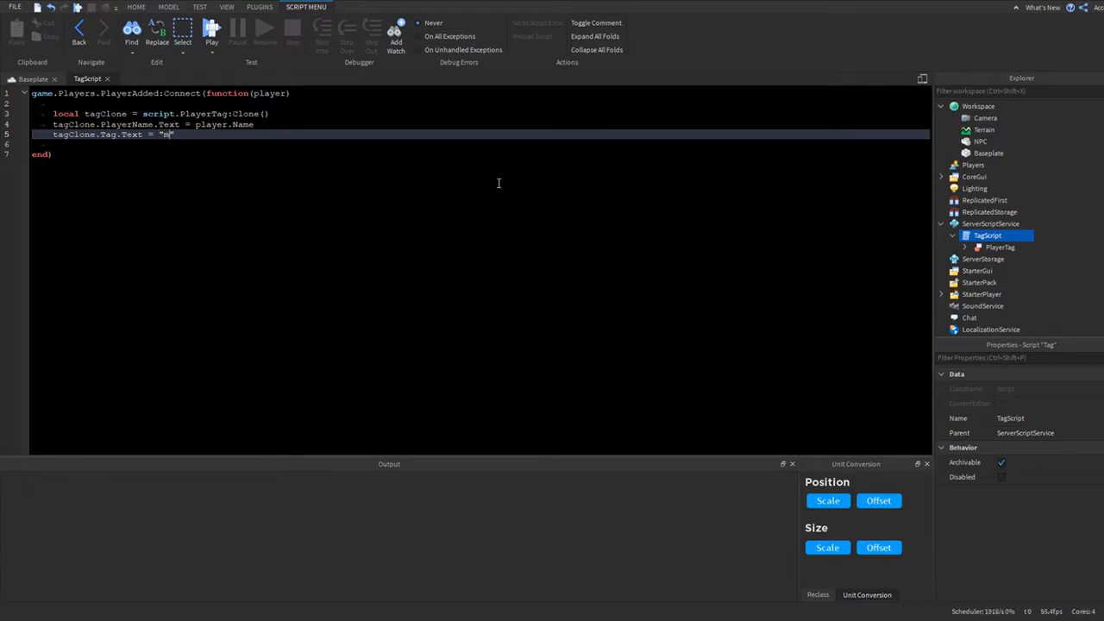
pyautogui.press('Backspace')
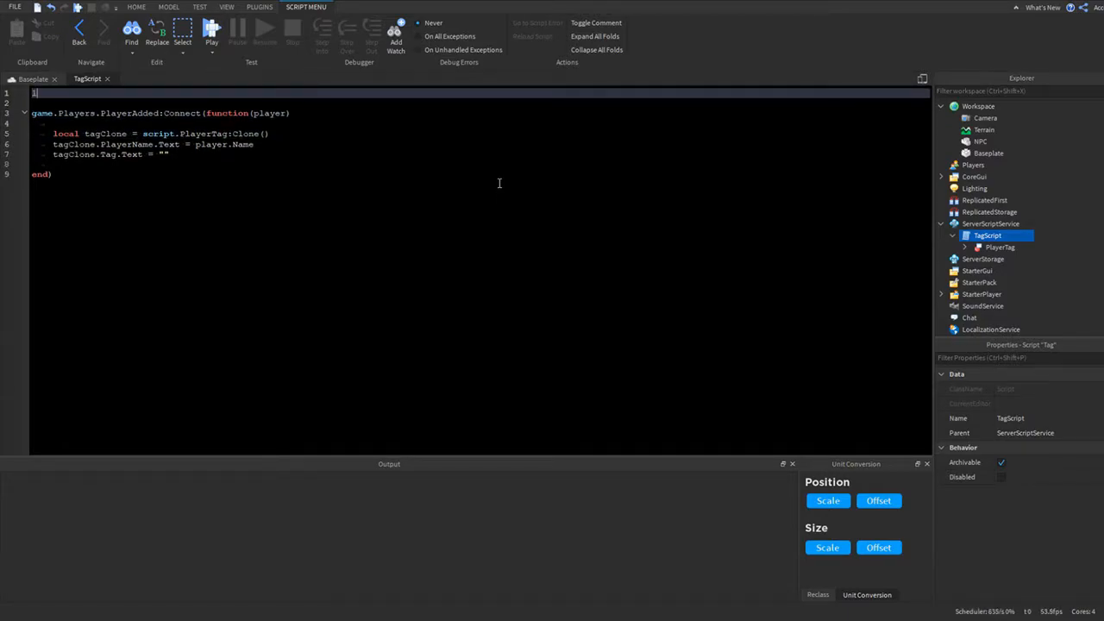
# - Declare local Owner = "Acce…" and a local Admins table starting with "Roblox"
pyautogui.write('local Owner = "Acce"')
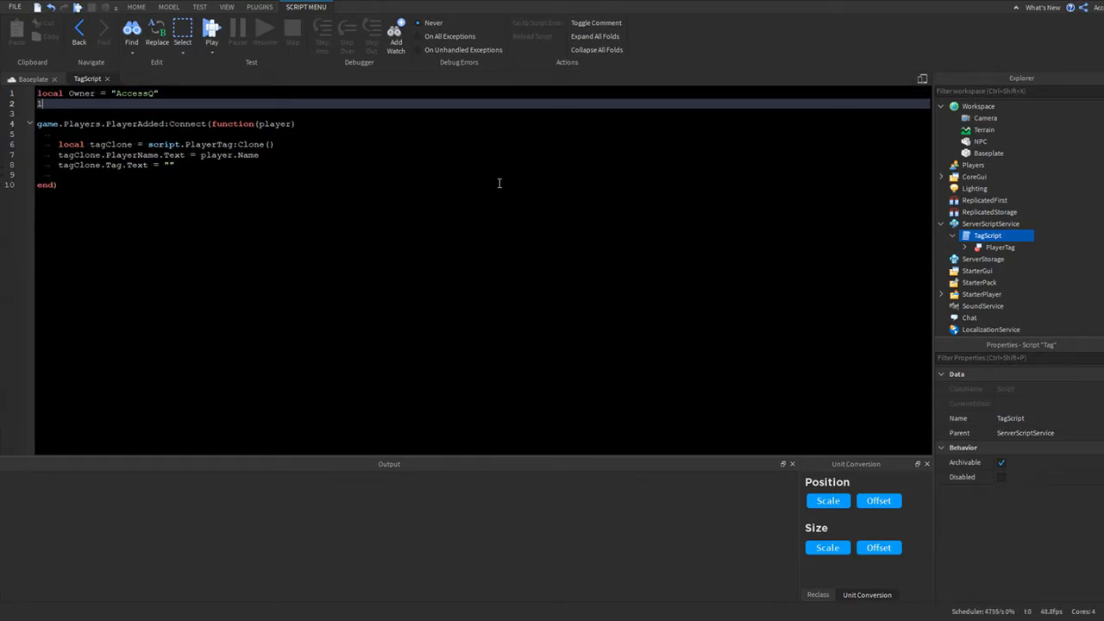
pyautogui.write('local Admins = {')
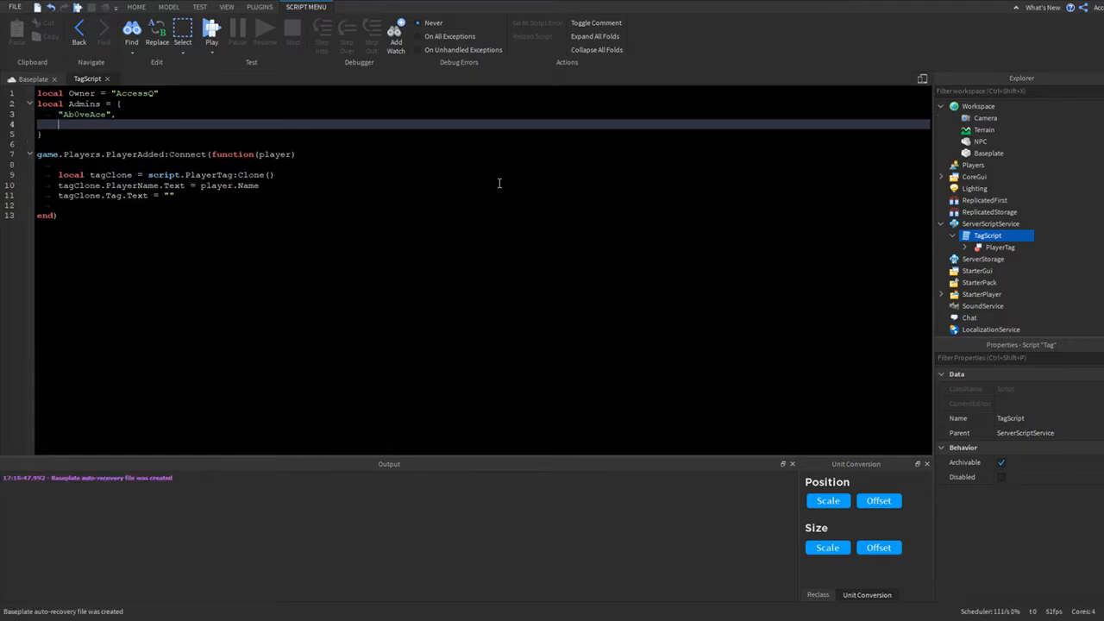
pyautogui.write('"Roblox",')
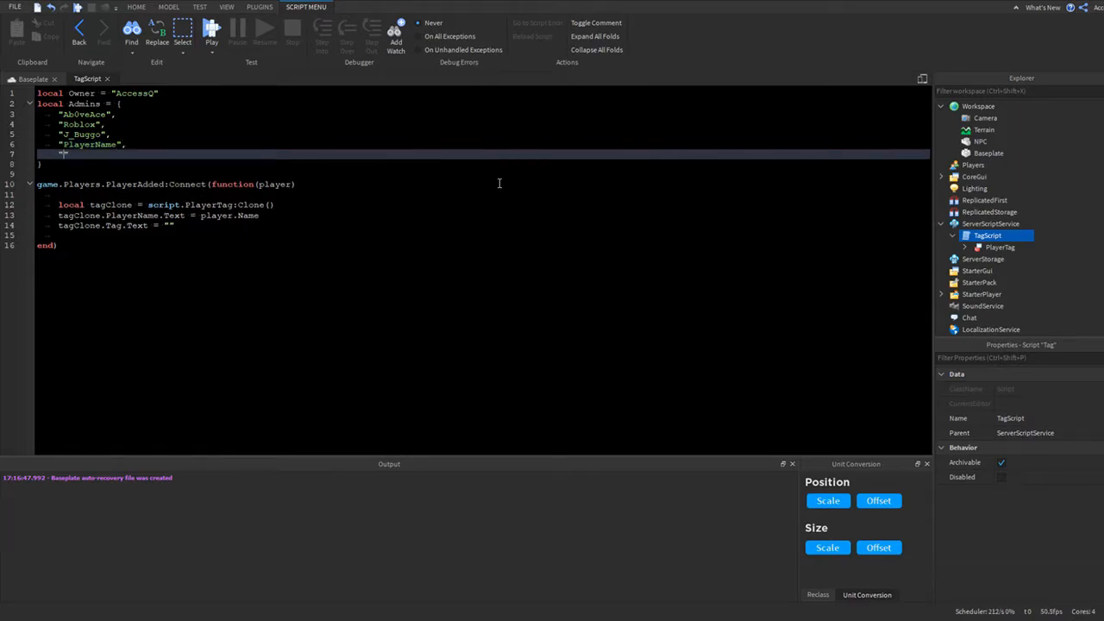
pyautogui.write('PlayerName')
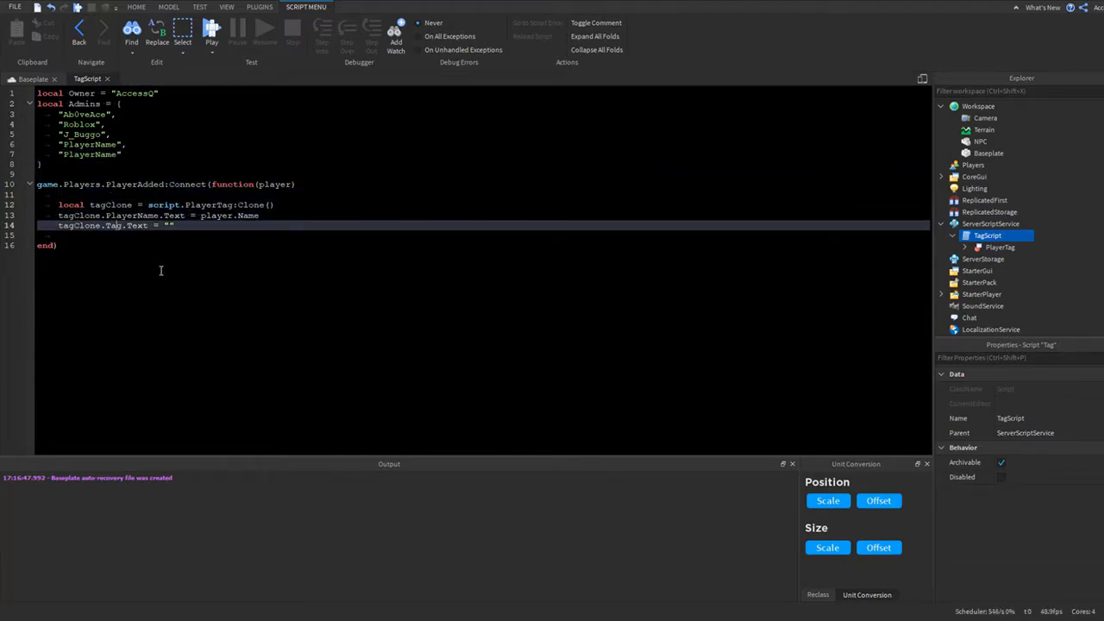
# - Parent the clone to player.Character and, if player.Name == Owner, set Tag.Text to "Owner"
pyautogui.click(303, 203)
pyautogui.write('tagClone.Parent =')
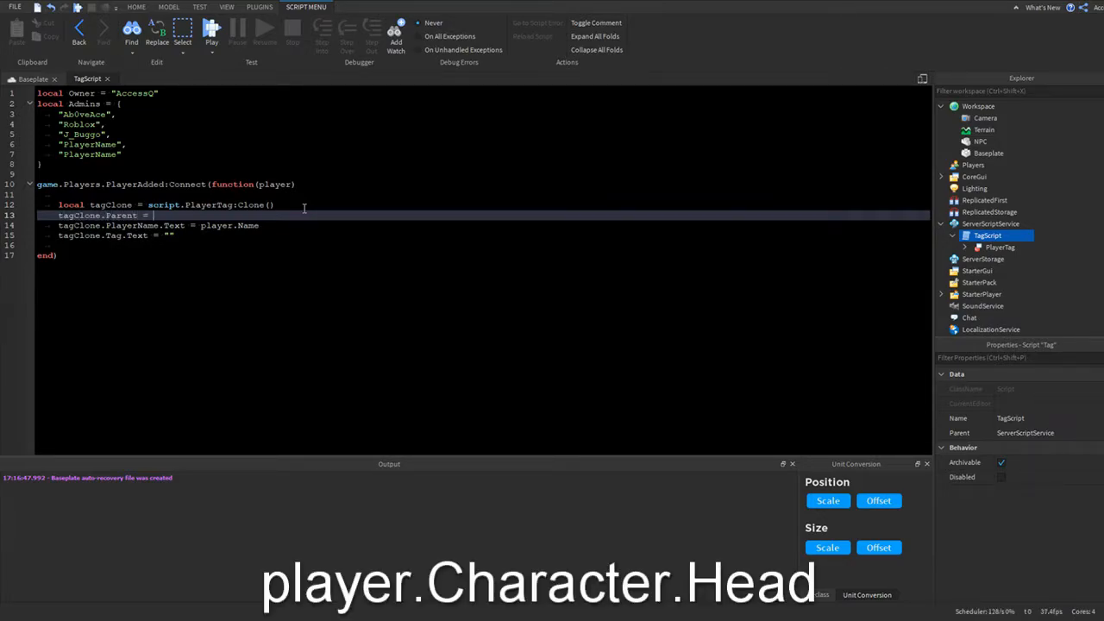
pyautogui.write('player.Character')
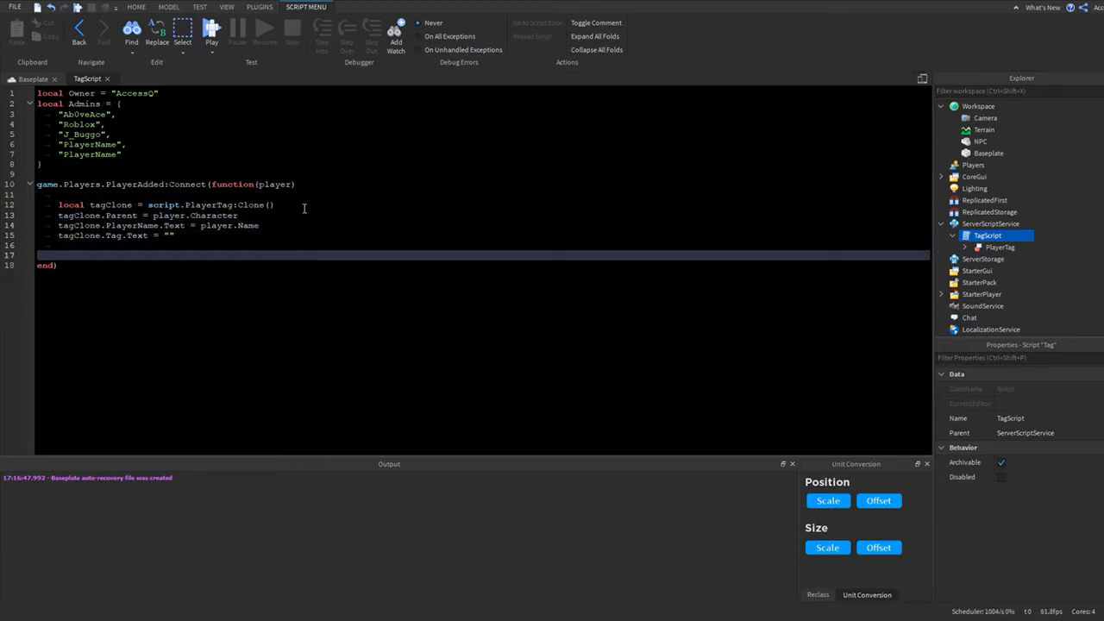
pyautogui.write('if')
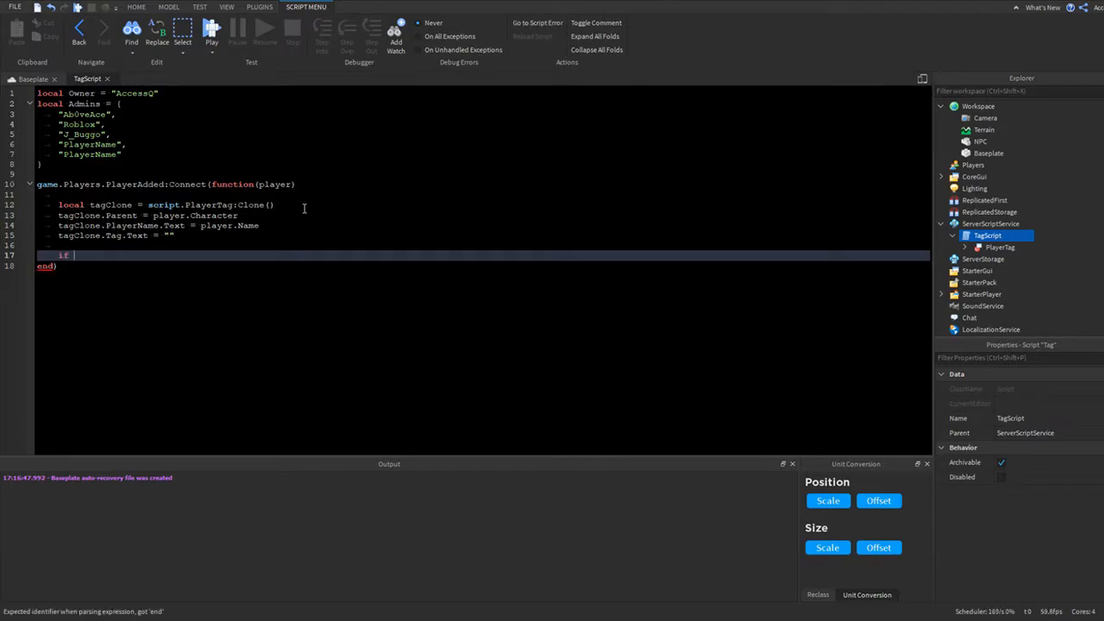
pyautogui.write('player.Name')
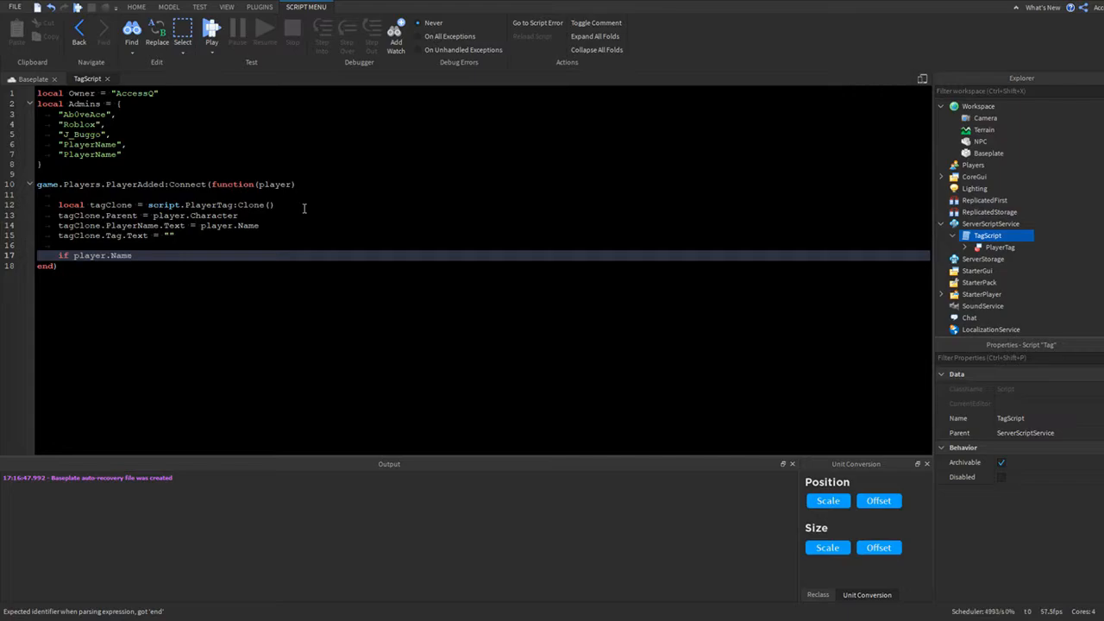
pyautogui.write('== Owner then')
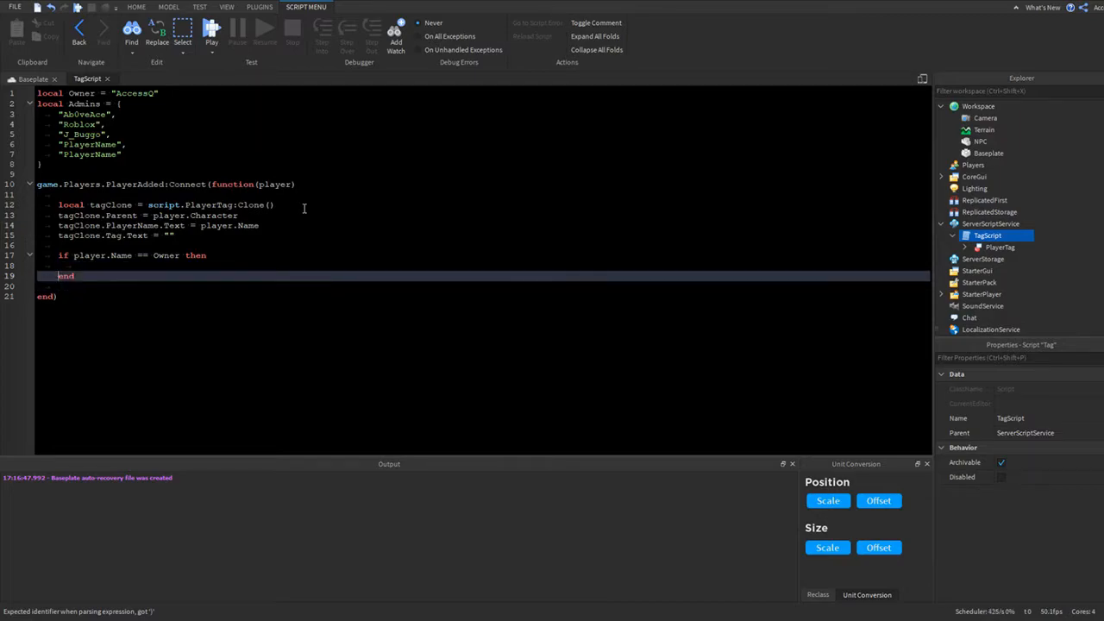
pyautogui.write('ta')
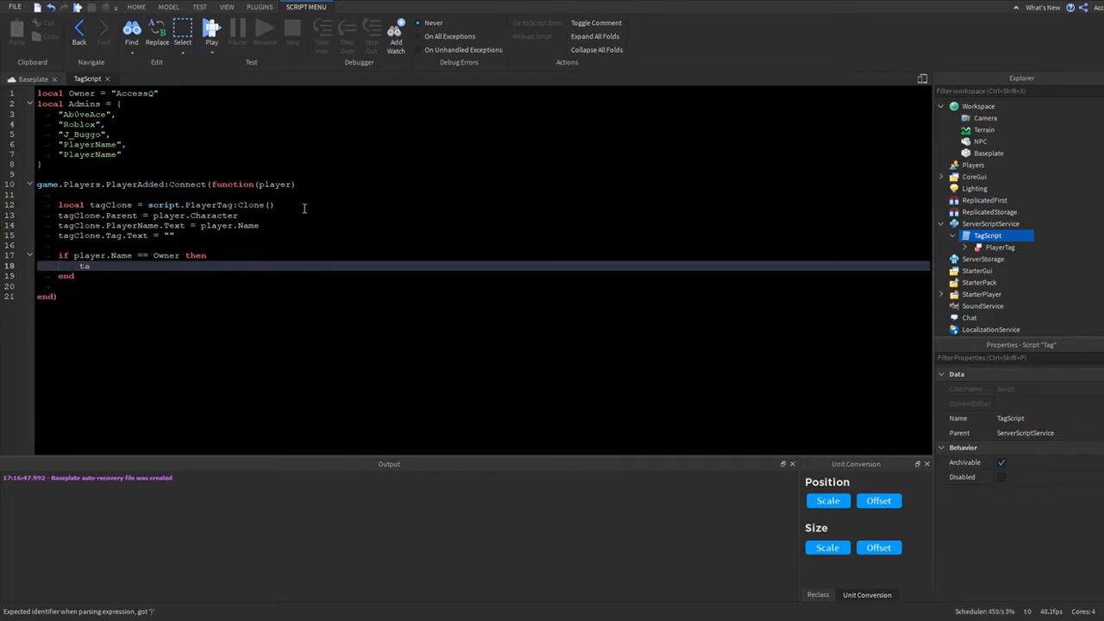
pyautogui.write('gClone.Tag.Text = "')
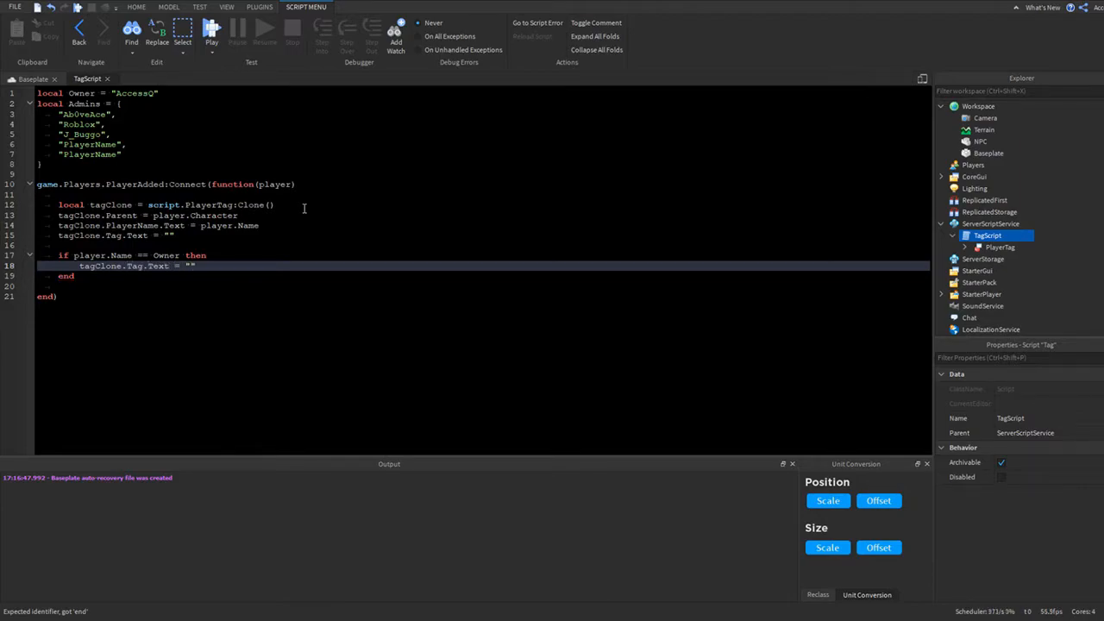
pyautogui.write('Owner')
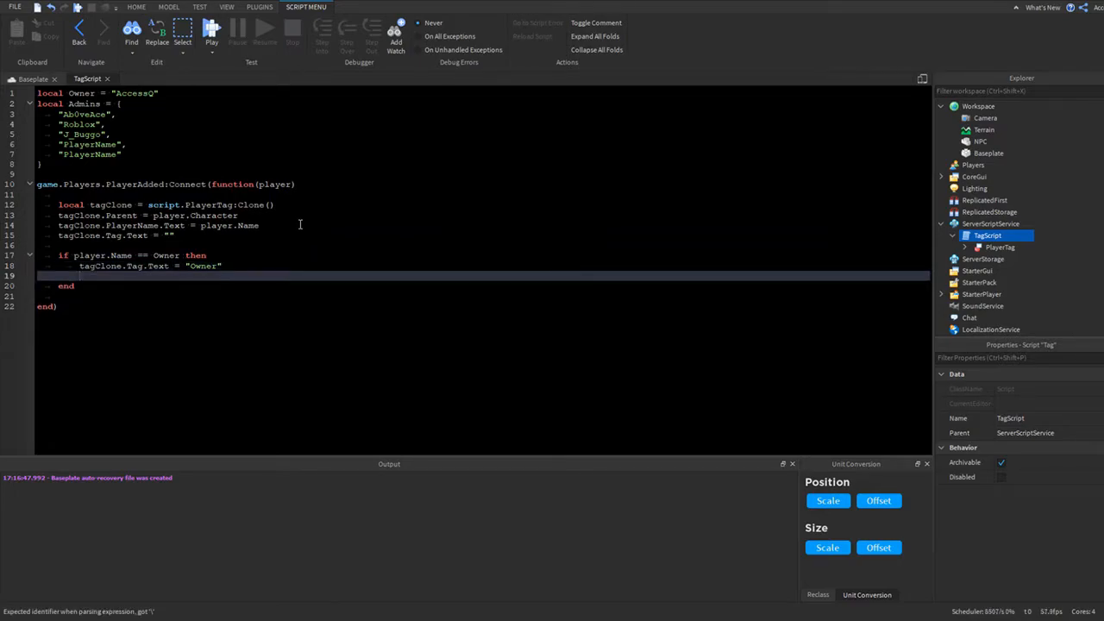
# - Give the owner tag TextColor3 Color3.fromRGB(255,255,0) and Font Enum.Font.Cartoon
pyautogui.write('tagClone.Tag.TextColor3 = Color3.fromRGB(2')
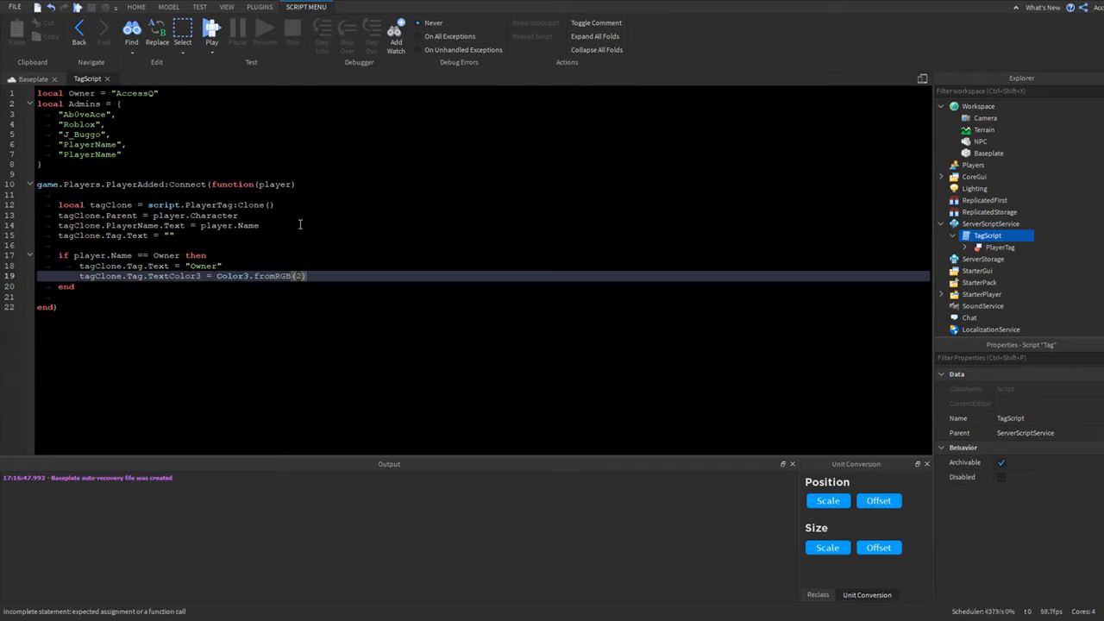
pyautogui.write('255,255,0)')
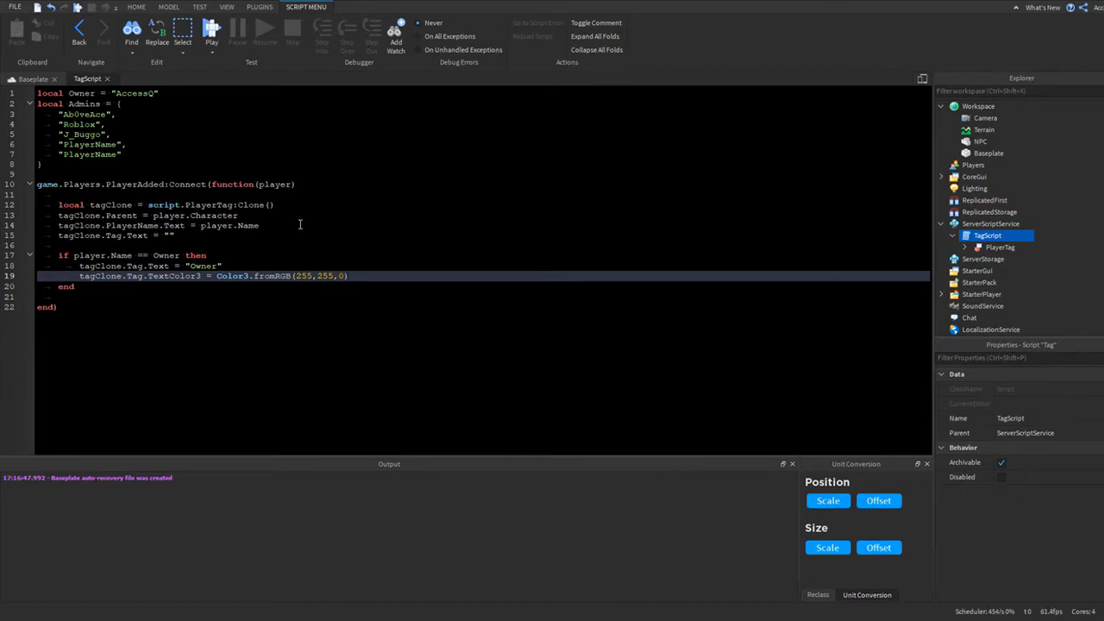
pyautogui.write('tagClone.Tag.Font = Enum.f')
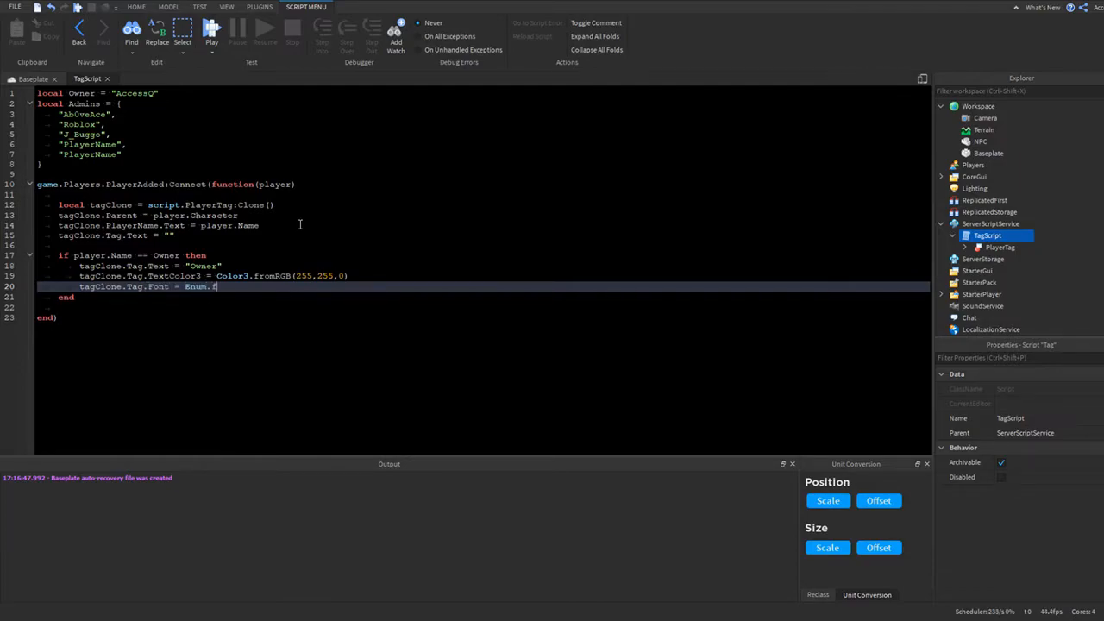
pyautogui.write('ont.')
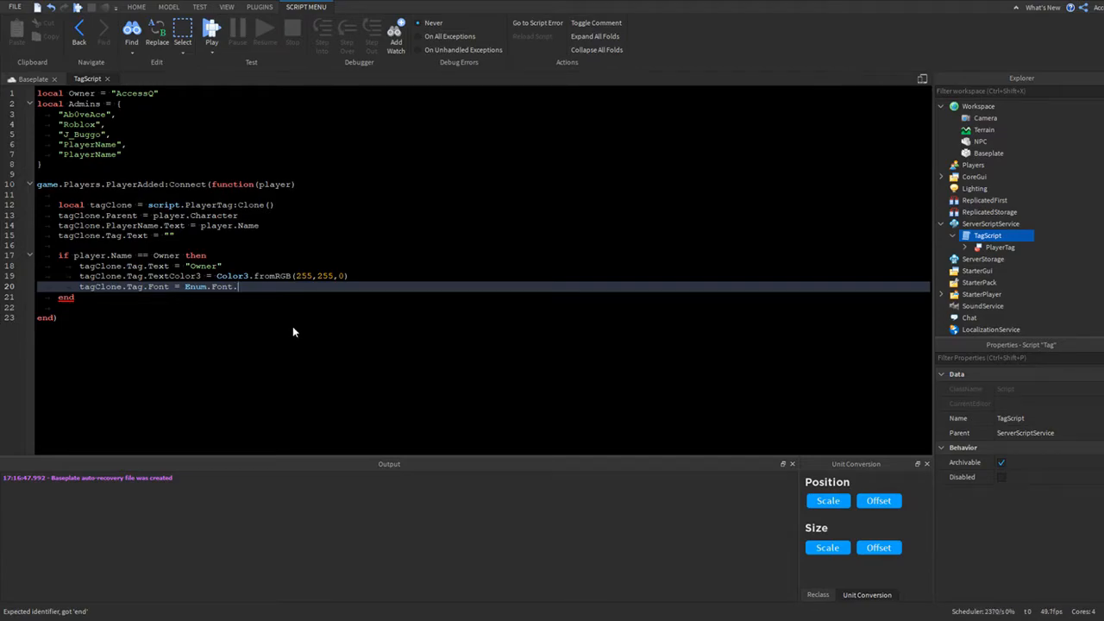
pyautogui.write('Code')
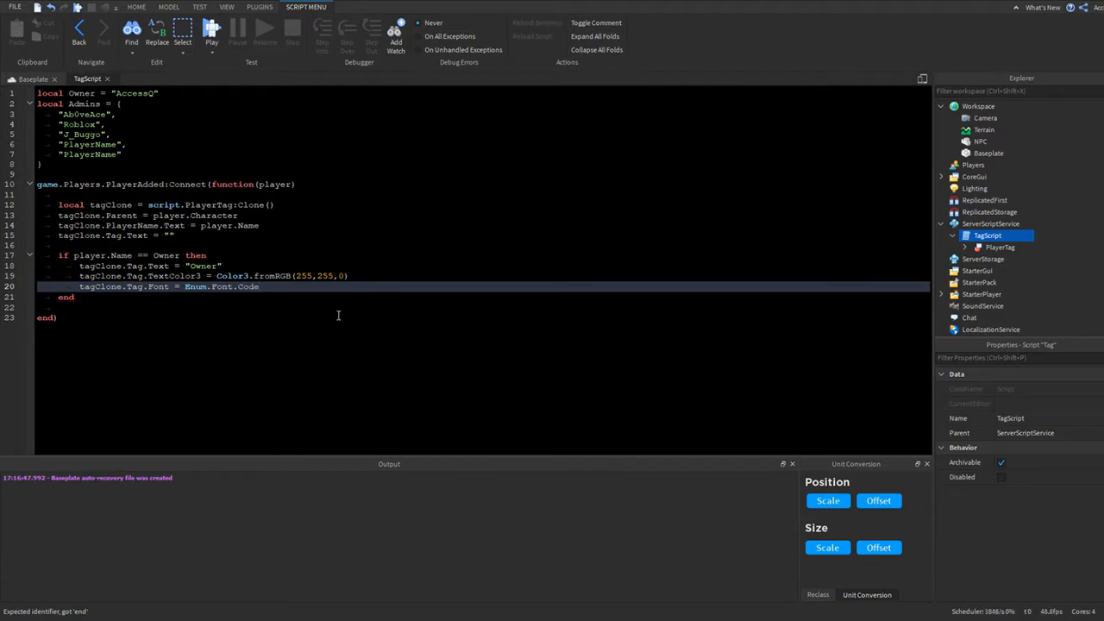
pyautogui.write('tagClone')
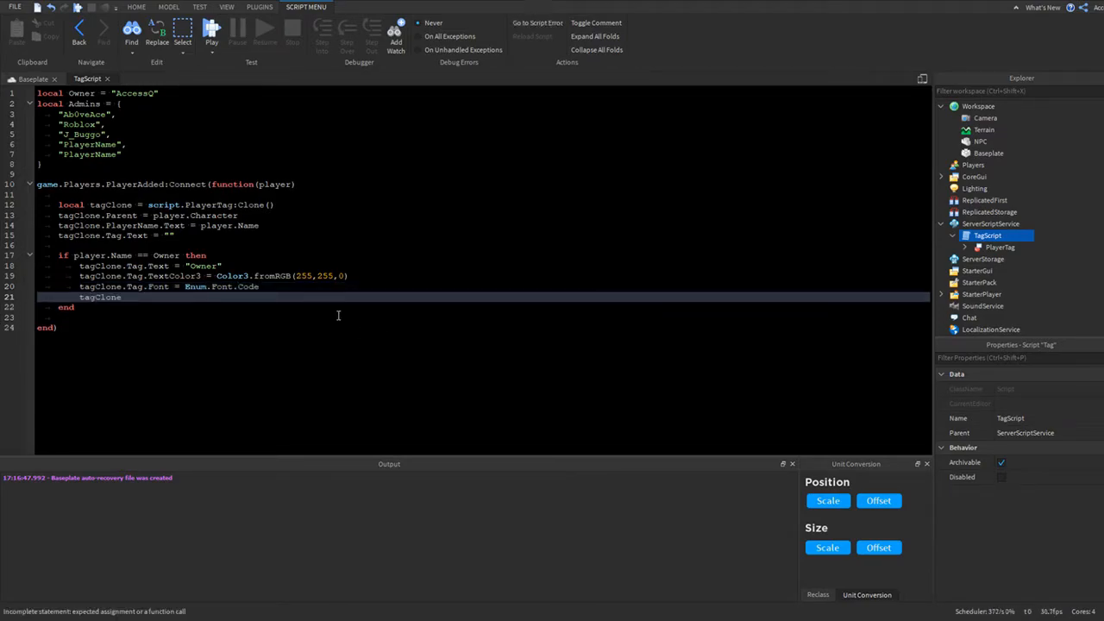
pyautogui.write('.')
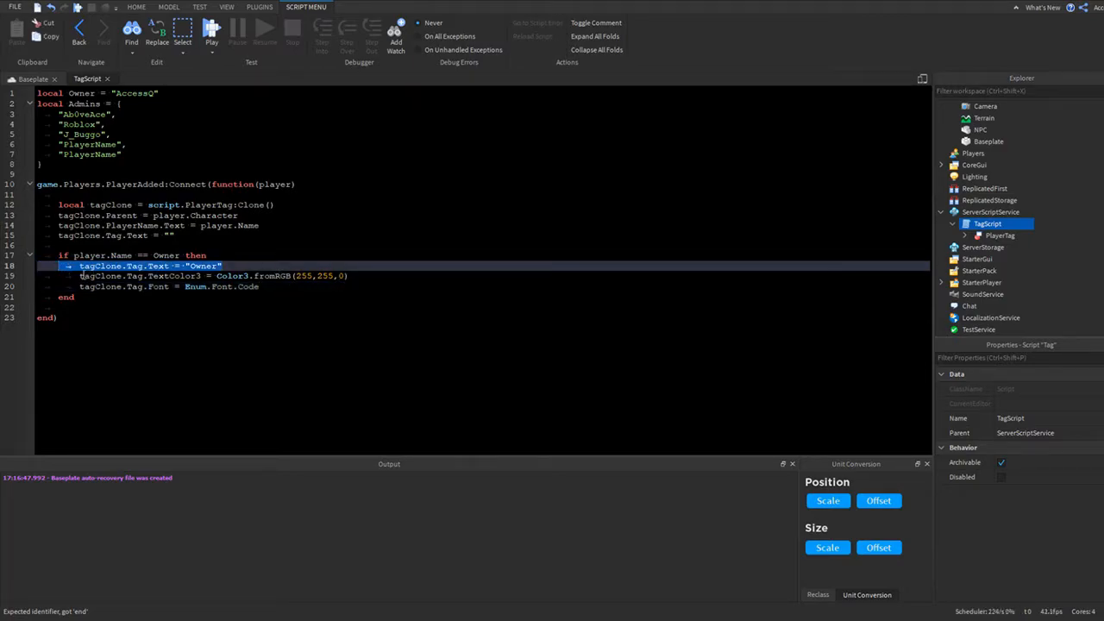
pyautogui.click(349, 276)
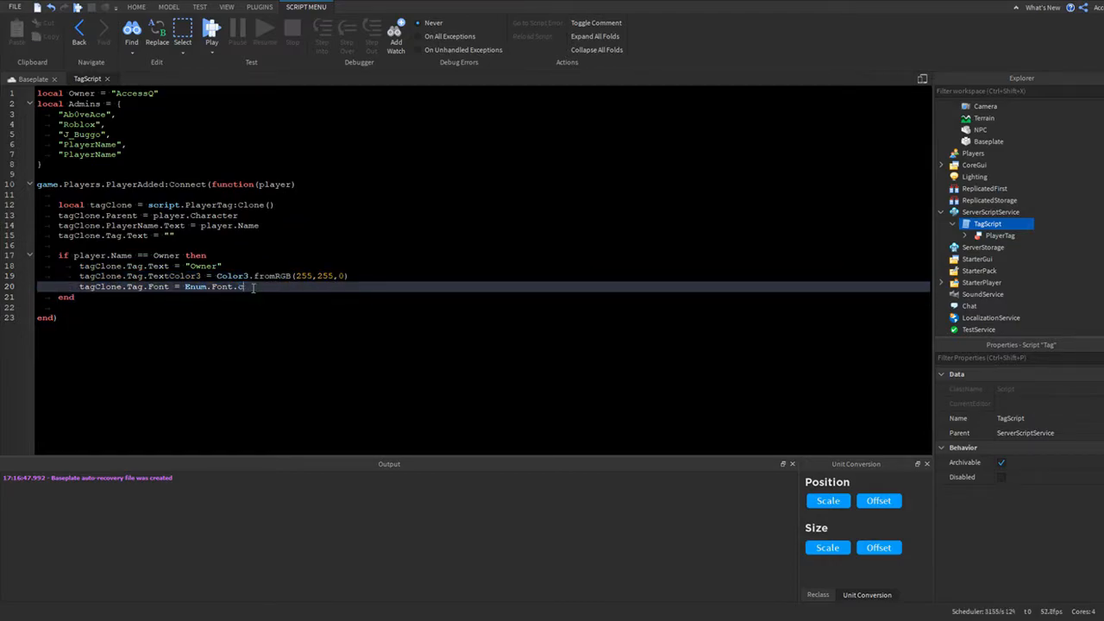
pyautogui.write('Cartoon')
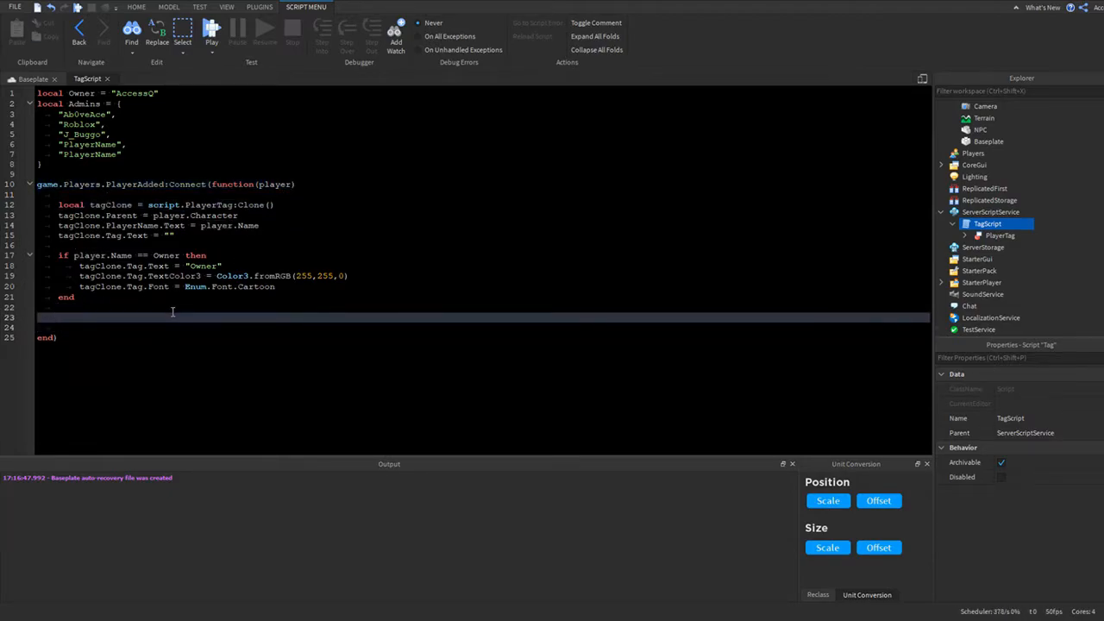
# - Add a for i,v in pairs(Admins) loop checking if player.Name == v then
pyautogui.write('for i,v in')
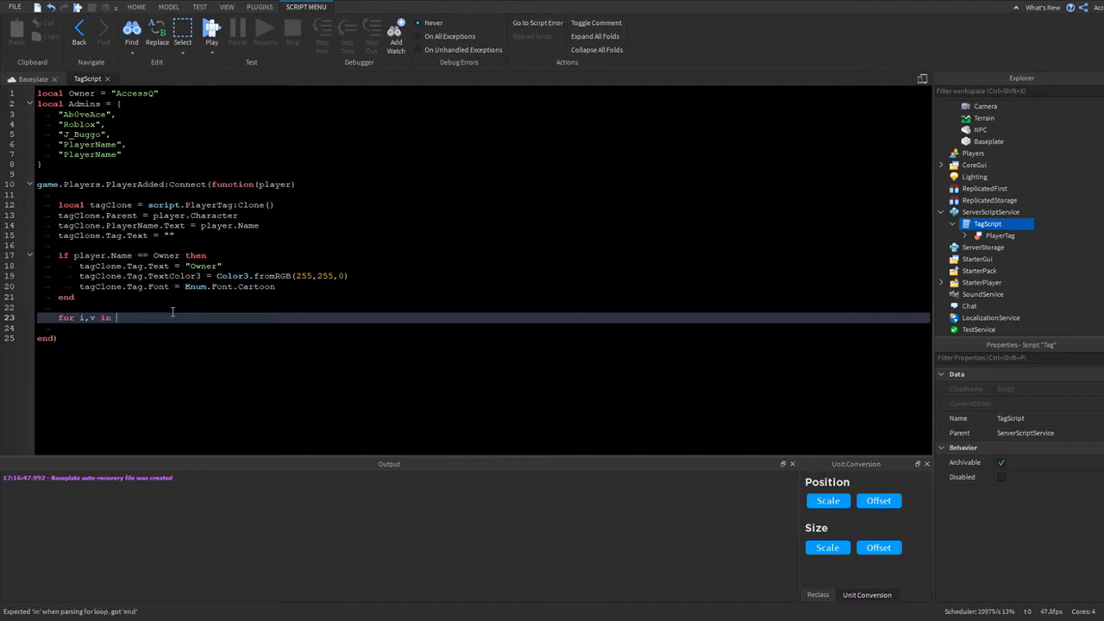
pyautogui.write('pairs()')
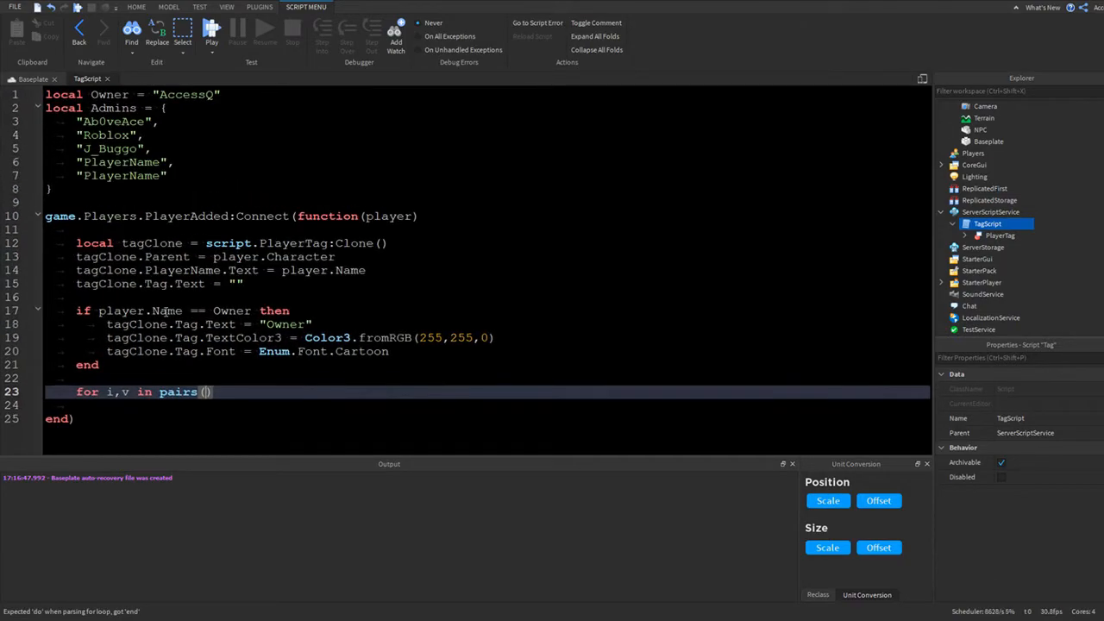
pyautogui.scroll(-3)
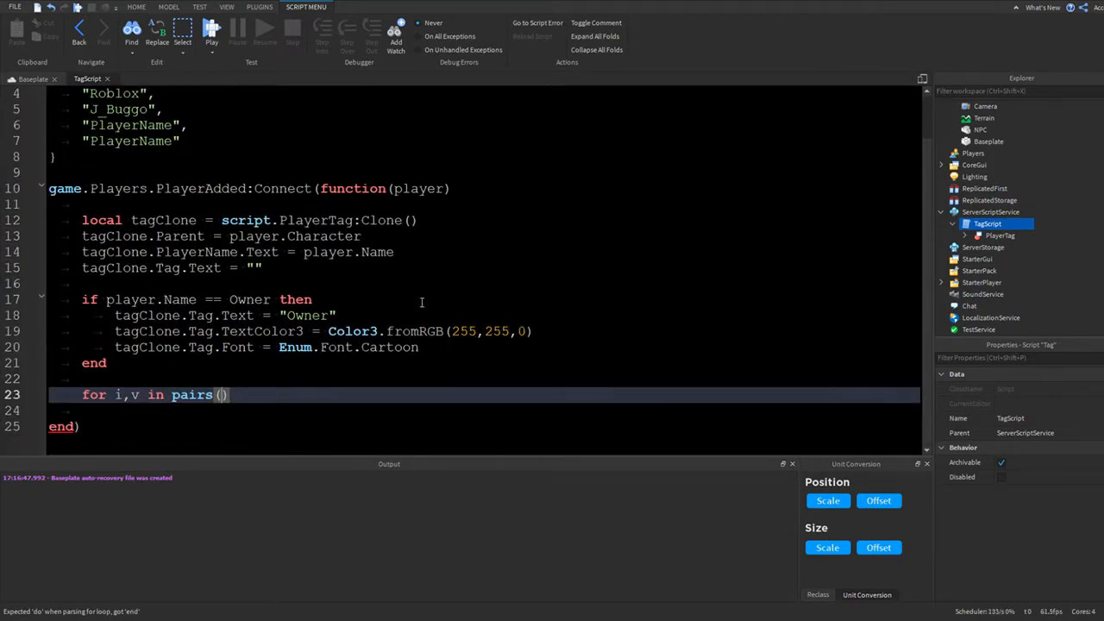
pyautogui.write('admins')
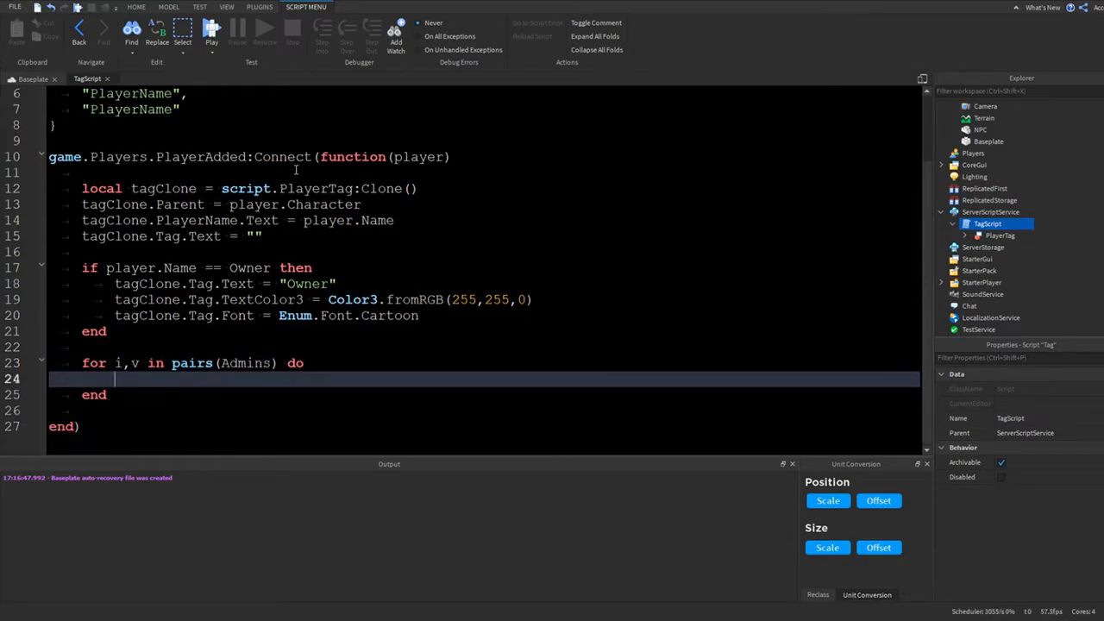
pyautogui.write('if v')
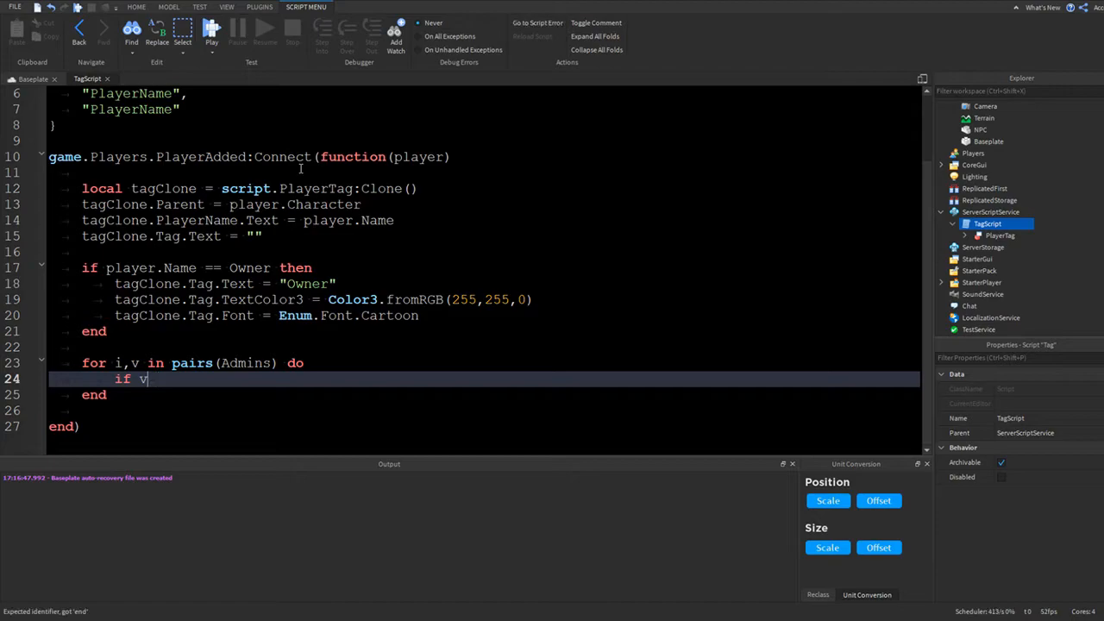
pyautogui.press('Backspace')
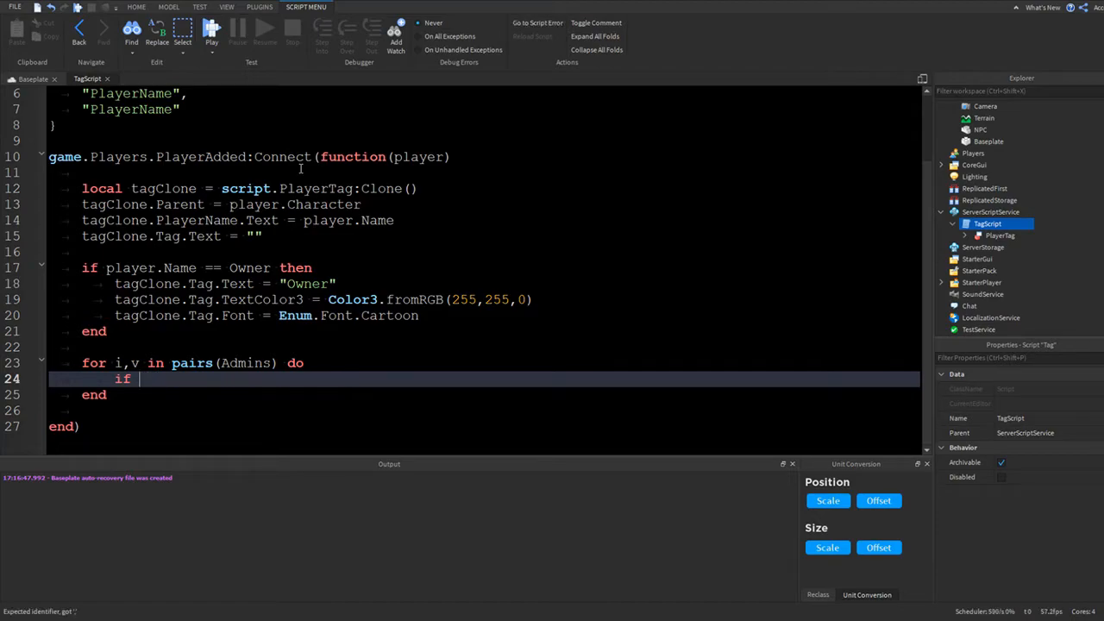
pyautogui.write('player.Name == v')
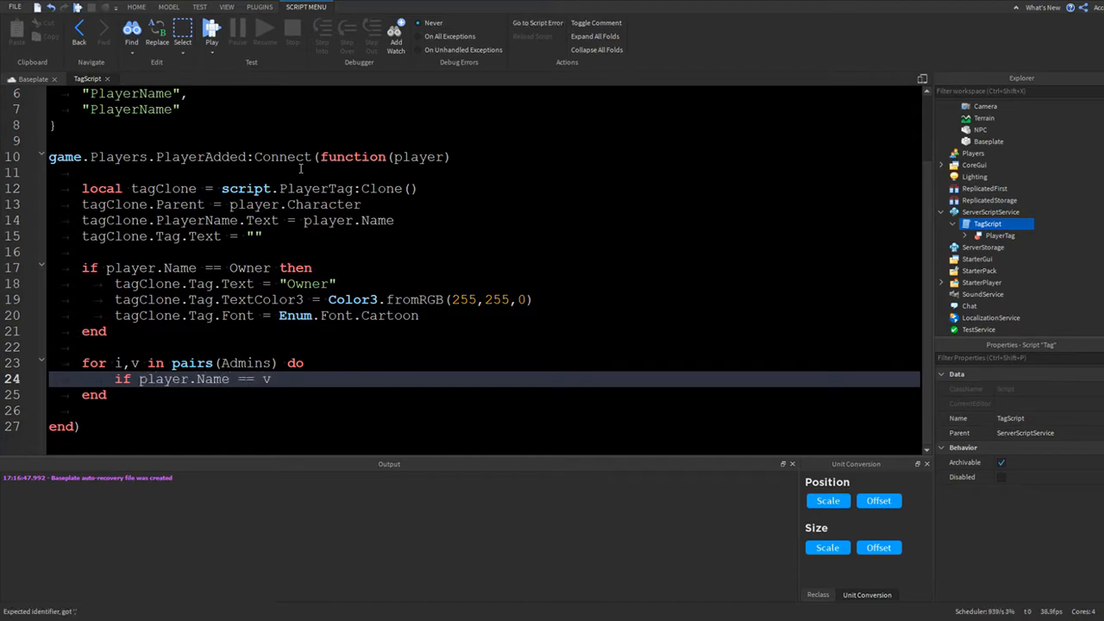
pyautogui.write('then')
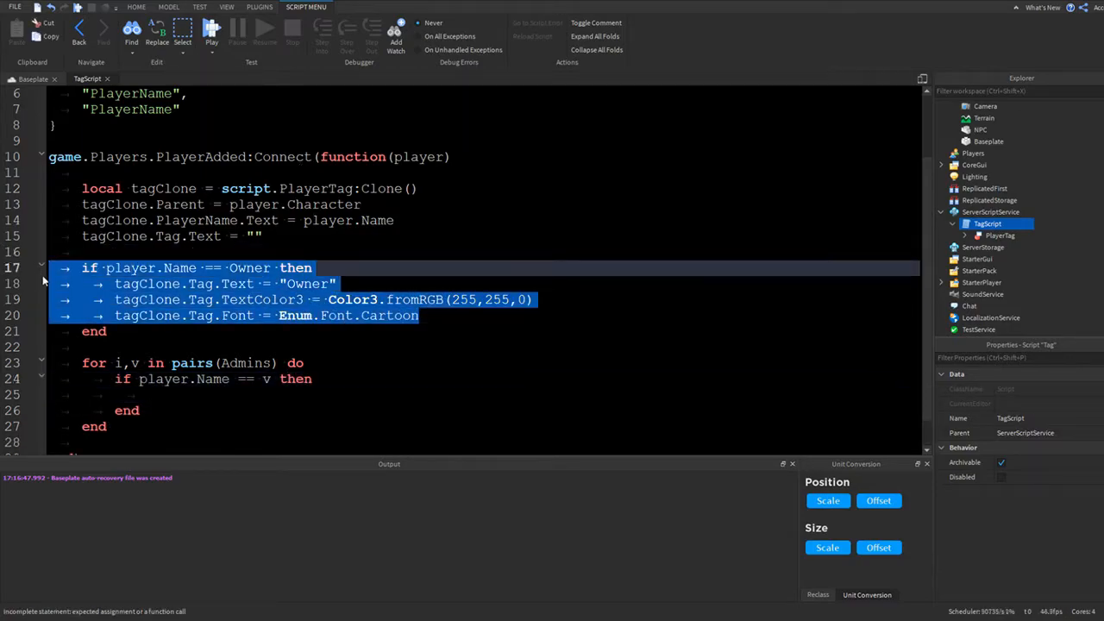
# - Make the admin branch set a white "Admin" tag using Enum.Font.Arcade instead of Cartoon
pyautogui.scroll(3)
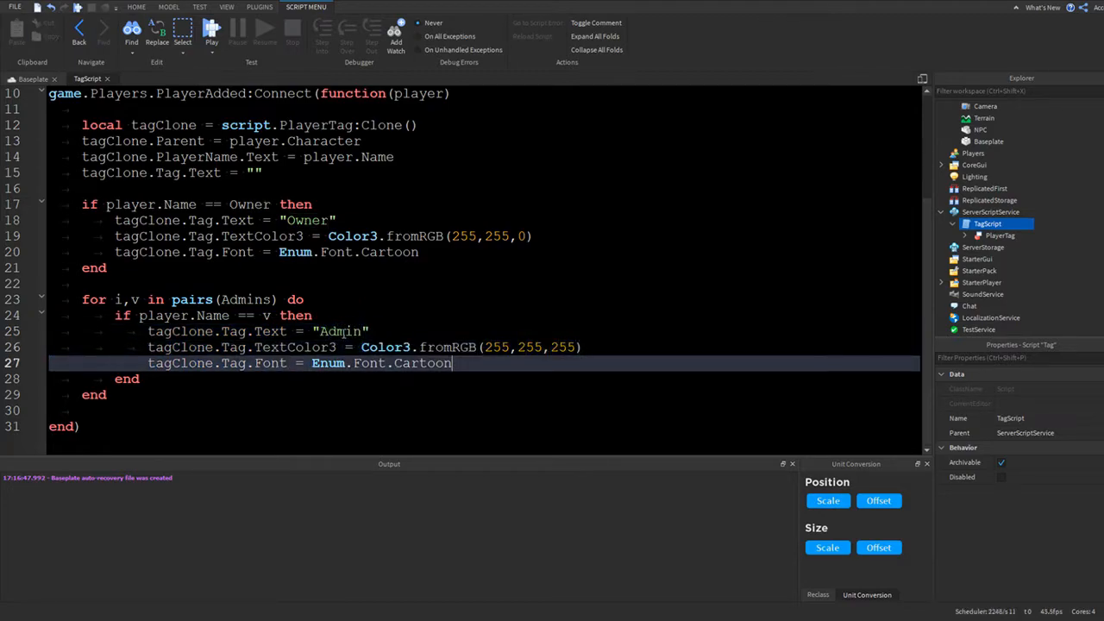
pyautogui.press('BackSpace')
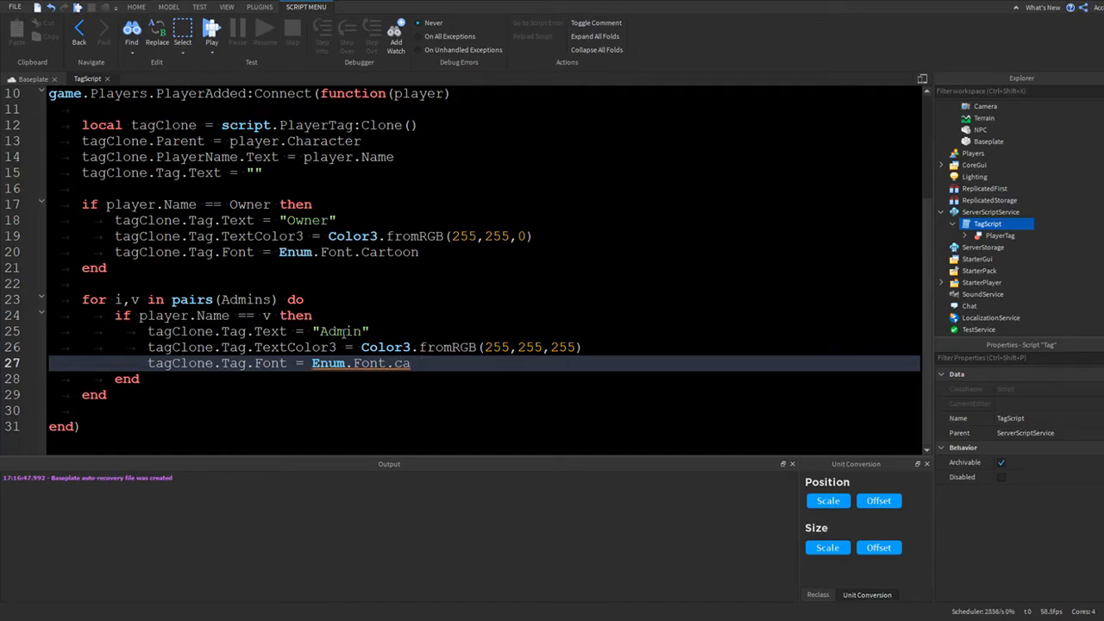
pyautogui.press('BackSpace')
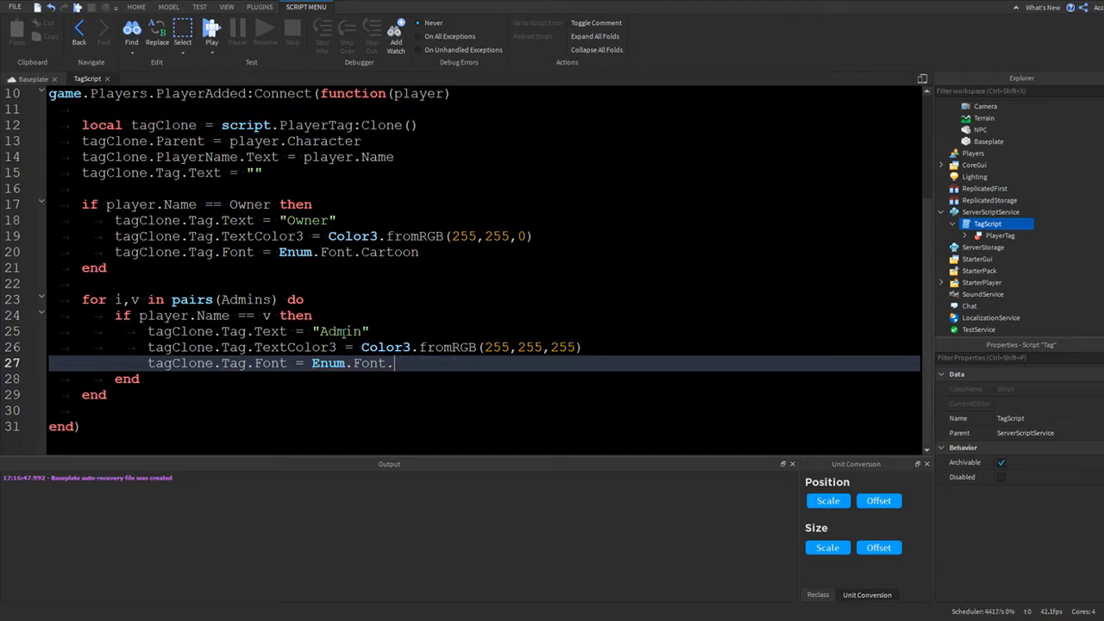
pyautogui.write('Arcade')
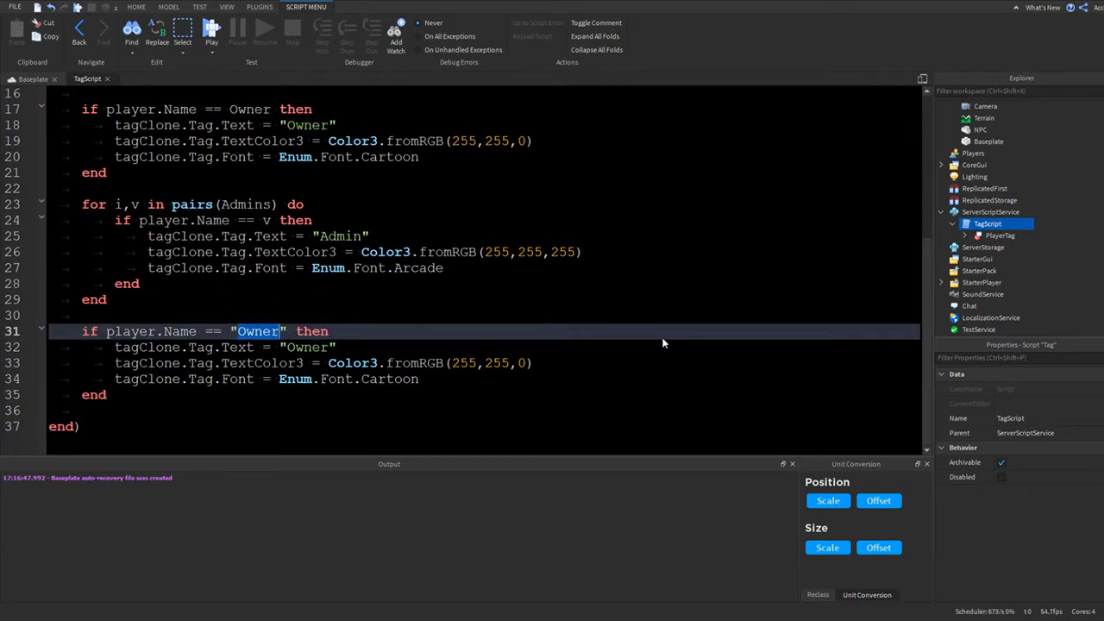
# - Add a branch for "PlayerName" setting tagClone.Tag.Text to "CustomTag", then return to the baseplate view
pyautogui.write('PlayerName')
pyautogui.click(485, 347)
pyautogui.write('usto')
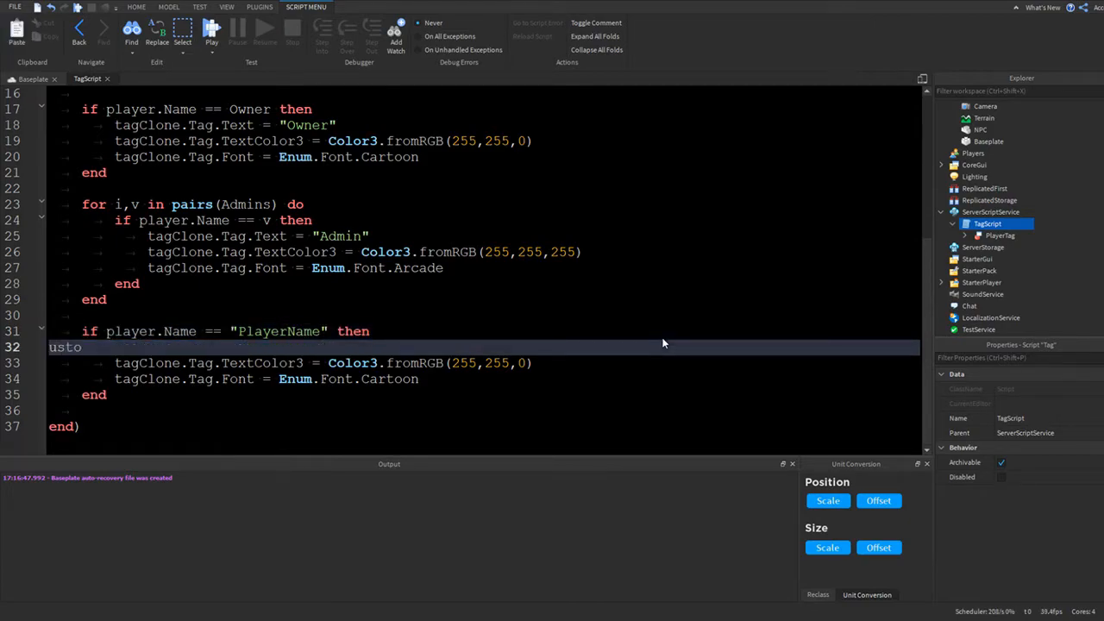
pyautogui.write('tagClone.Tag.Text = ""')
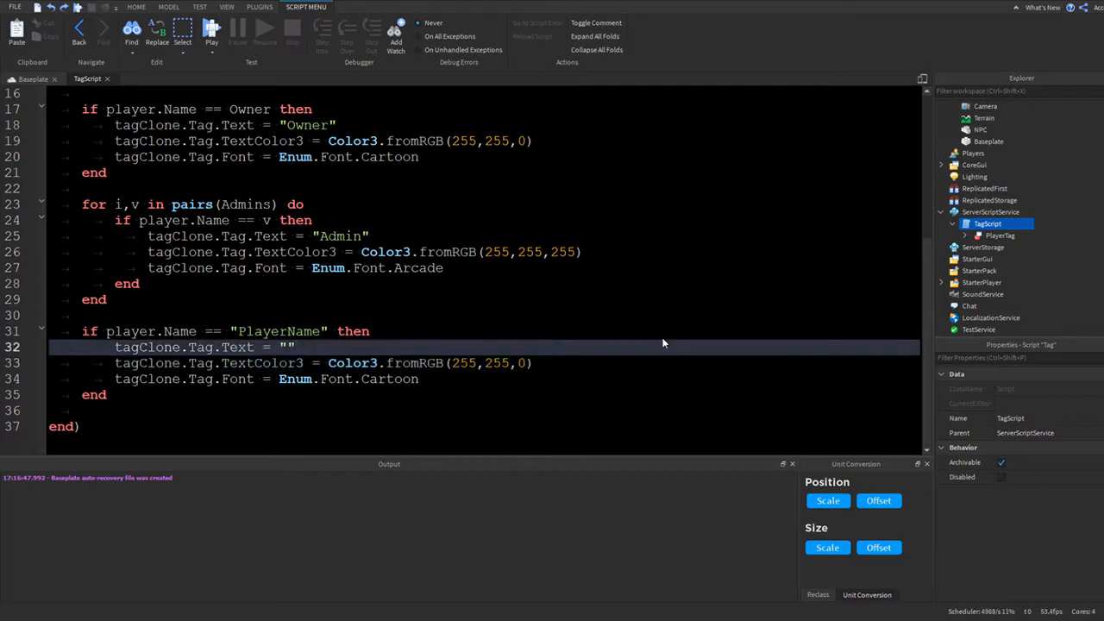
pyautogui.write('CustomTag')
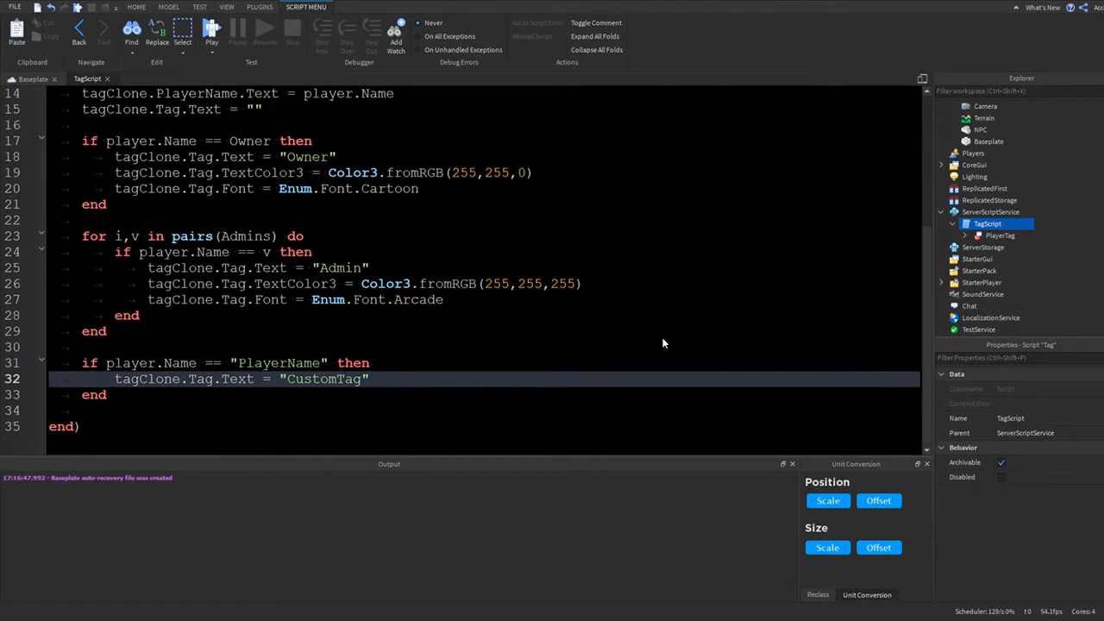
pyautogui.scroll(3)
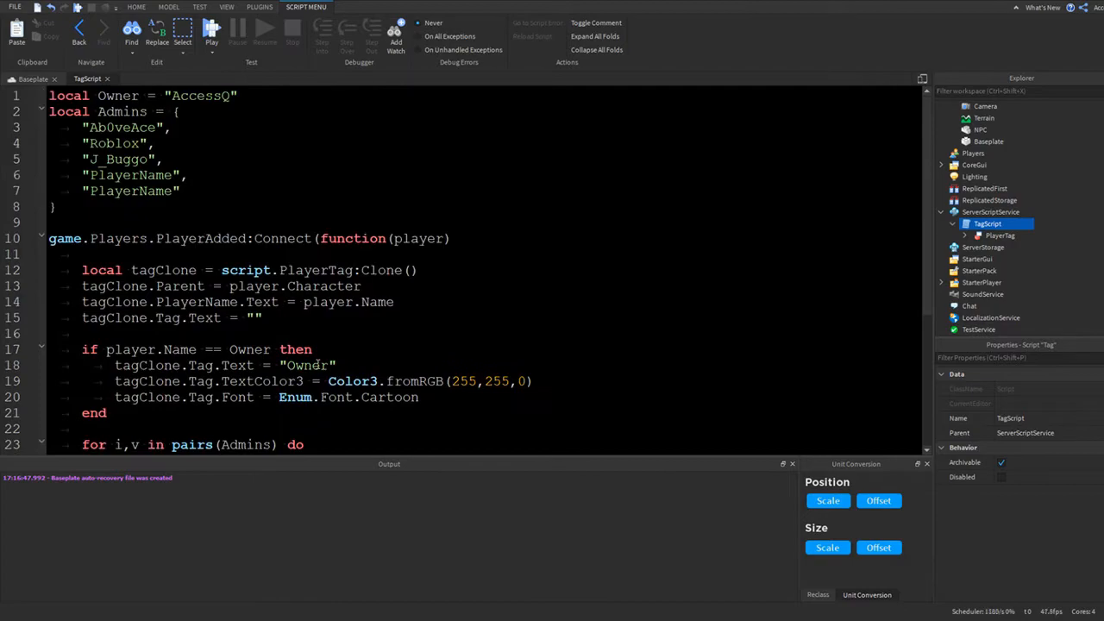
pyautogui.scroll(-3)
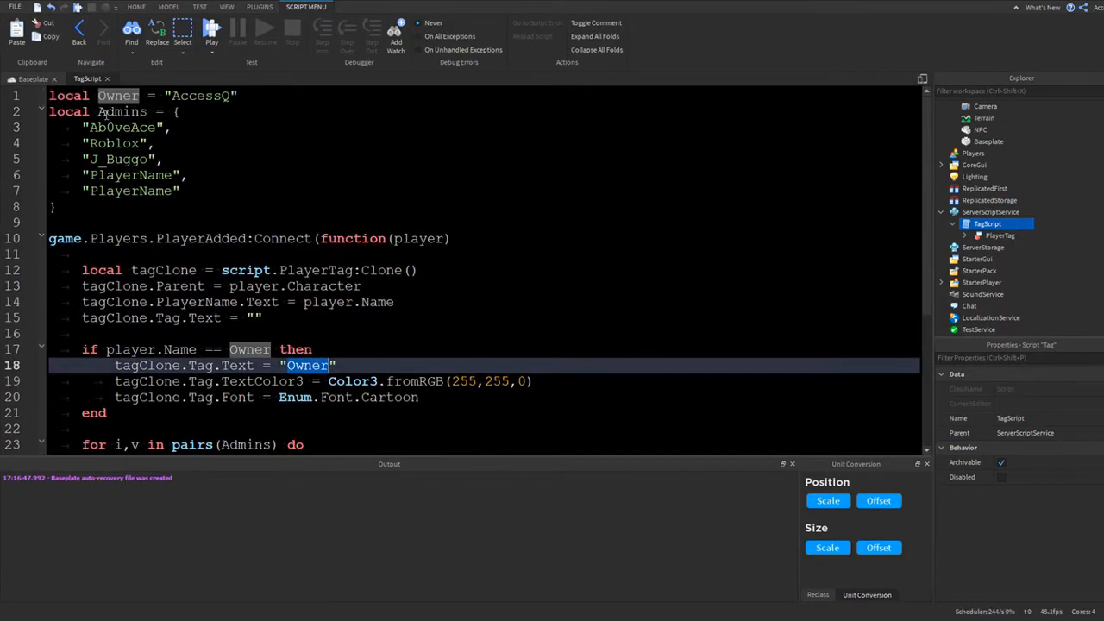
pyautogui.scroll(-3)
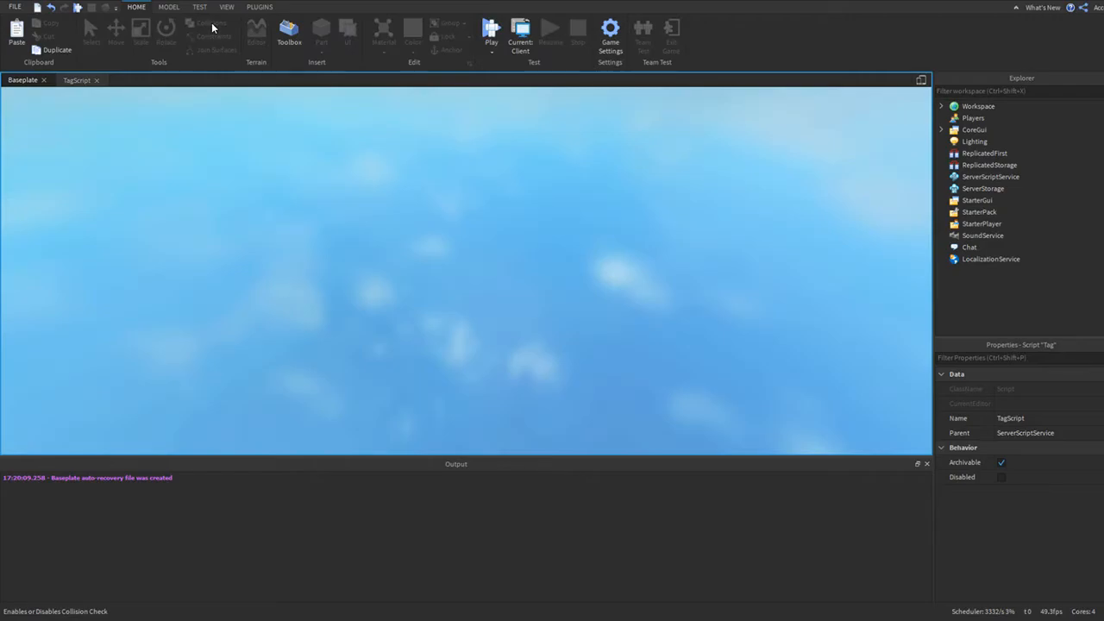
# - Add wait(3) after PlayerAdded and parent the cloned tag to player.Character.Head
pyautogui.click(490, 27)
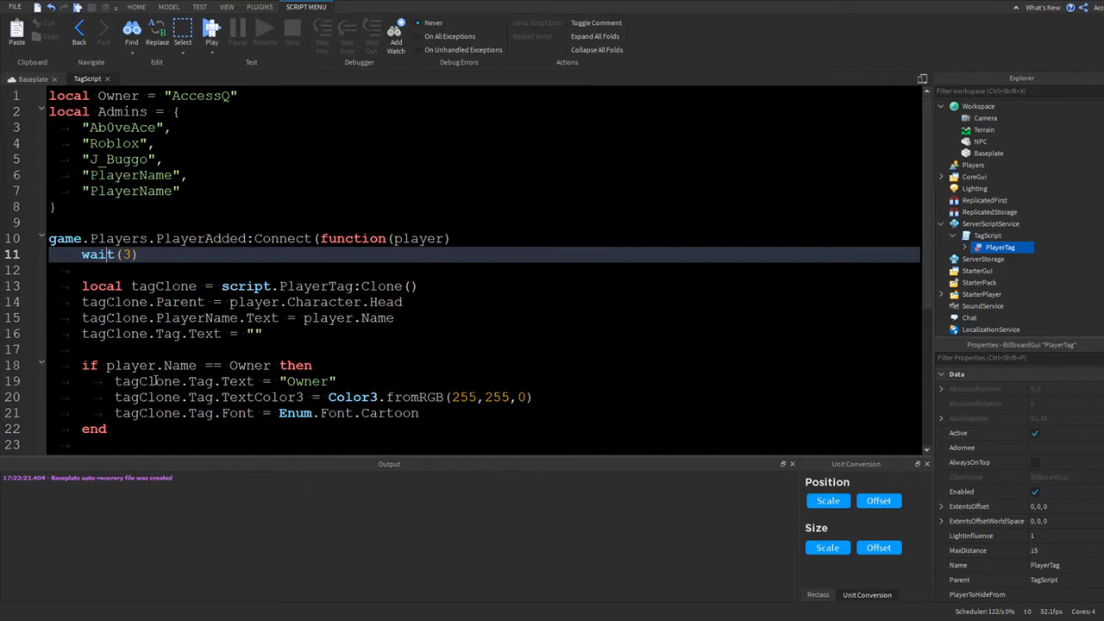
pyautogui.scroll(-3)
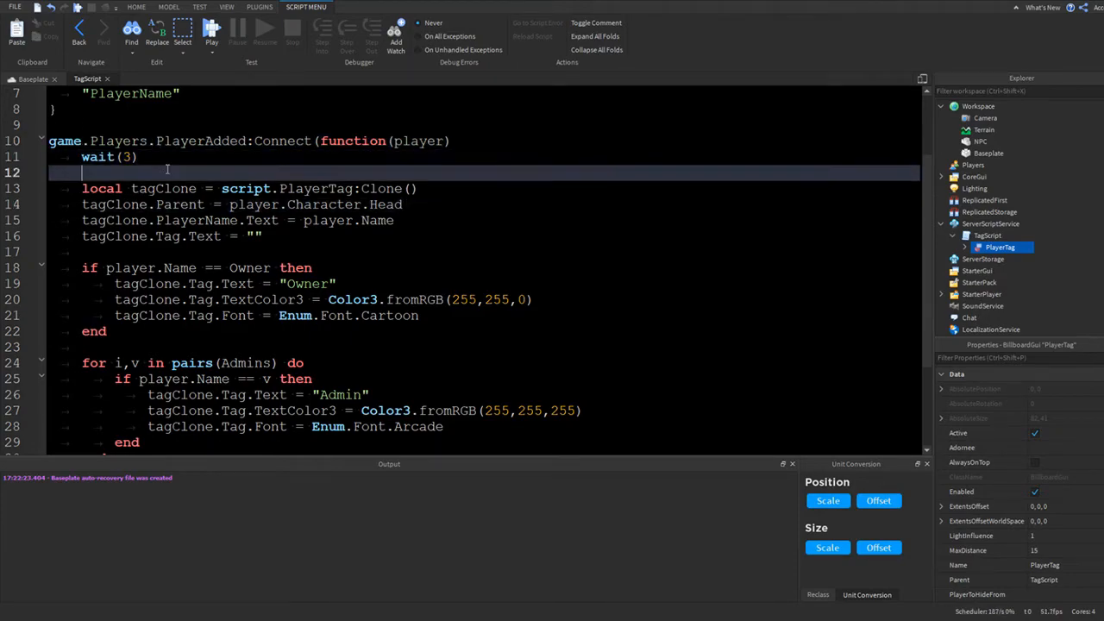
pyautogui.scroll(3)
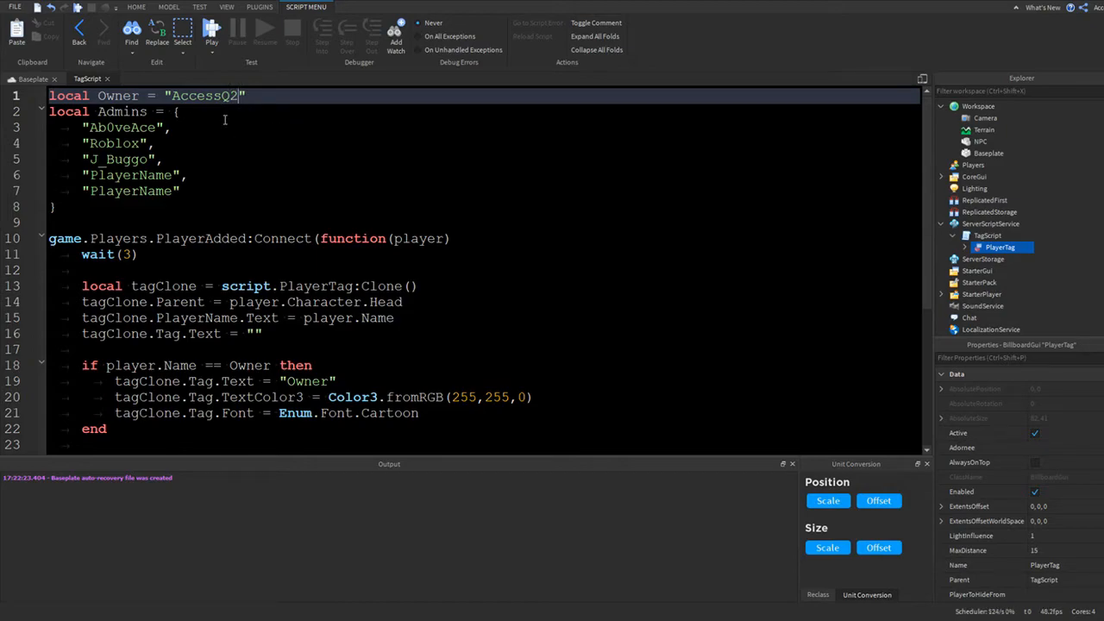
# - Set local Owner = "OwnerName" and move the old "AccessQ" name into the Admins list
pyautogui.write('Own')
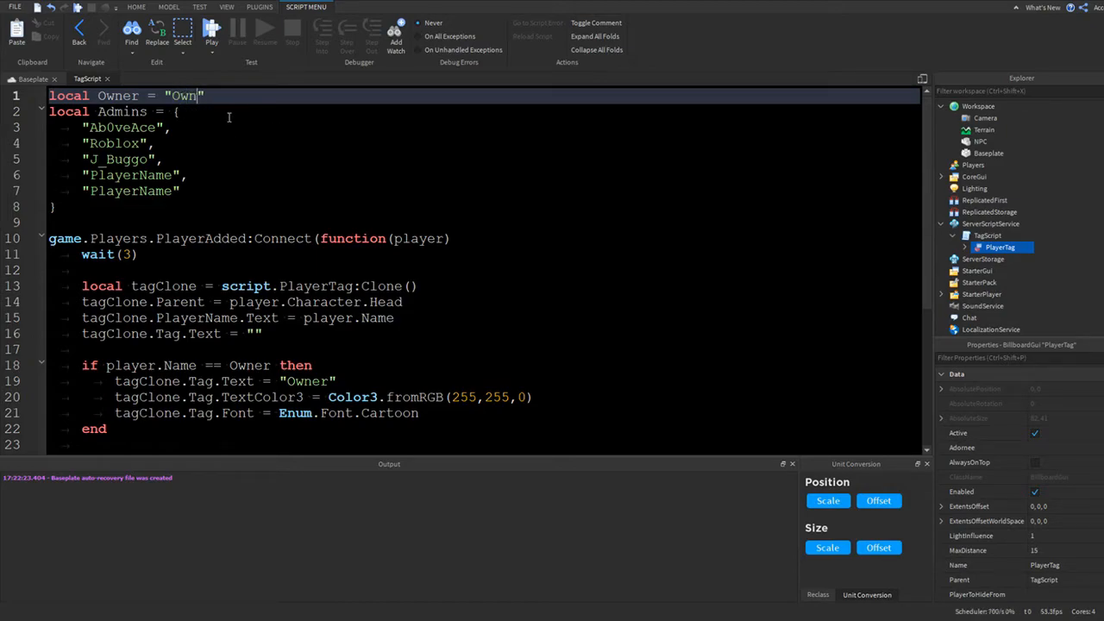
pyautogui.press('Backspace')
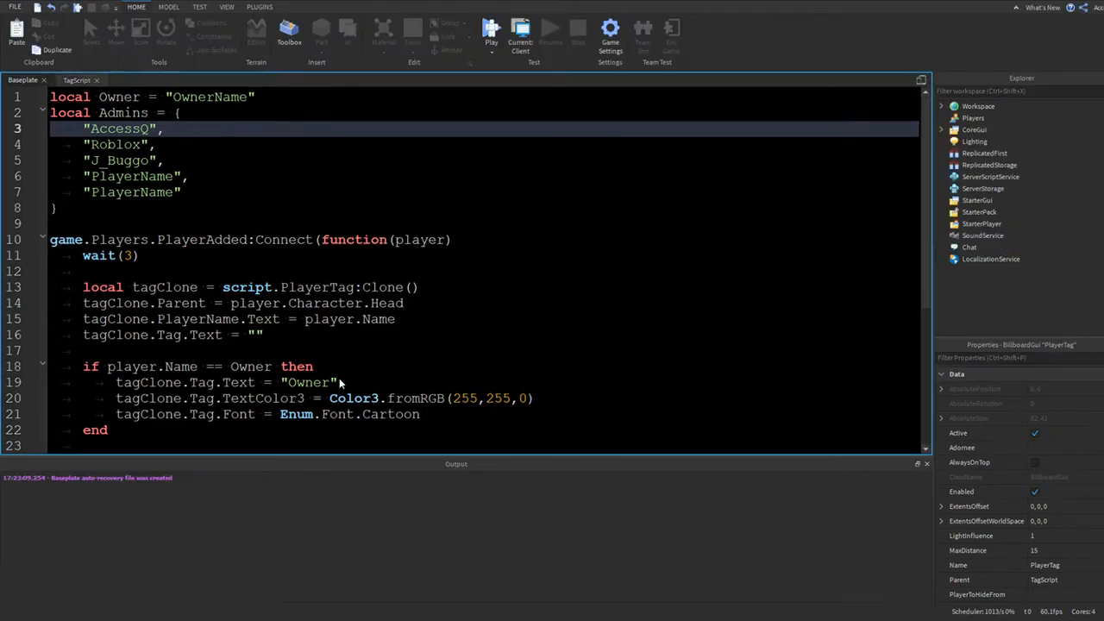
# - Stop the running play test and return to the TagScript editor
pyautogui.click(21, 79)
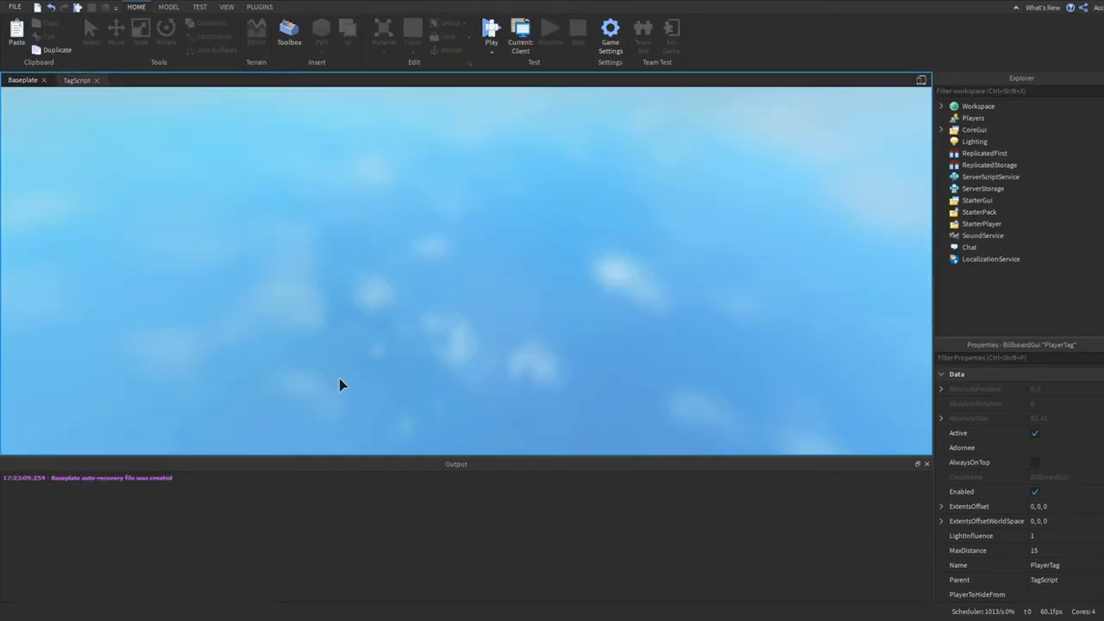
pyautogui.click(490, 35)
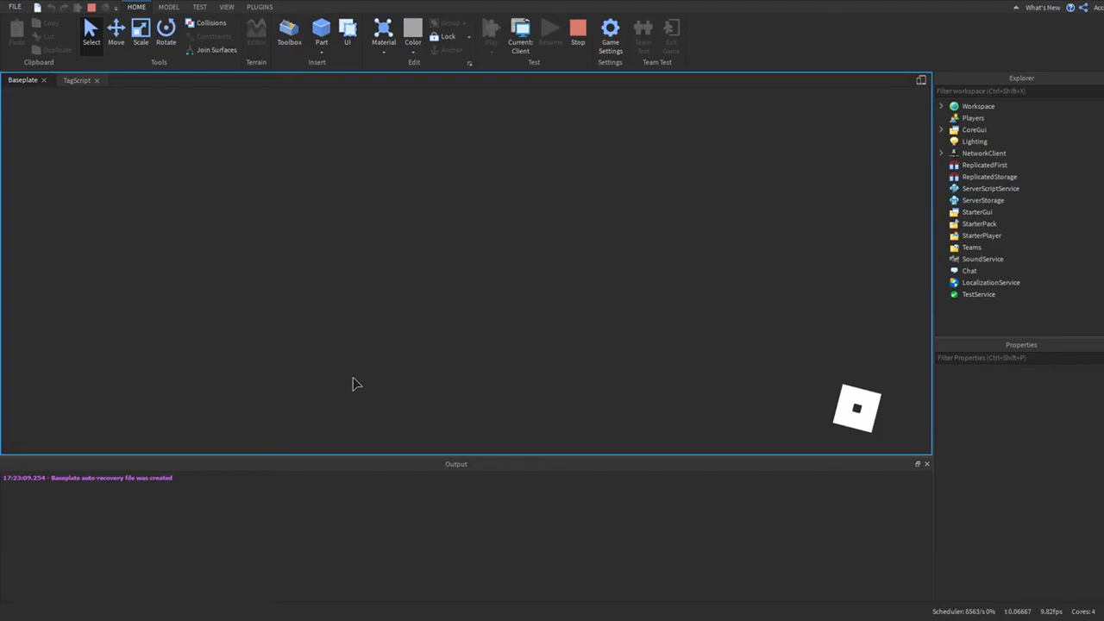
pyautogui.click(490, 27)
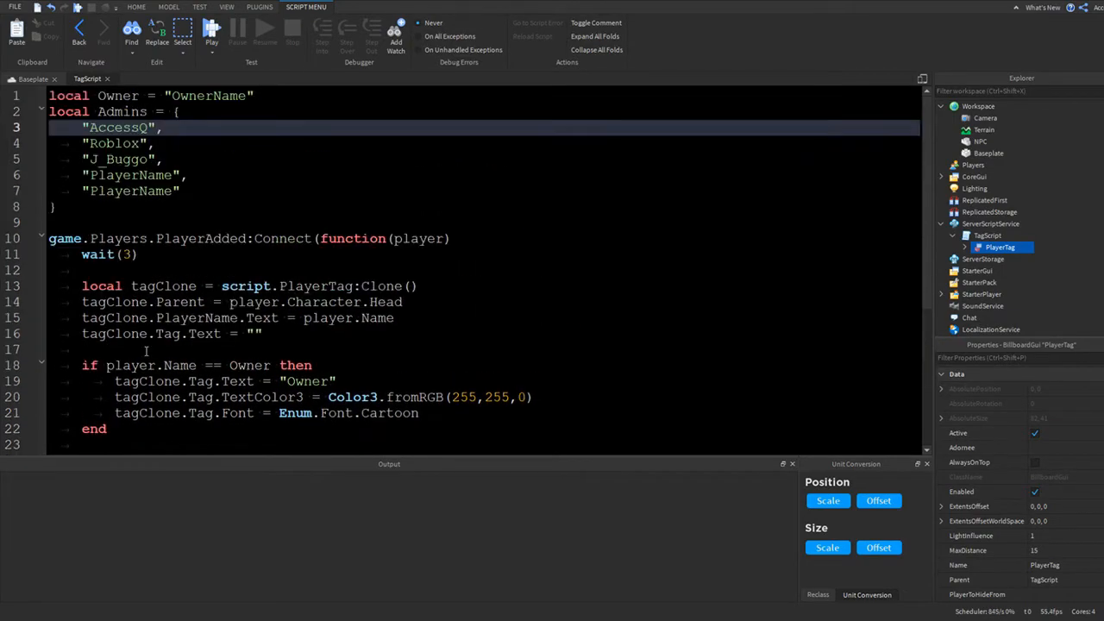
# - Change the custom-tag check to username "AccessQ" and reset Admins to "PlayerName" placeholders
pyautogui.scroll(-3)
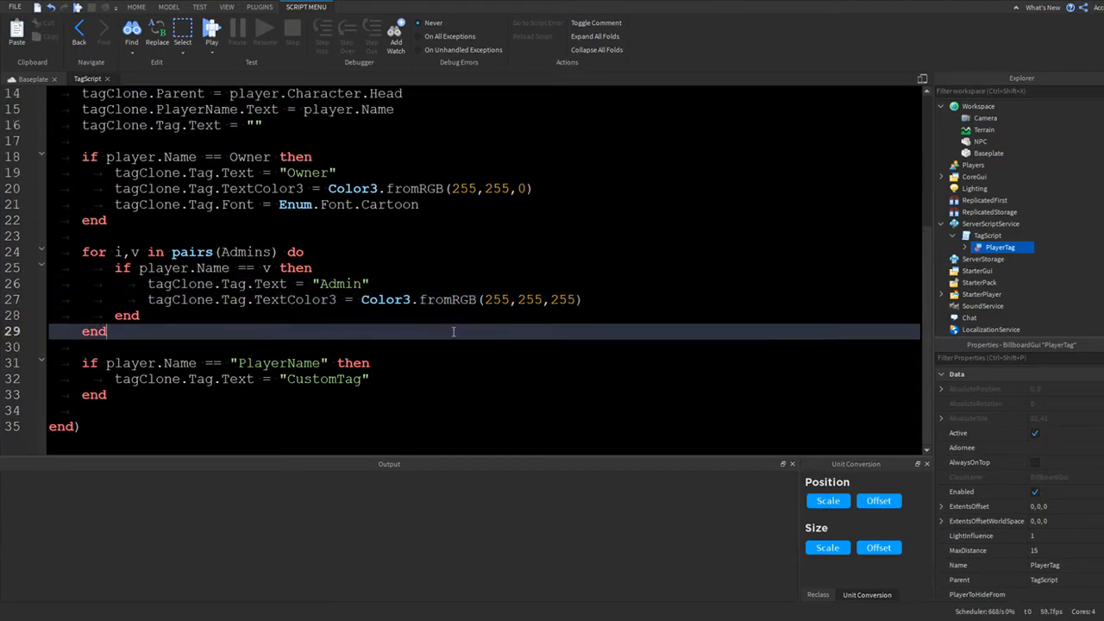
pyautogui.doubleClick(277, 362)
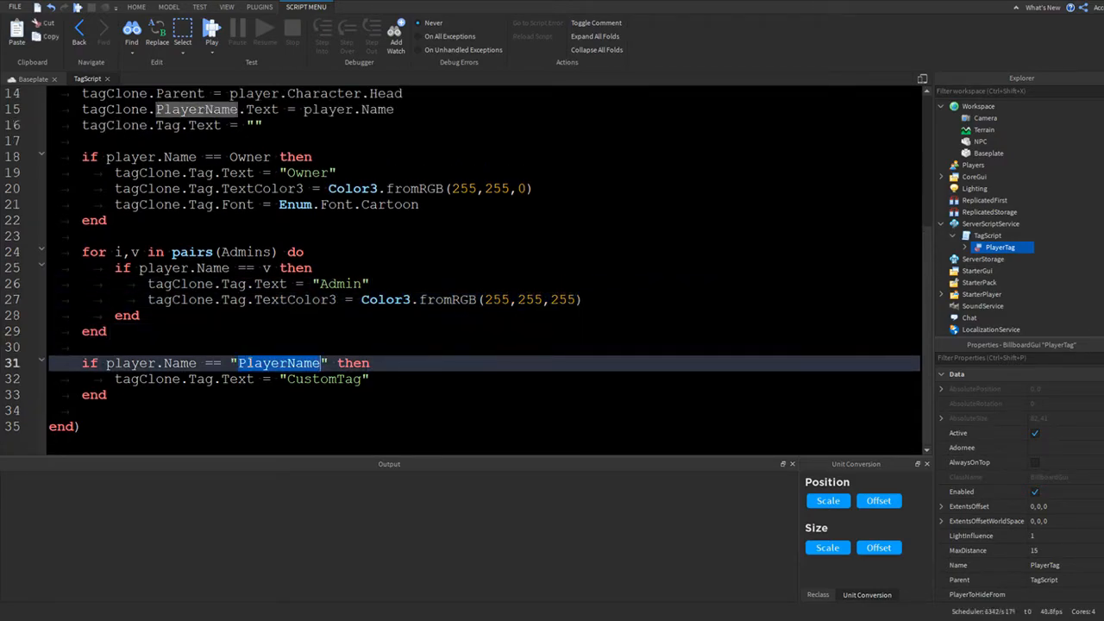
pyautogui.scroll(3)
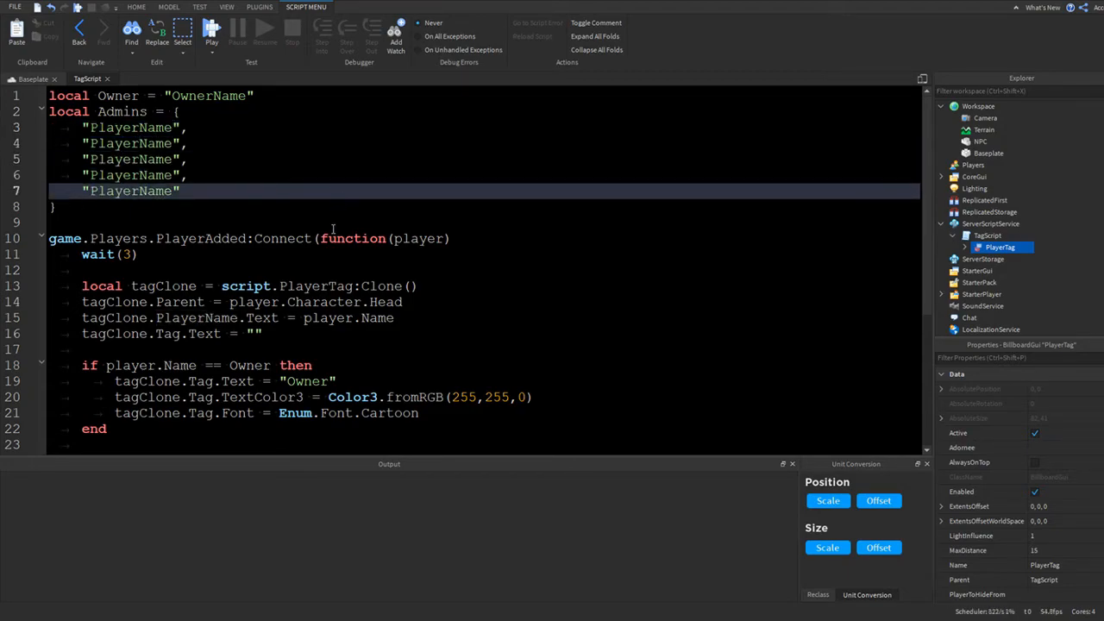
pyautogui.scroll(-3)
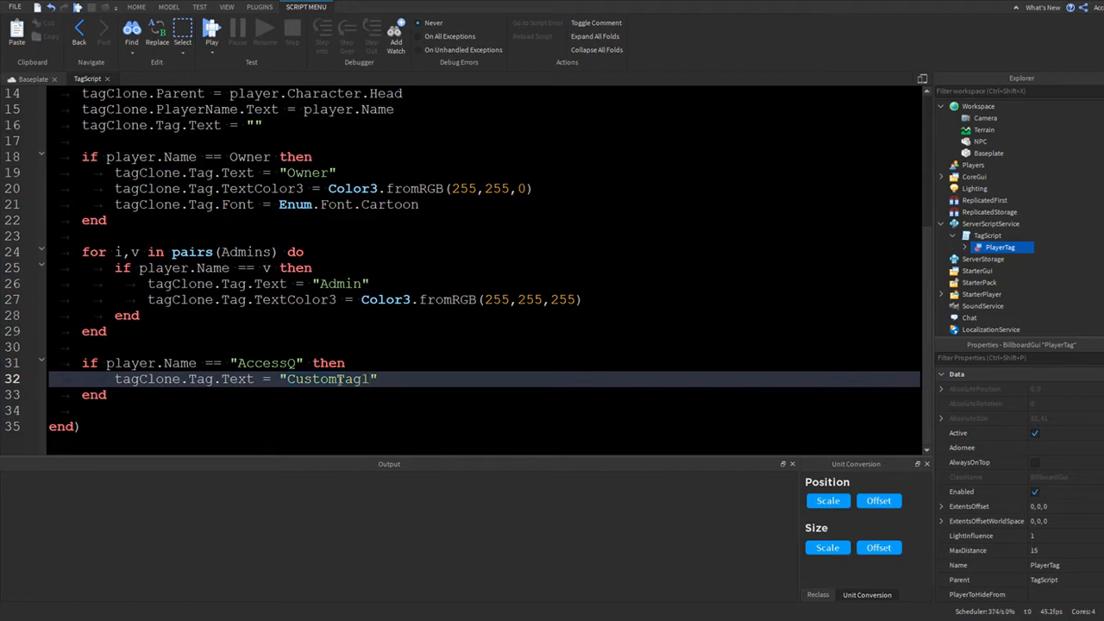
pyautogui.press('Backspace')
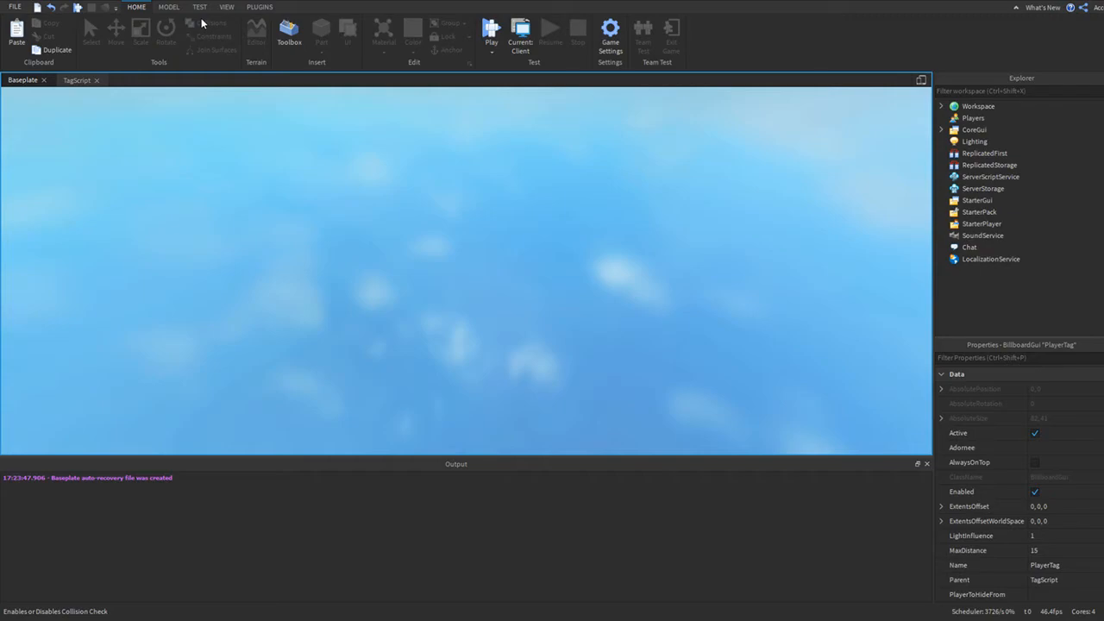
# - Play-test to see the CustomTag label above the avatar, then stop the test
pyautogui.click(492, 31)
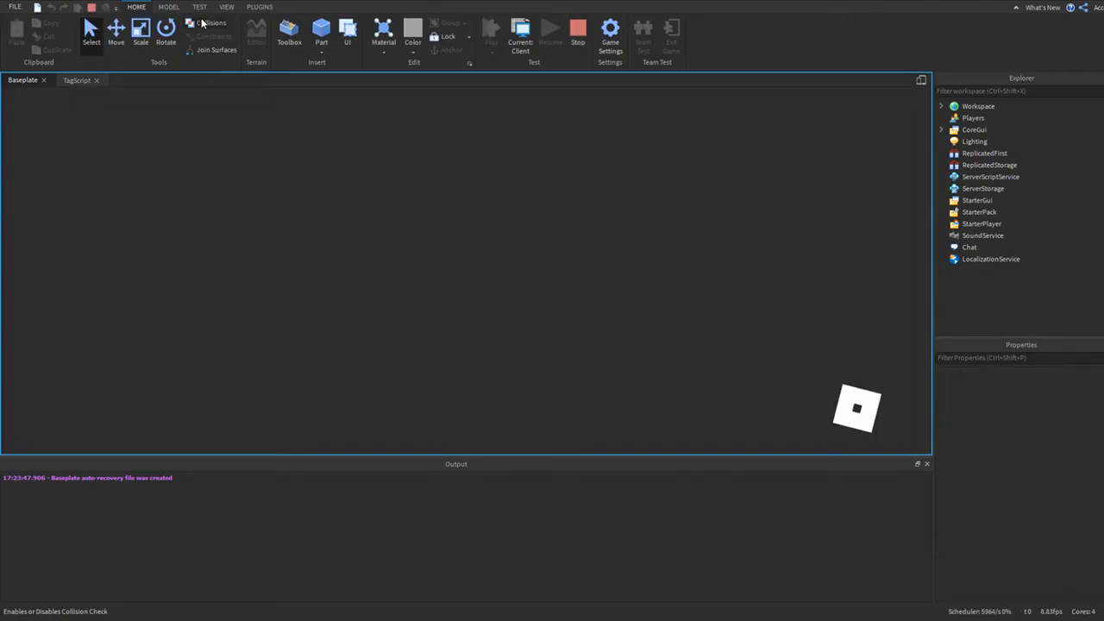
pyautogui.click(490, 34)
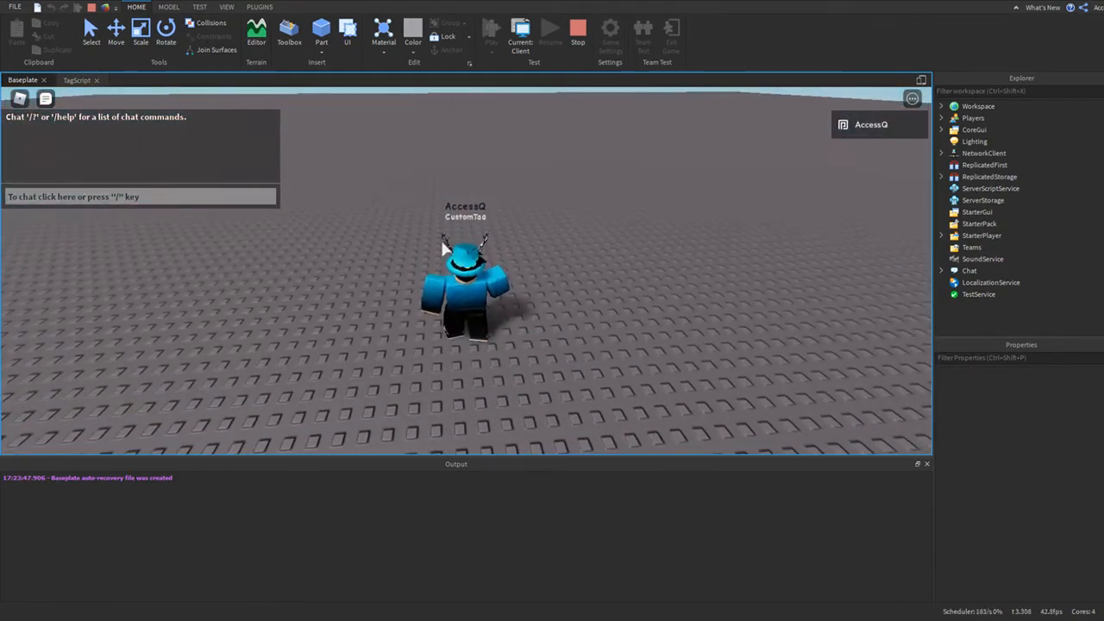
pyautogui.click(576, 31)
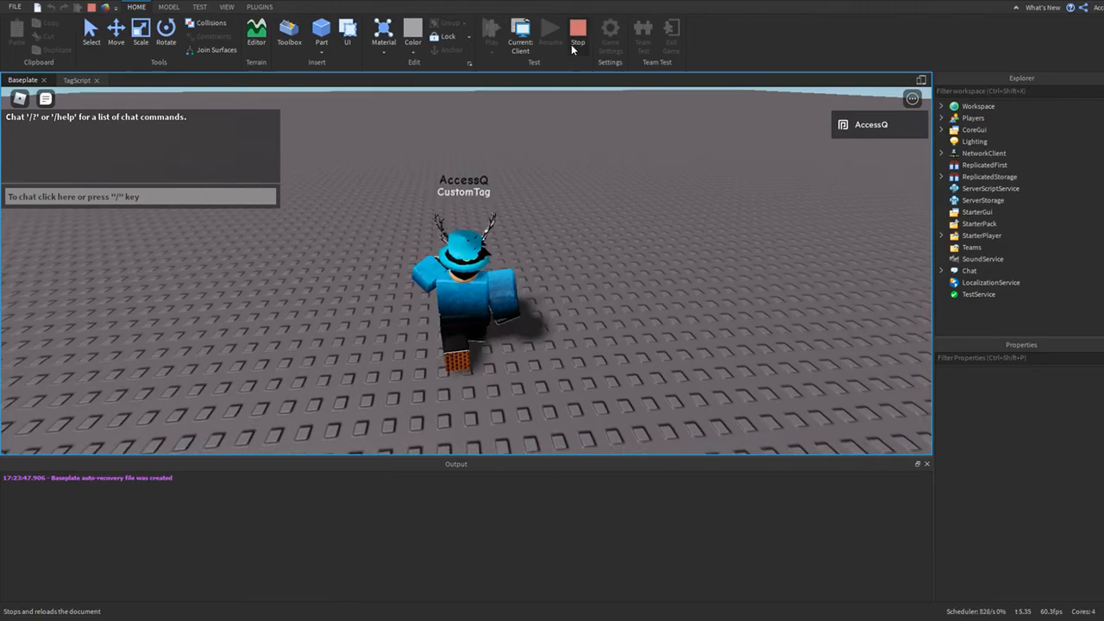
pyautogui.click(577, 34)
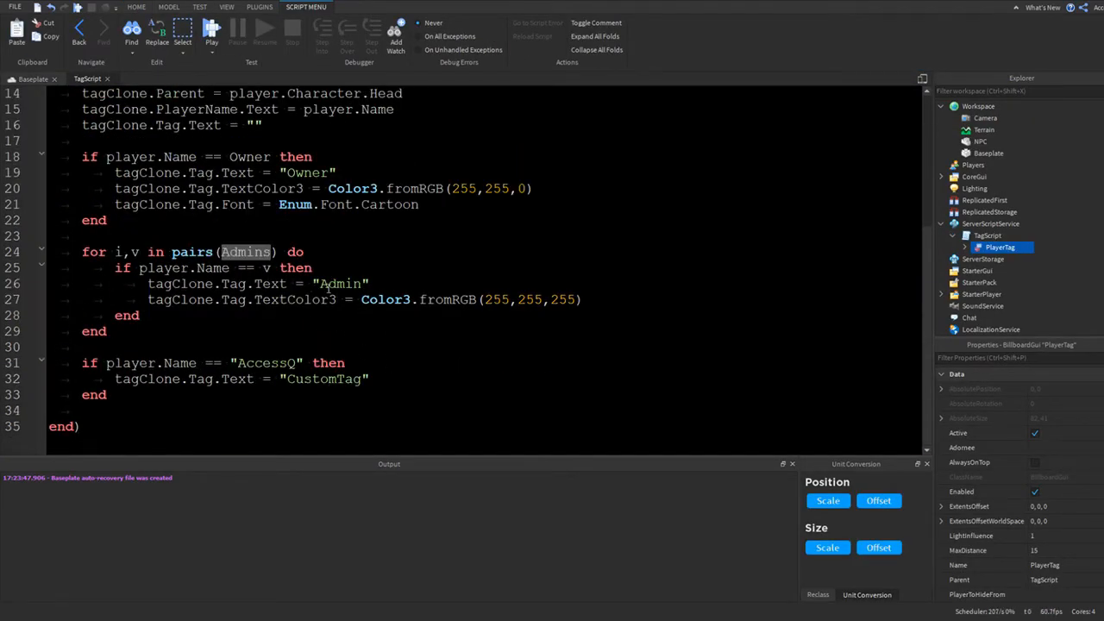
pyautogui.write('Friends')
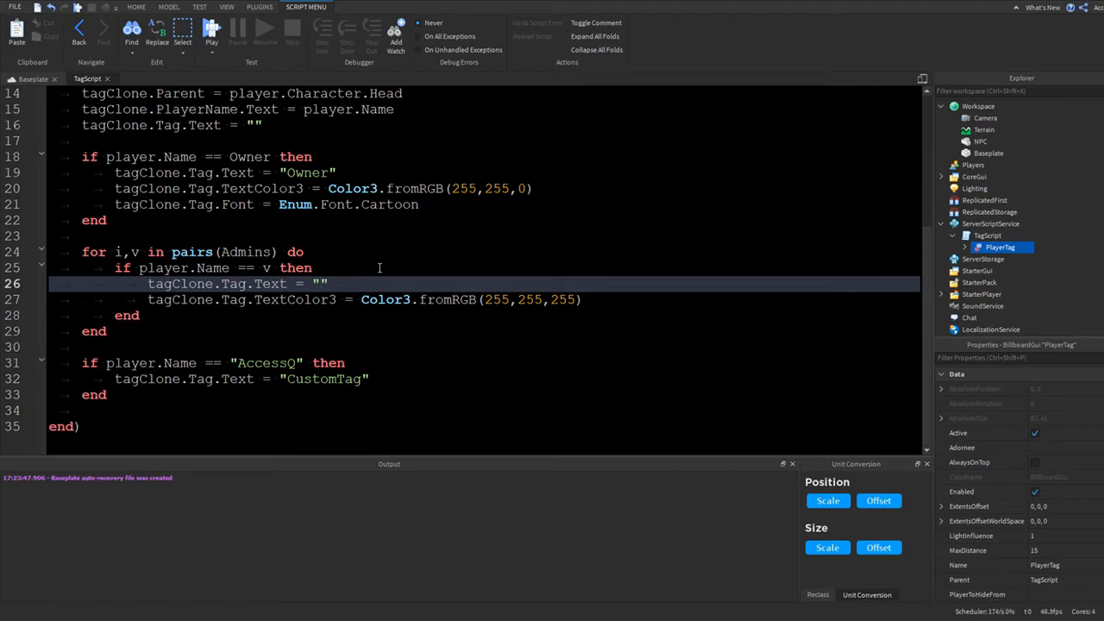
pyautogui.write('Admin')
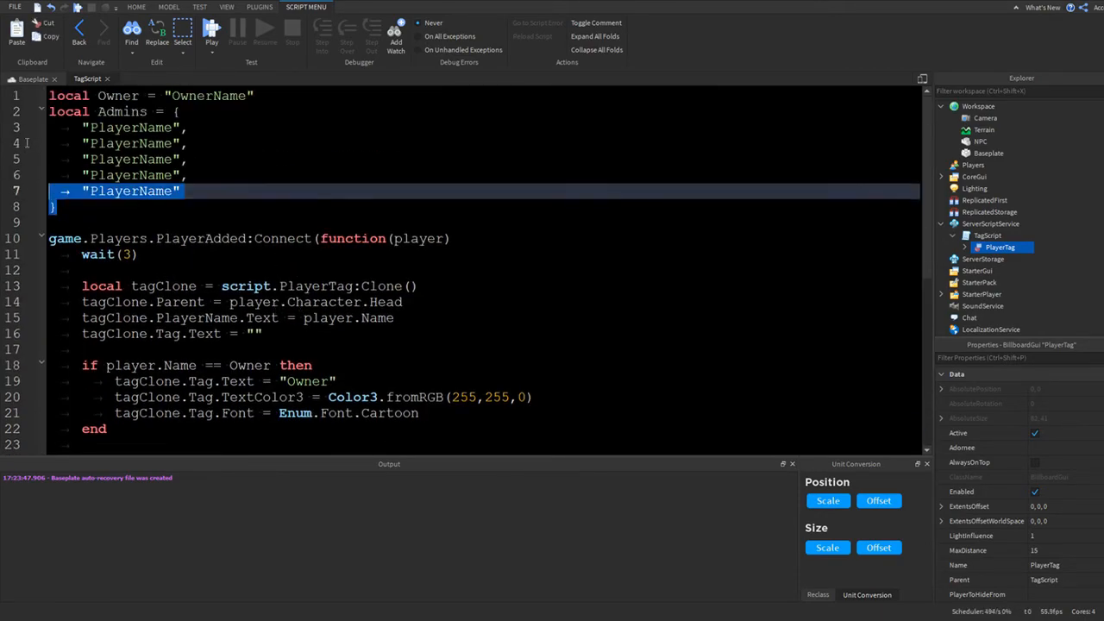
pyautogui.press('ctrl+v')
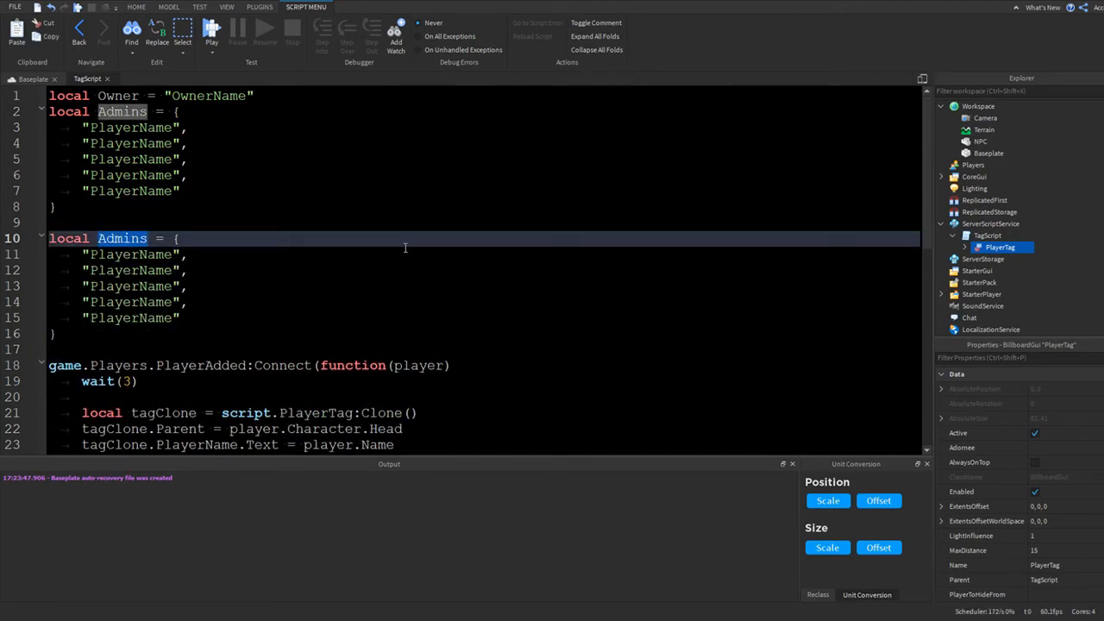
pyautogui.write('Frie')
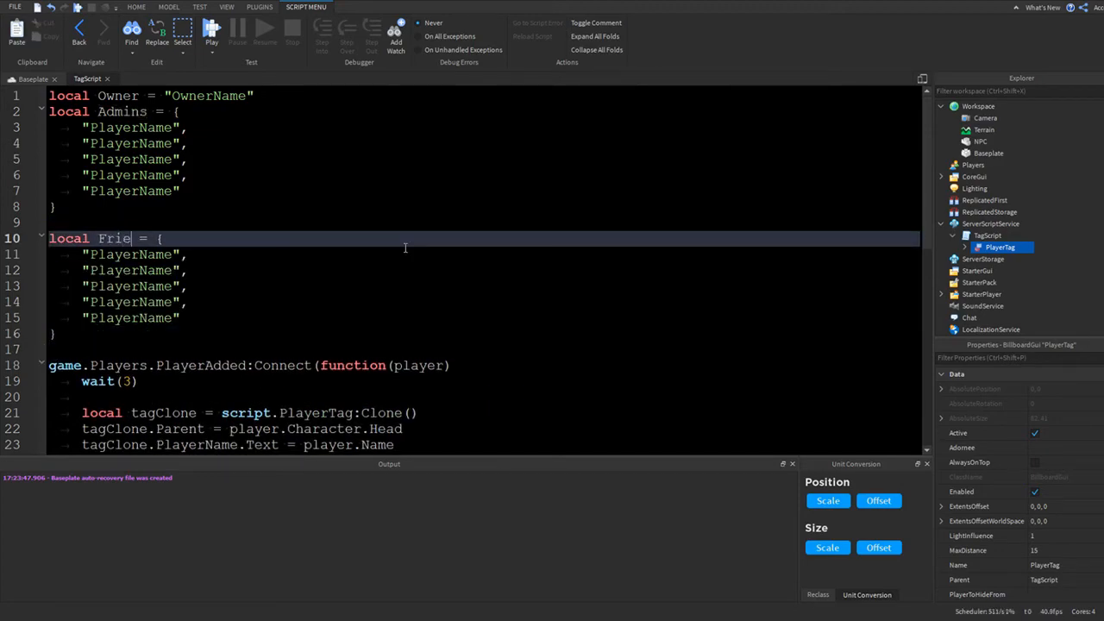
pyautogui.scroll(-3)
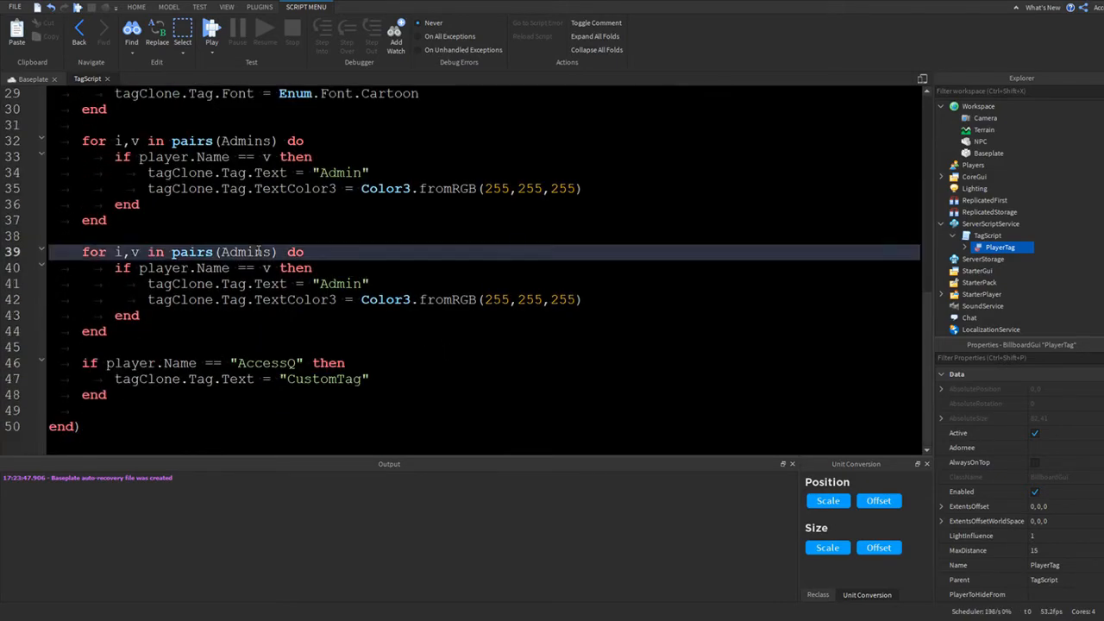
pyautogui.write('Friends')
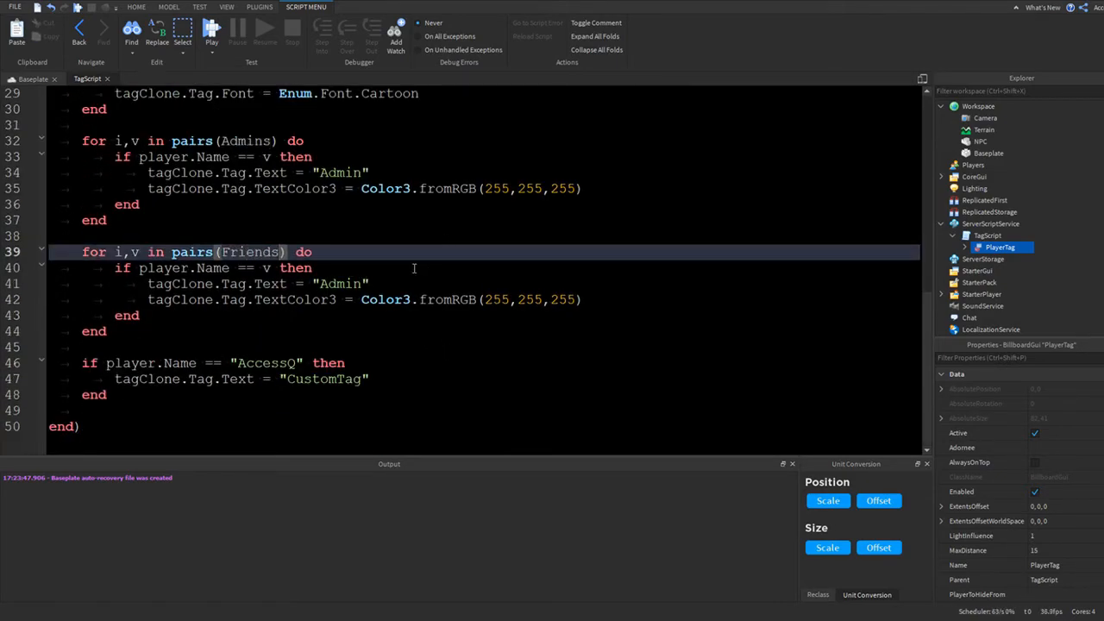
pyautogui.write('Friends = {')
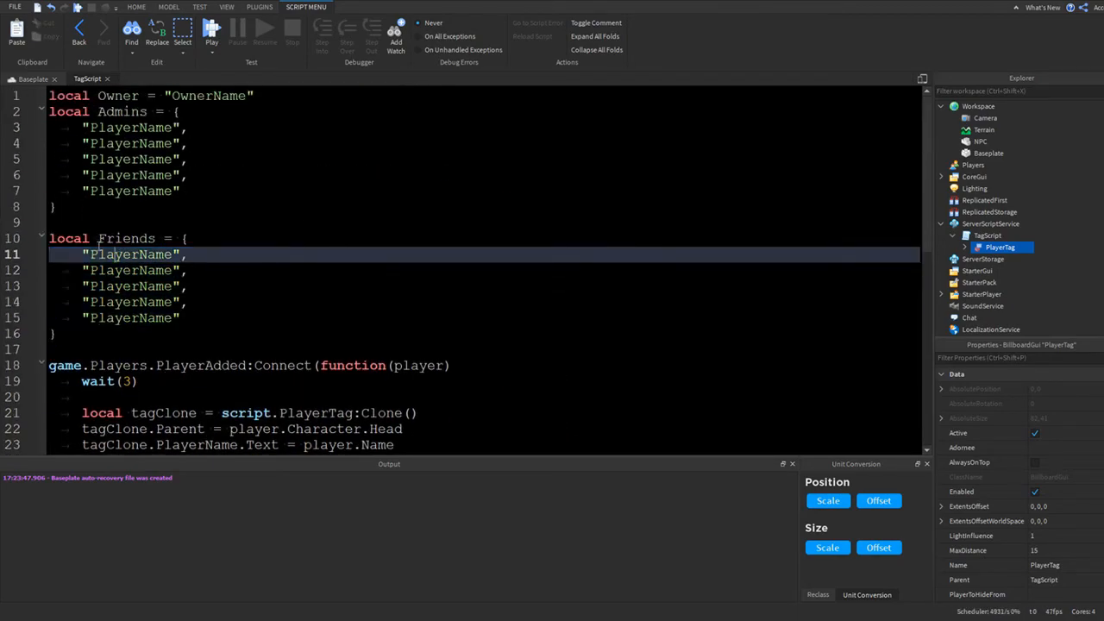
pyautogui.scroll(-3)
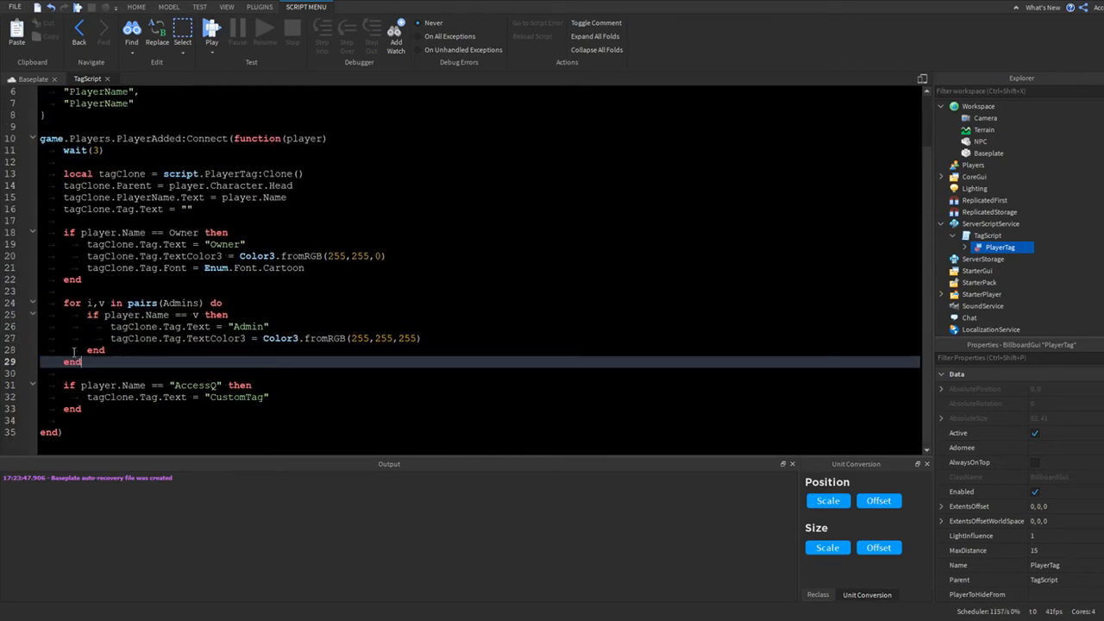
pyautogui.scroll(3)
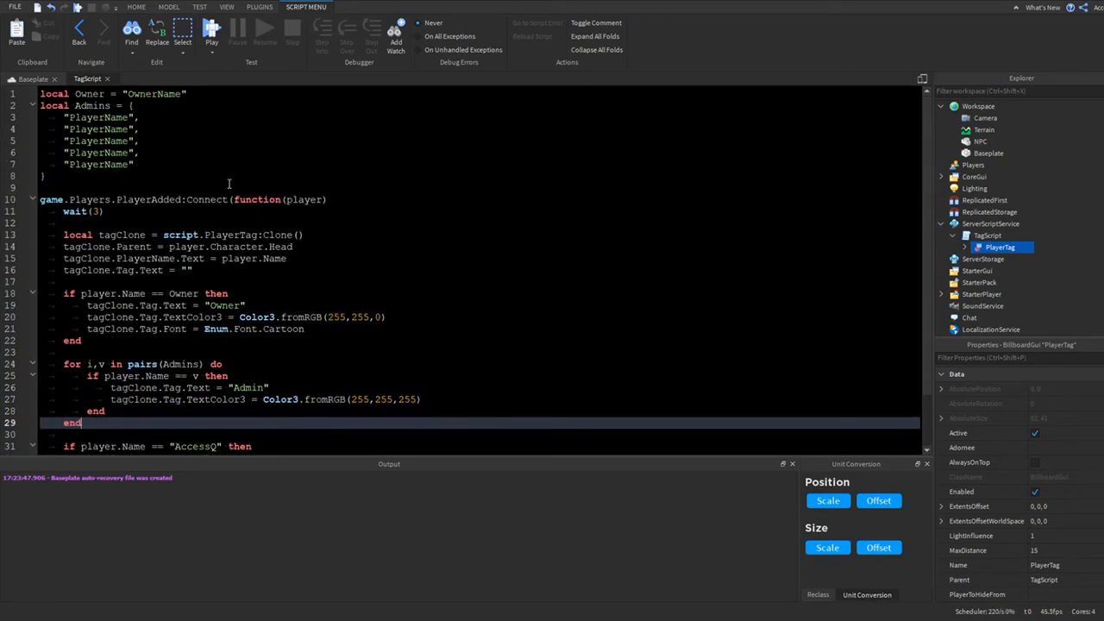
pyautogui.scroll(-3)
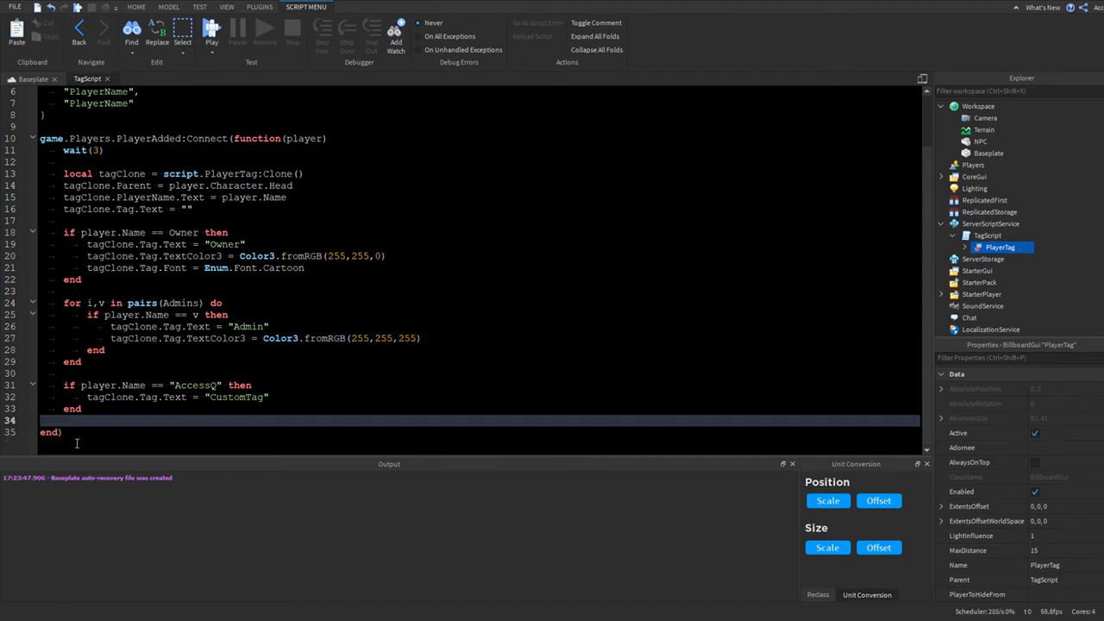
pyautogui.scroll(3)
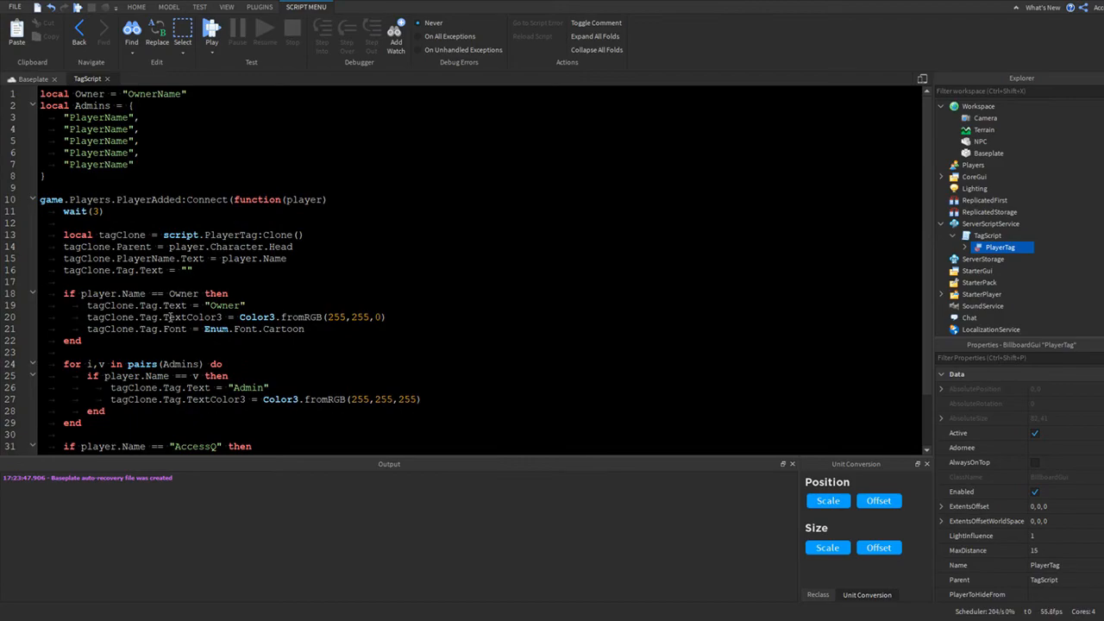
pyautogui.scroll(-3)
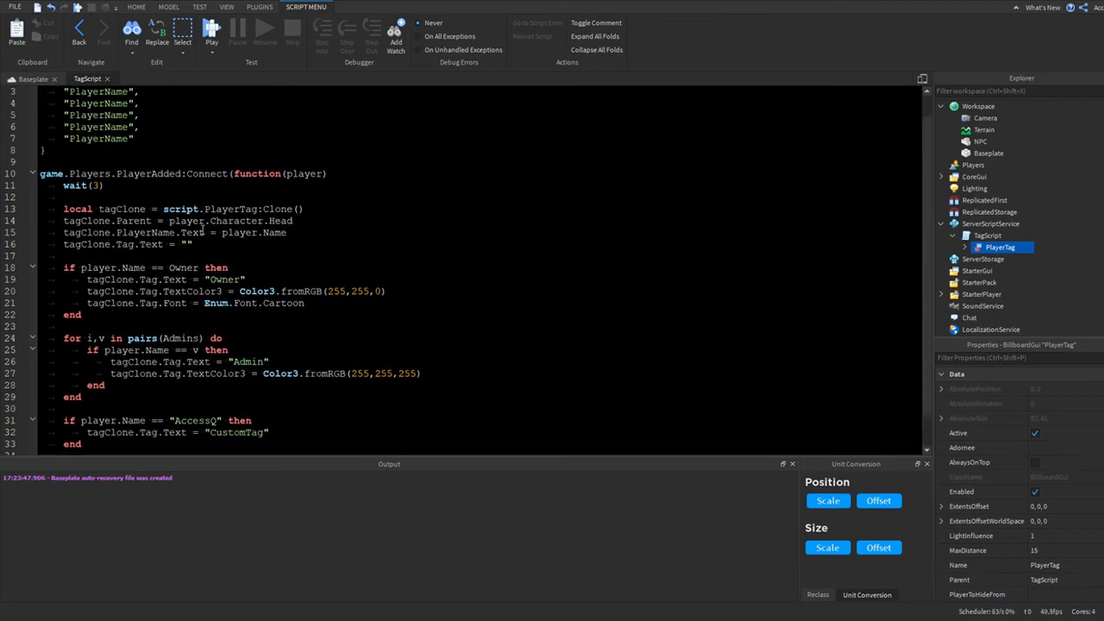
pyautogui.scroll(3)
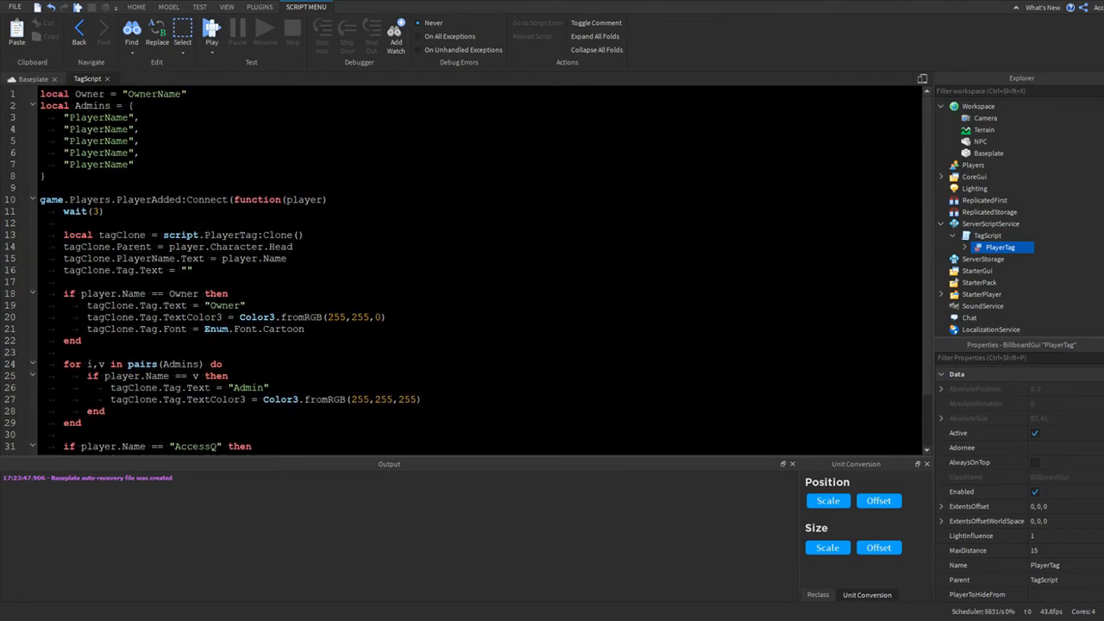